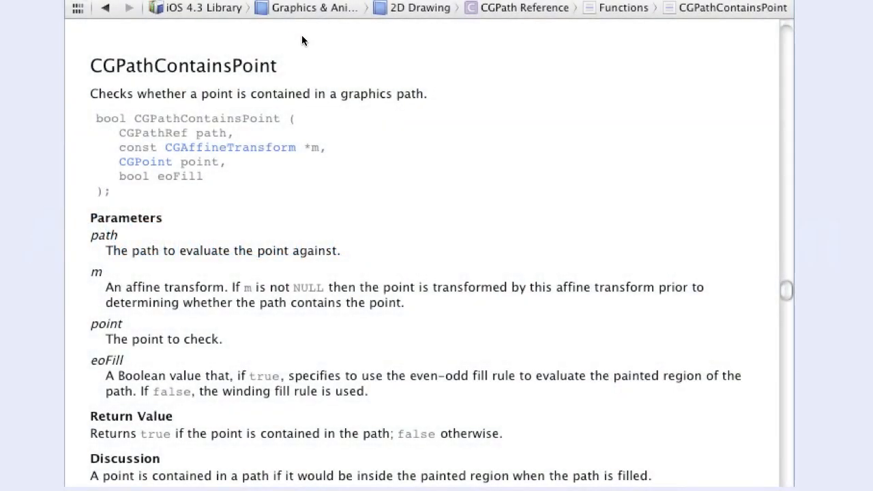
{"action": "mouse_move", "coordinate": [496, 17]}
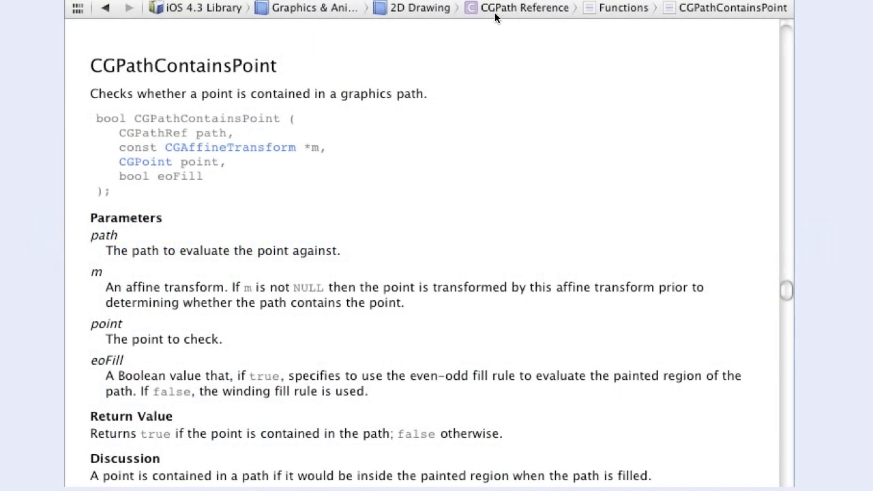
{"action": "mouse_move", "coordinate": [327, 54]}
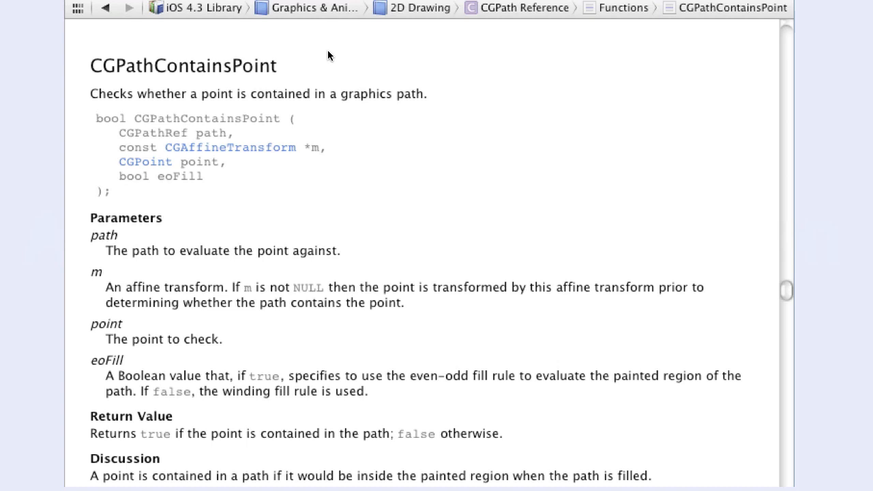
{"action": "mouse_move", "coordinate": [286, 71]}
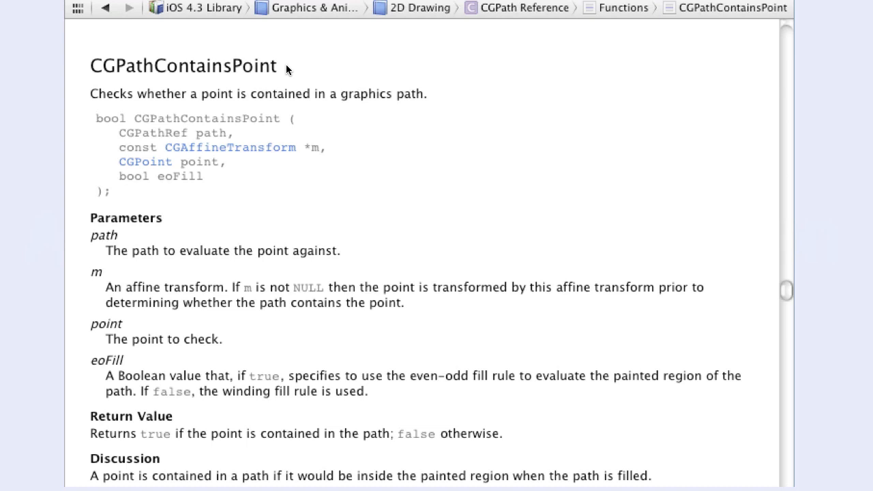
{"action": "mouse_move", "coordinate": [122, 106]}
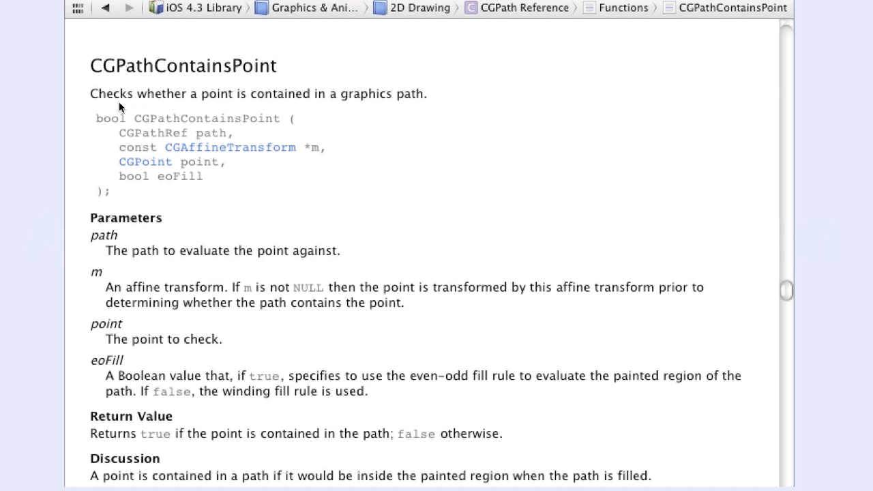
{"action": "mouse_move", "coordinate": [248, 104]}
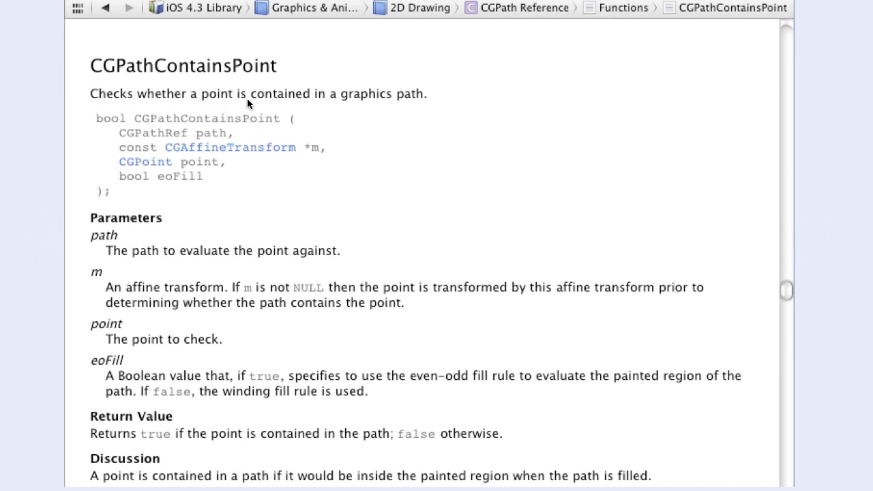
{"action": "mouse_move", "coordinate": [401, 104]}
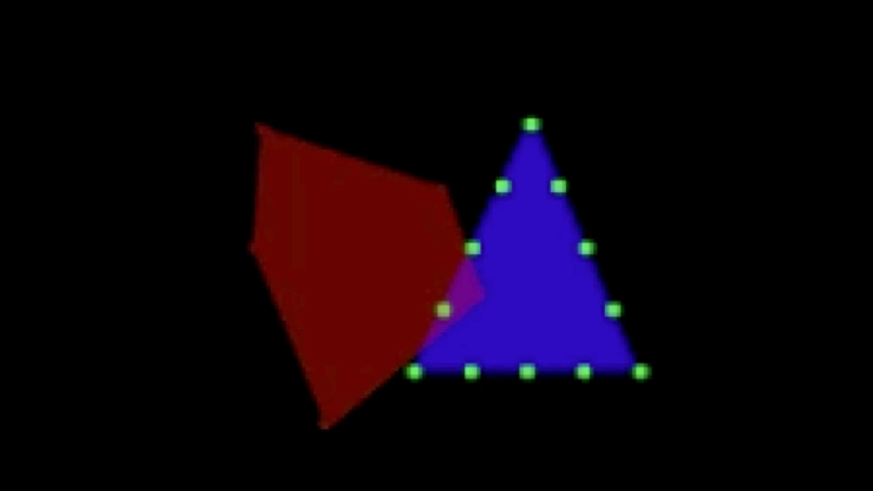
{"action": "mouse_move", "coordinate": [498, 143]}
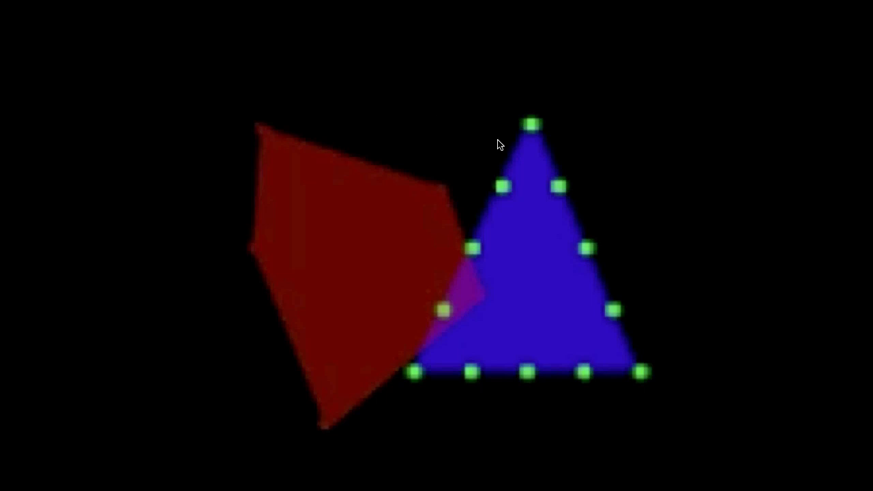
{"action": "mouse_move", "coordinate": [419, 375]}
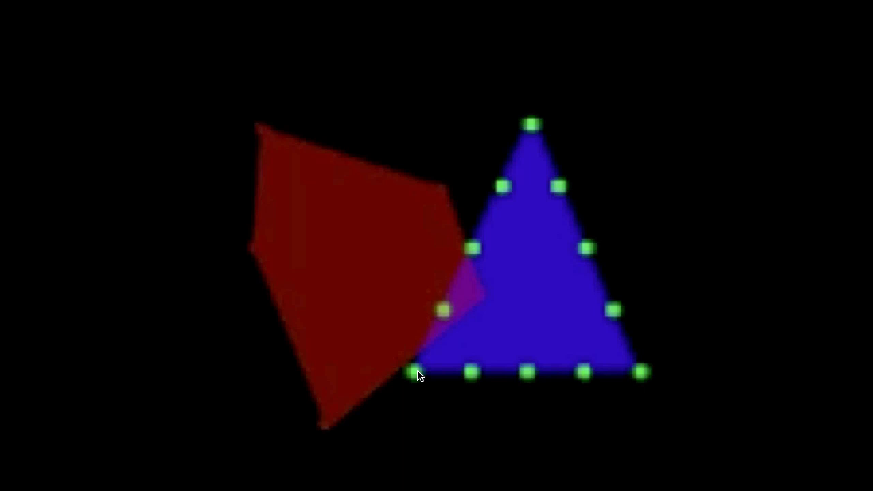
{"action": "mouse_move", "coordinate": [534, 128]}
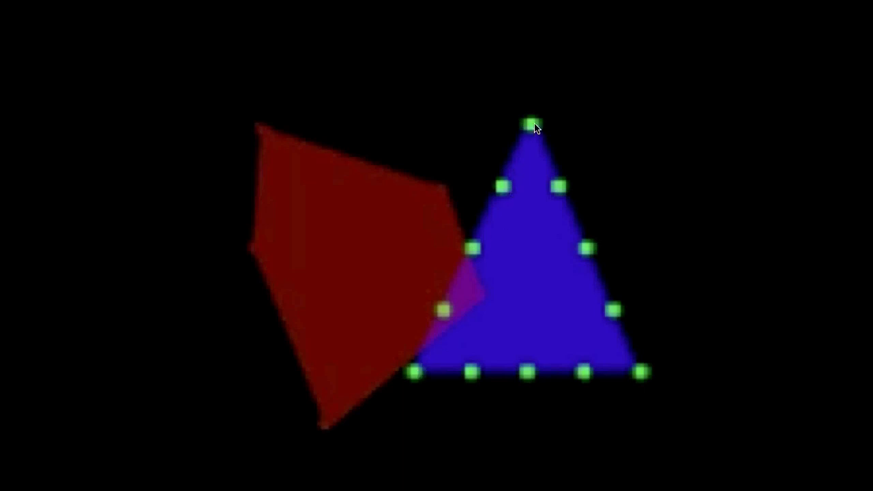
{"action": "mouse_move", "coordinate": [646, 371]}
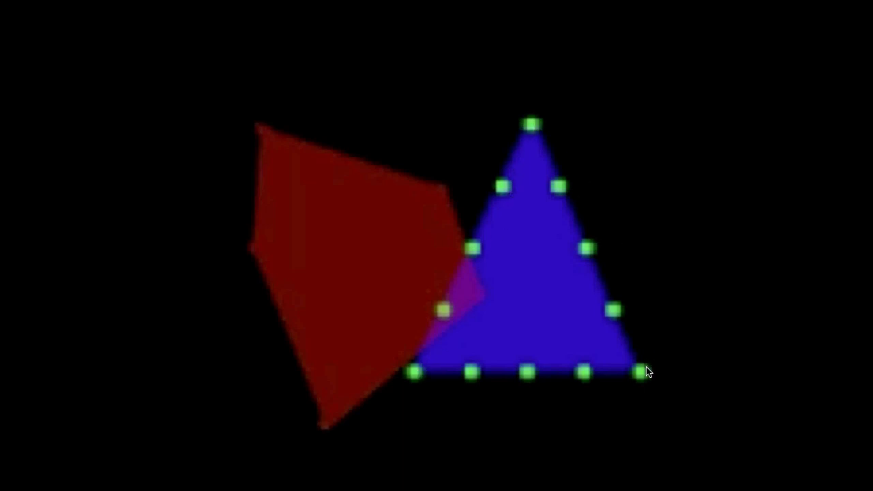
{"action": "mouse_move", "coordinate": [373, 439]}
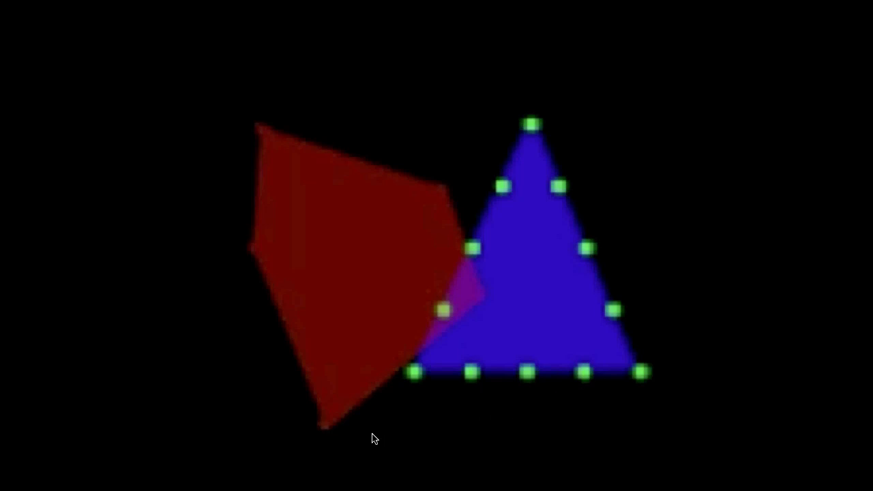
{"action": "mouse_move", "coordinate": [251, 259]}
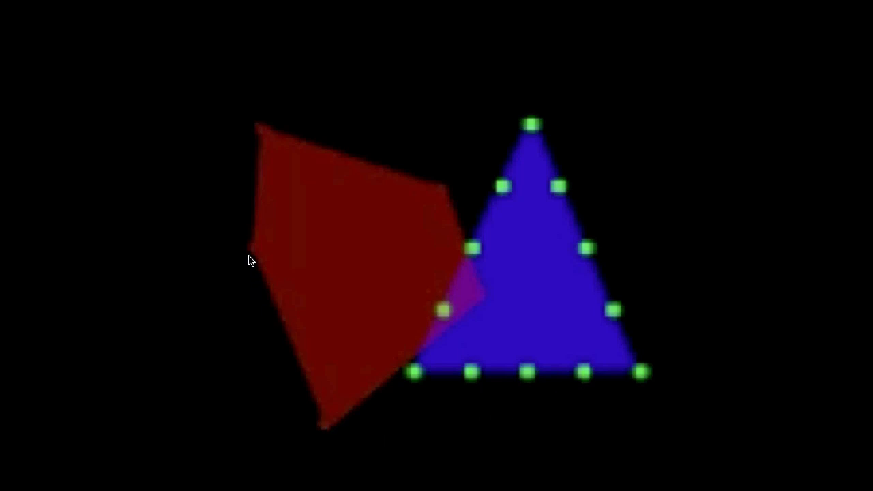
{"action": "mouse_move", "coordinate": [496, 247]}
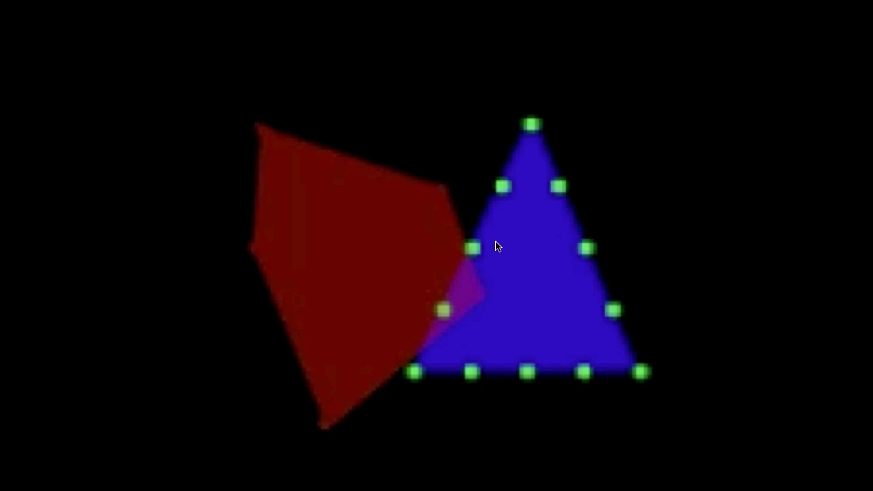
{"action": "mouse_move", "coordinate": [469, 412]}
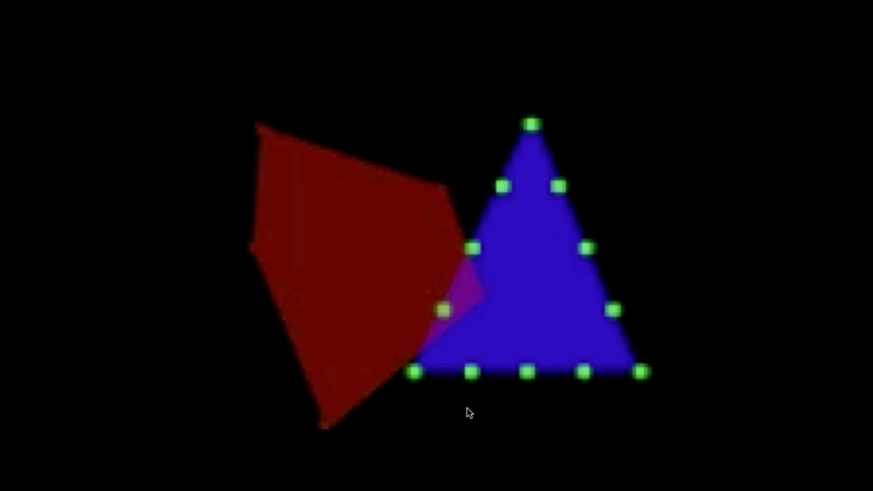
{"action": "mouse_move", "coordinate": [540, 322]}
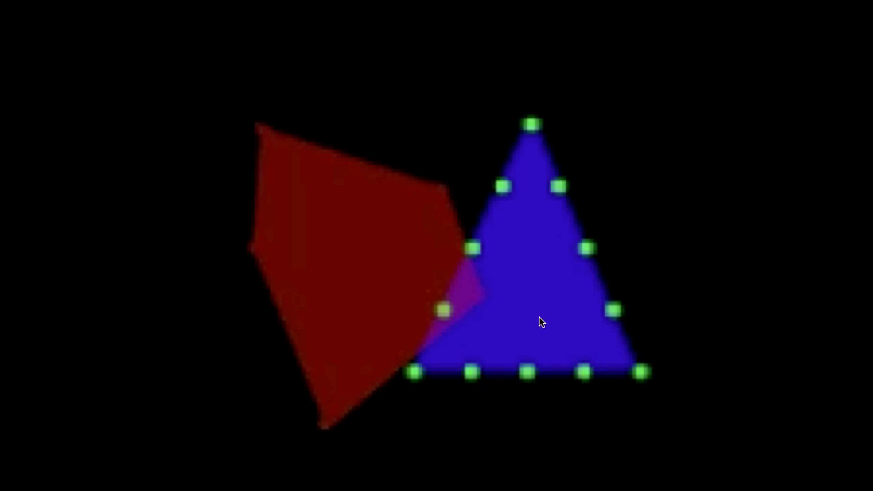
{"action": "mouse_move", "coordinate": [585, 253]}
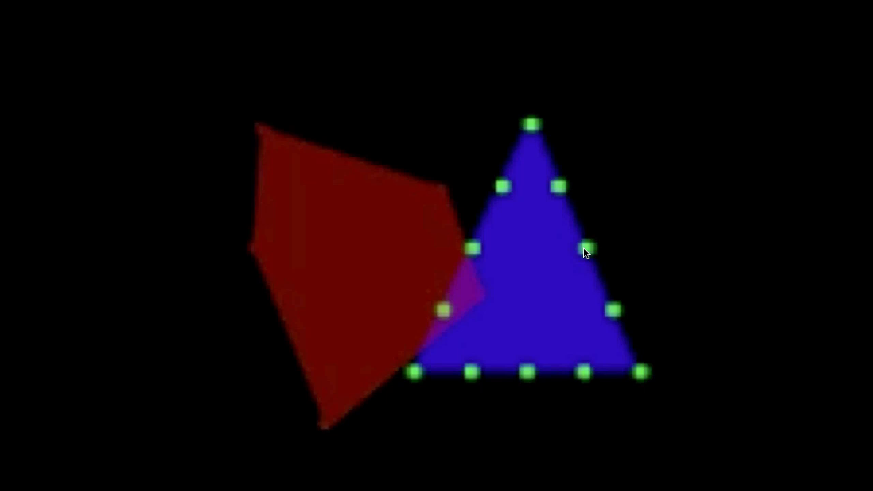
{"action": "mouse_move", "coordinate": [531, 370]}
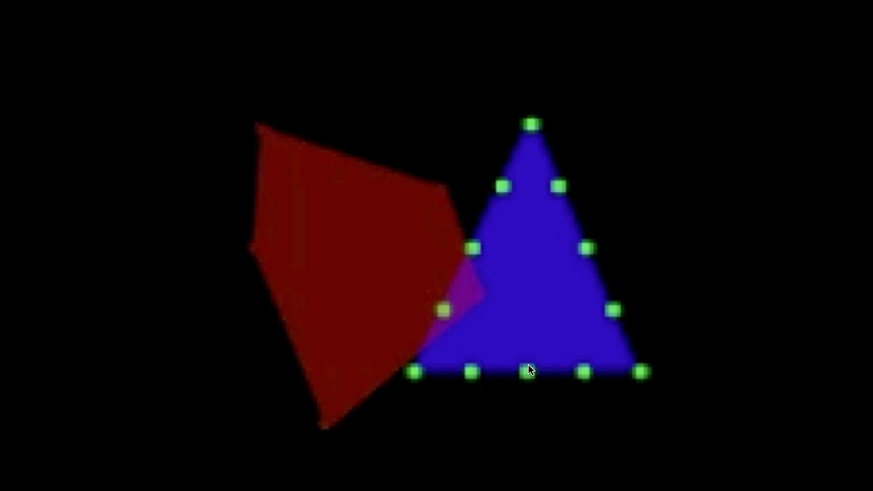
{"action": "mouse_move", "coordinate": [456, 322]}
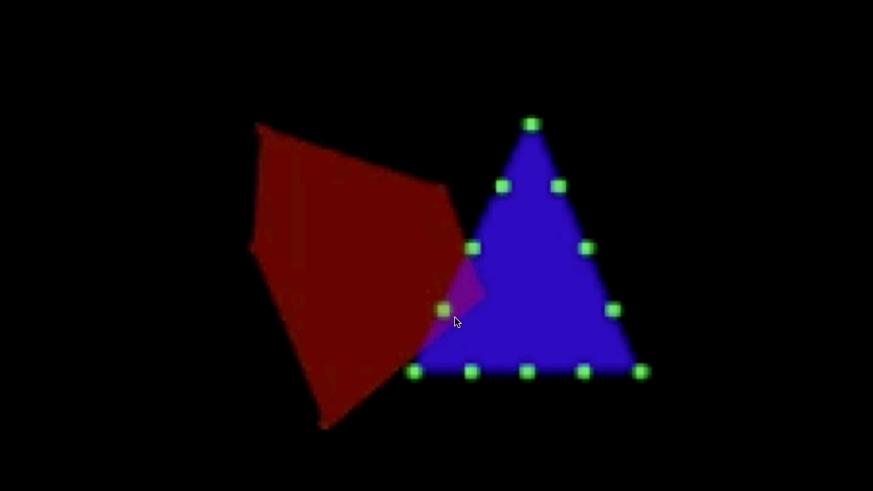
{"action": "mouse_move", "coordinate": [548, 196]}
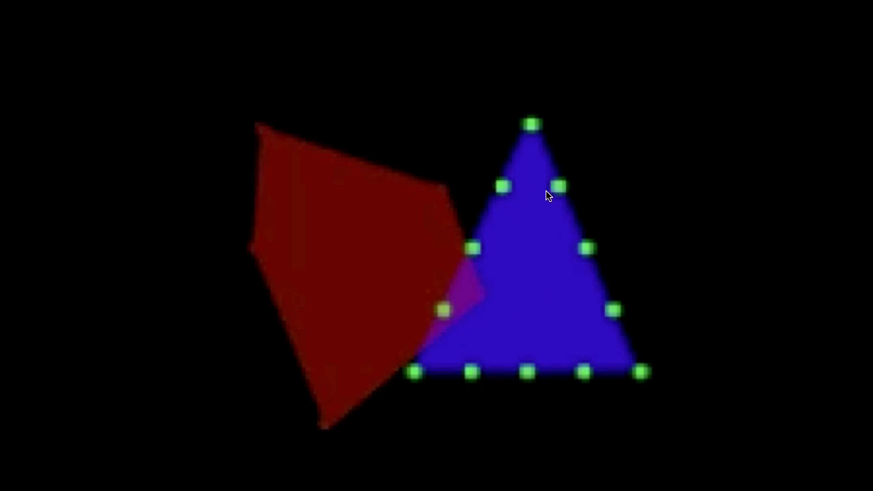
{"action": "mouse_move", "coordinate": [516, 341]}
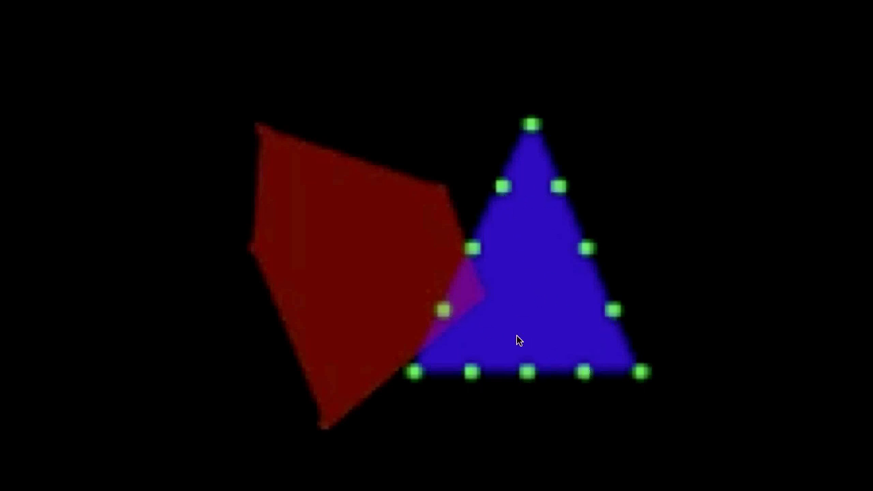
{"action": "mouse_move", "coordinate": [475, 369]}
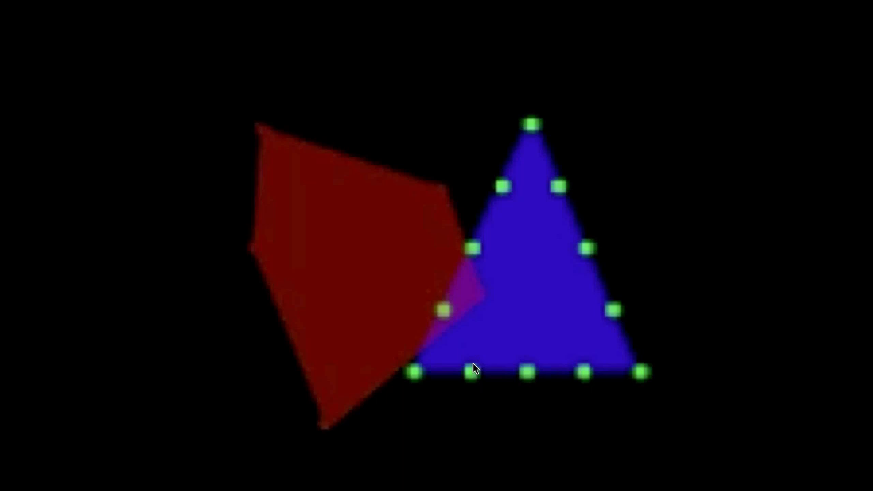
{"action": "mouse_move", "coordinate": [484, 408]}
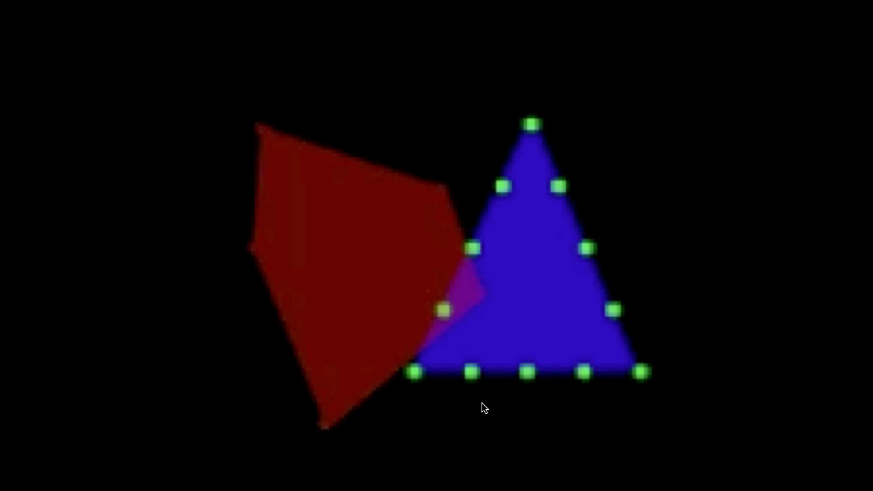
{"action": "mouse_move", "coordinate": [449, 321]}
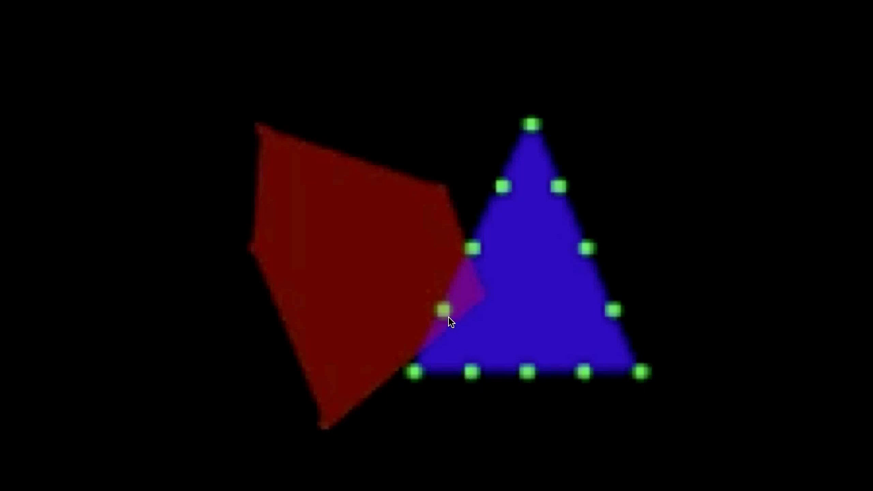
{"action": "mouse_move", "coordinate": [423, 308]}
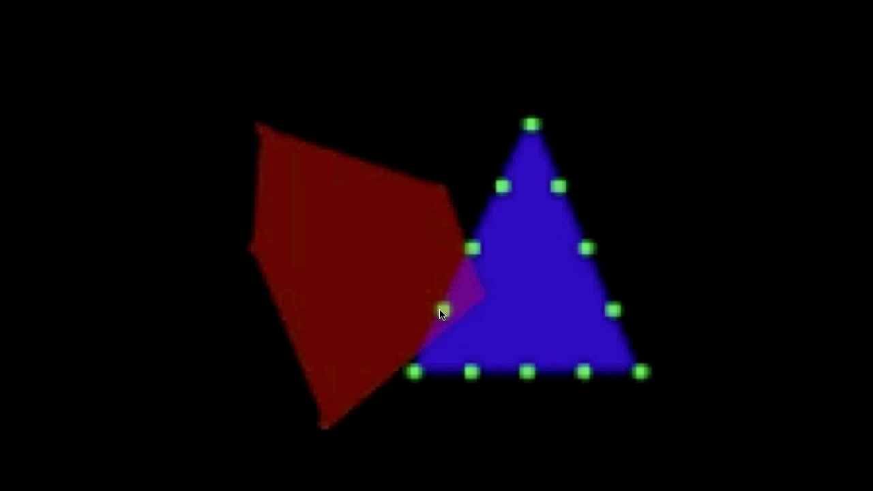
{"action": "mouse_move", "coordinate": [453, 292]}
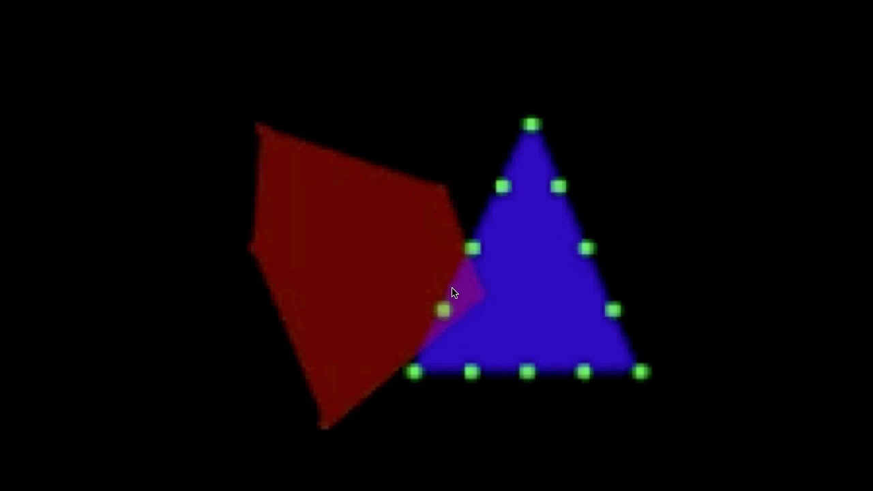
{"action": "mouse_move", "coordinate": [460, 309]}
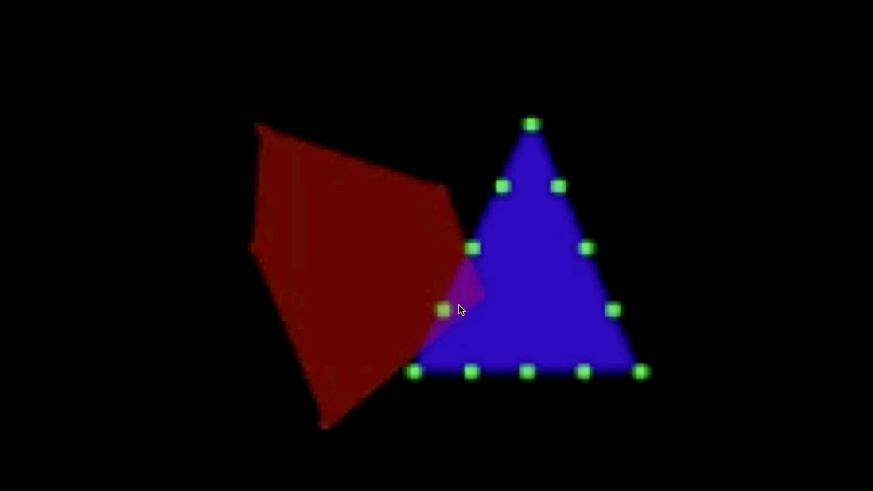
{"action": "mouse_move", "coordinate": [456, 331]}
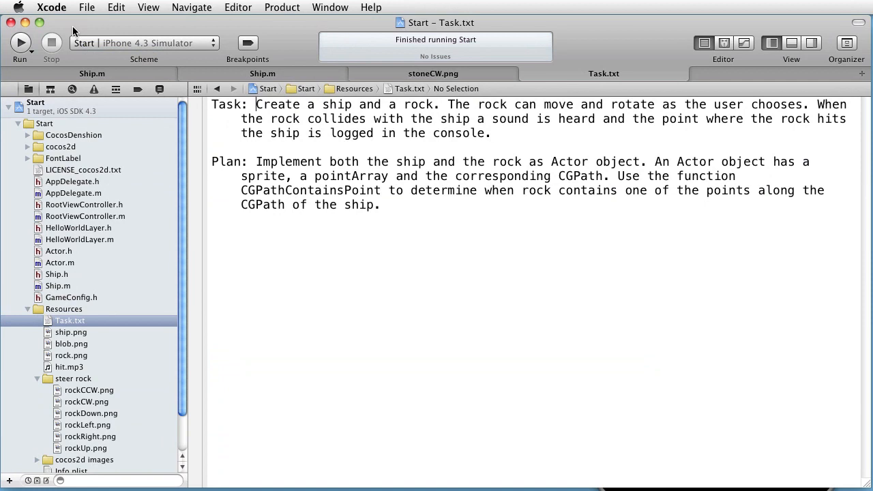
{"action": "mouse_move", "coordinate": [62, 15]}
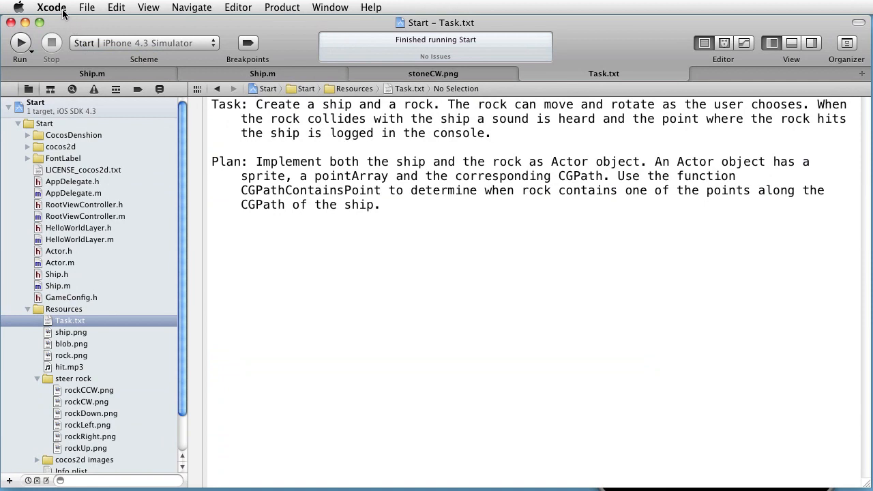
{"action": "mouse_move", "coordinate": [192, 295]}
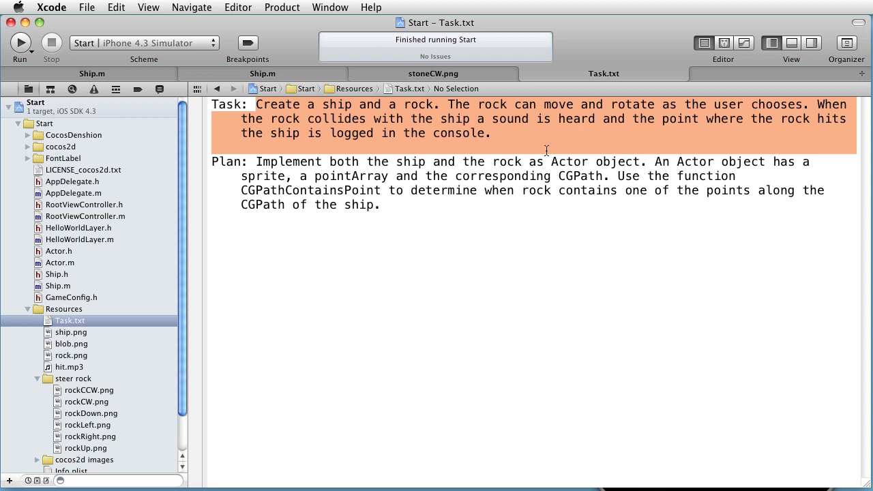
{"action": "mouse_move", "coordinate": [256, 143]}
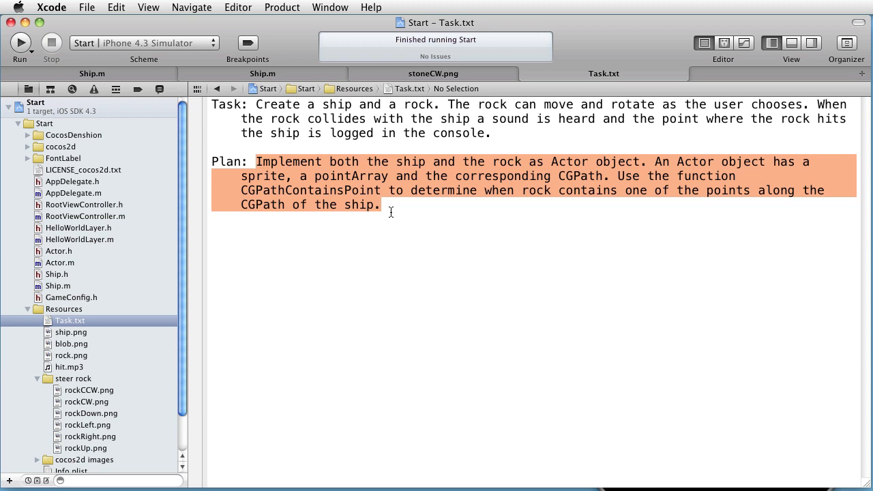
{"action": "mouse_move", "coordinate": [96, 338]}
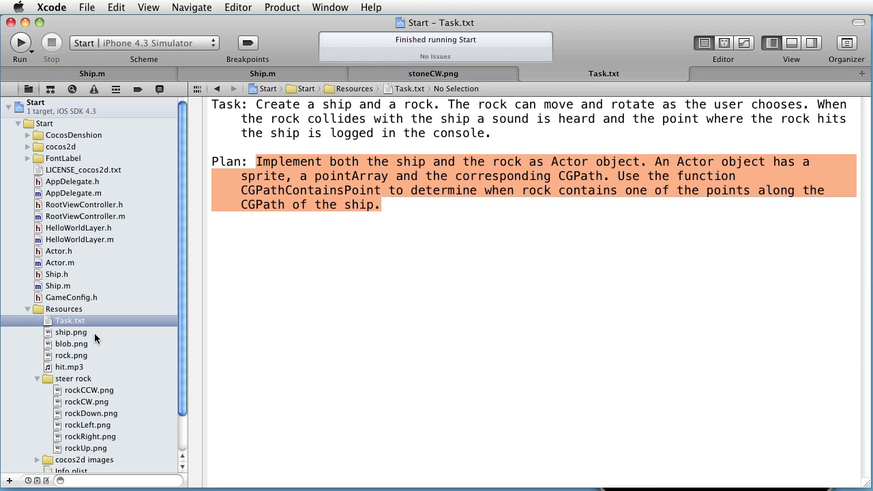
- Preview ship.png, rock.png, blob.png and the hit.mp3 sound in the Project Navigator
{"action": "left_click", "coordinate": [71, 333]}
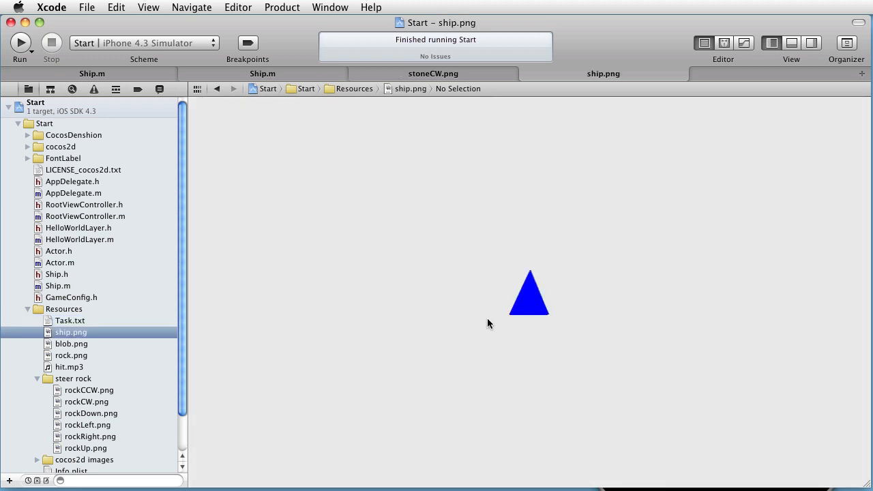
{"action": "mouse_move", "coordinate": [74, 362]}
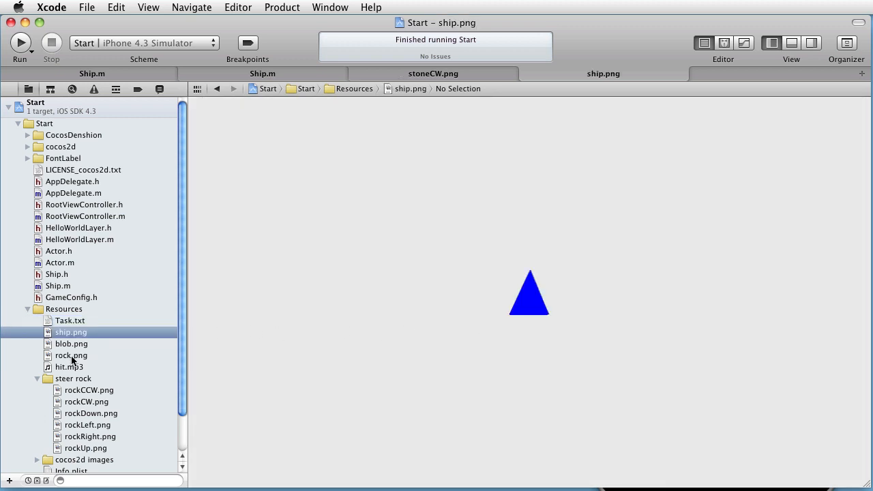
{"action": "left_click", "coordinate": [70, 354]}
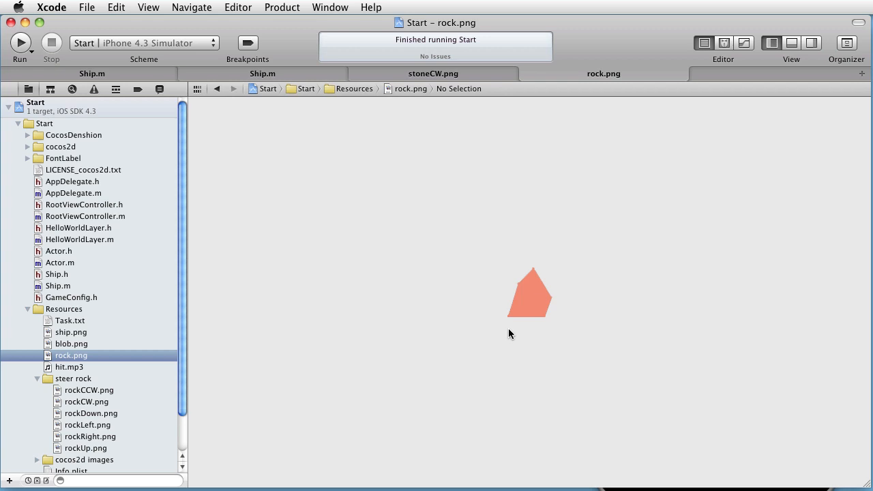
{"action": "mouse_move", "coordinate": [101, 346]}
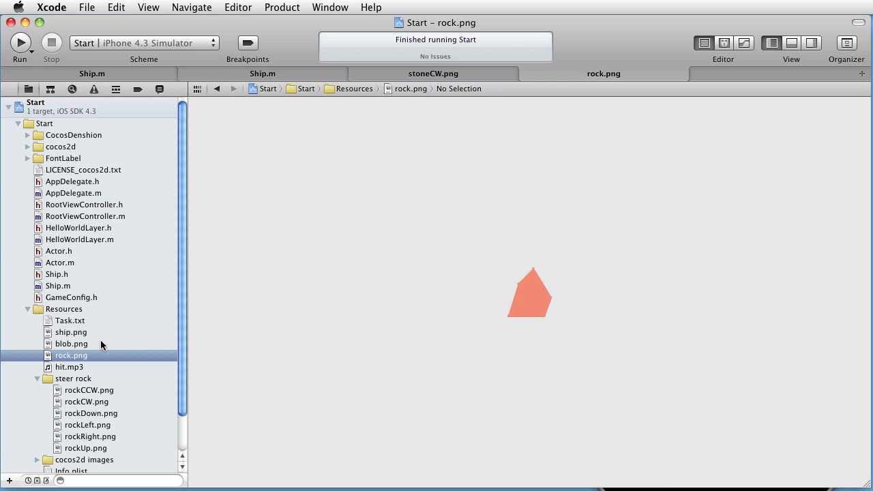
{"action": "left_click", "coordinate": [71, 343]}
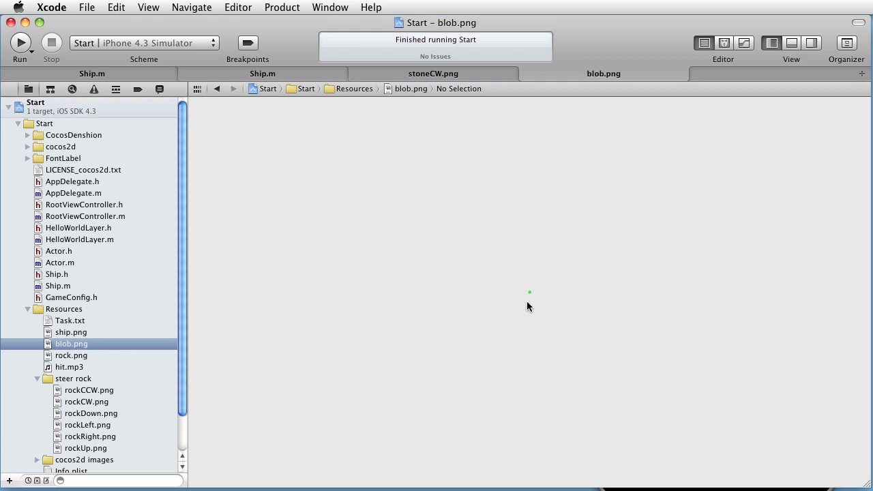
{"action": "mouse_move", "coordinate": [496, 306]}
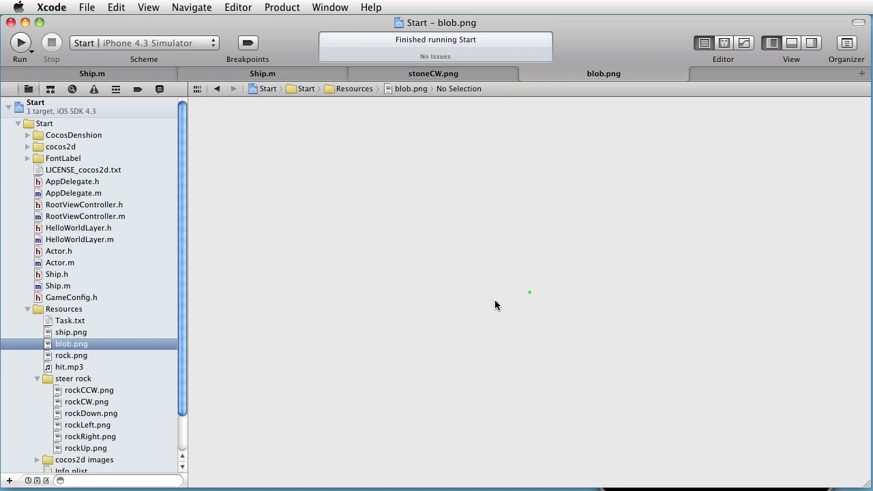
{"action": "mouse_move", "coordinate": [107, 348]}
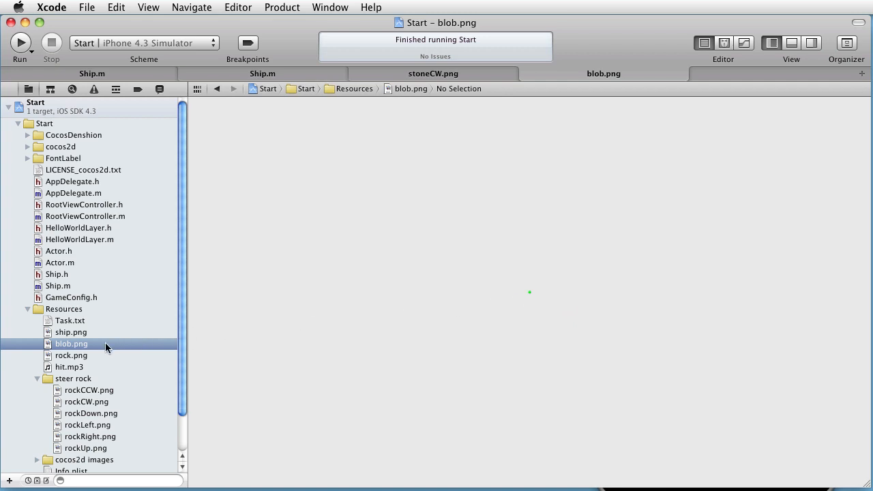
{"action": "left_click", "coordinate": [68, 367]}
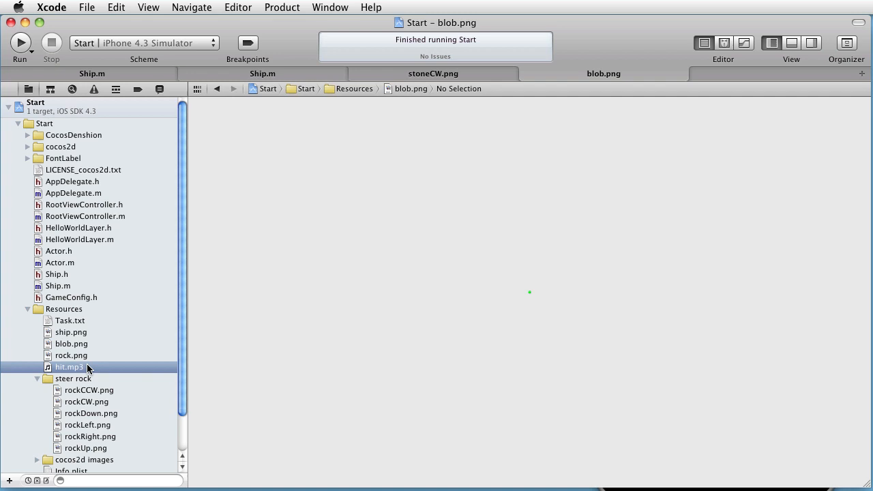
{"action": "left_click", "coordinate": [68, 367]}
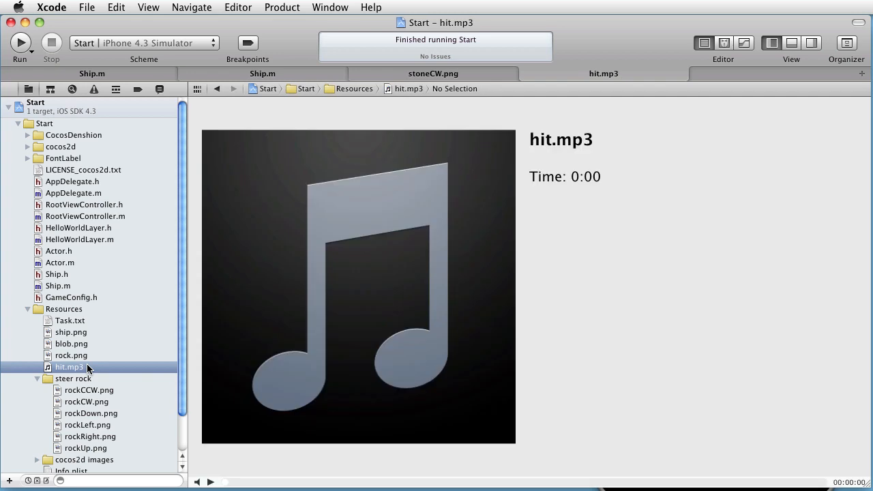
{"action": "mouse_move", "coordinate": [198, 465]}
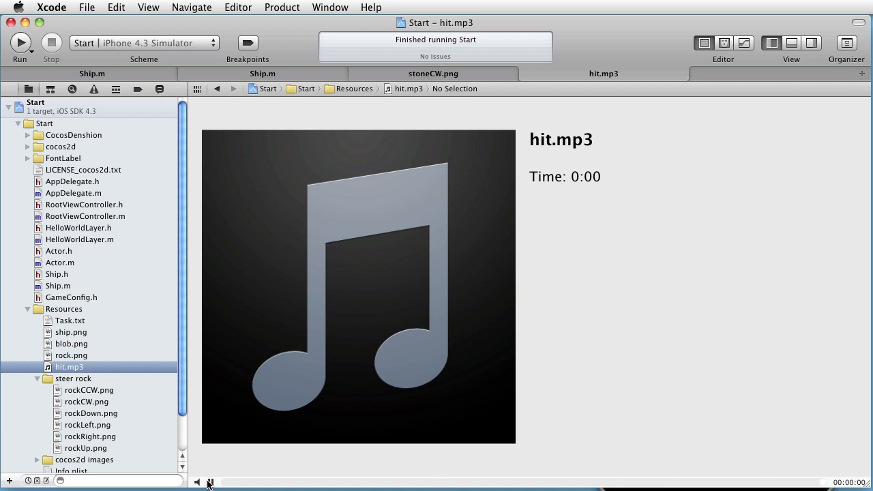
{"action": "mouse_move", "coordinate": [156, 457]}
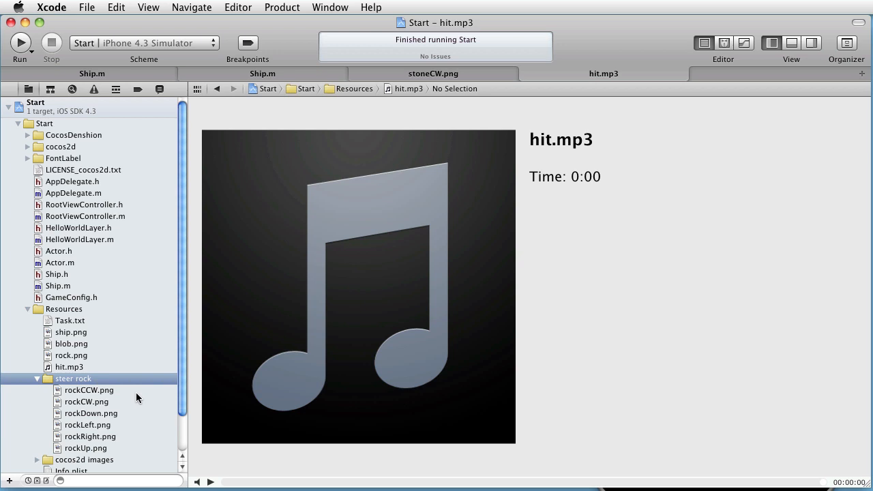
{"action": "mouse_move", "coordinate": [125, 396]}
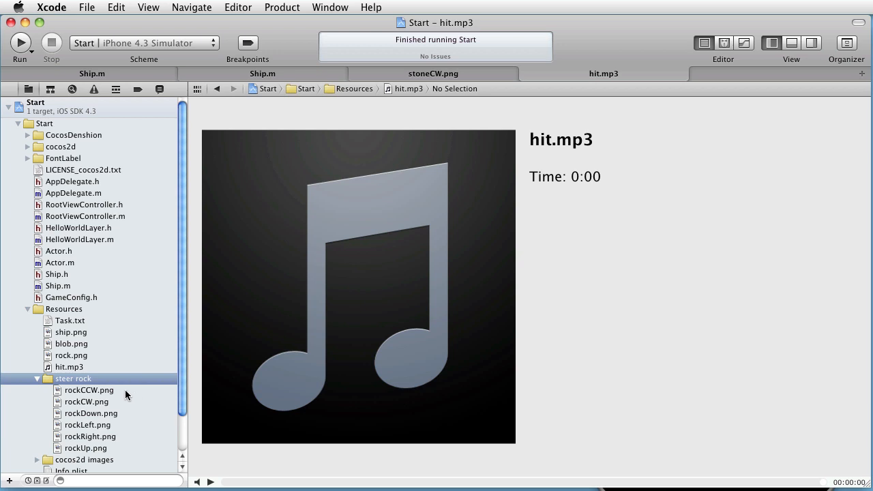
{"action": "mouse_move", "coordinate": [120, 428]}
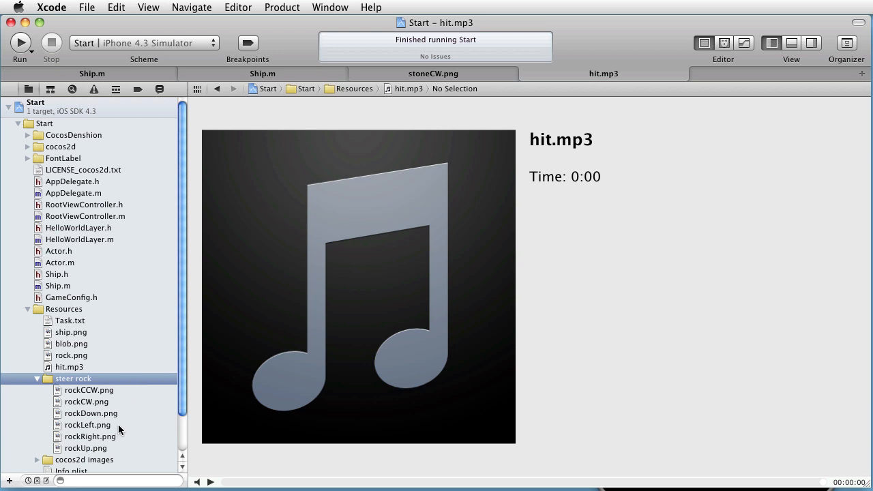
- Preview the steer-rock arrow images: rockDown, rockLeft, rockRight and rockUp
{"action": "left_click", "coordinate": [89, 390]}
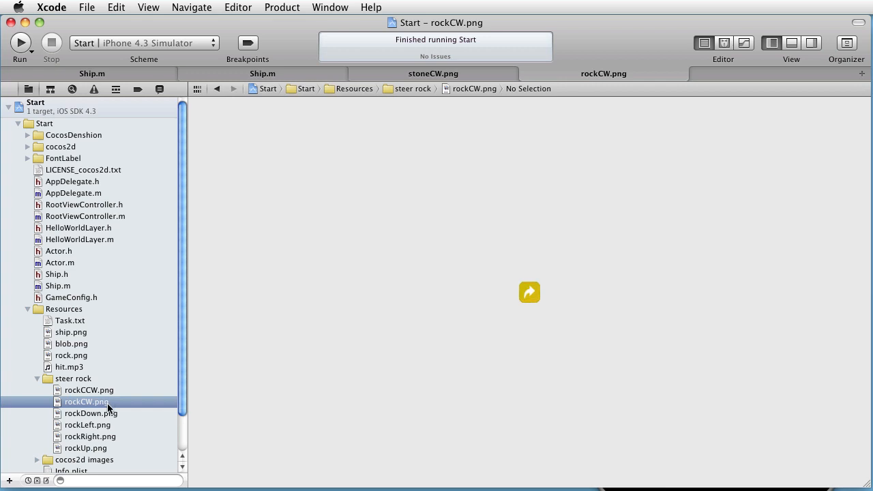
{"action": "left_click", "coordinate": [90, 413]}
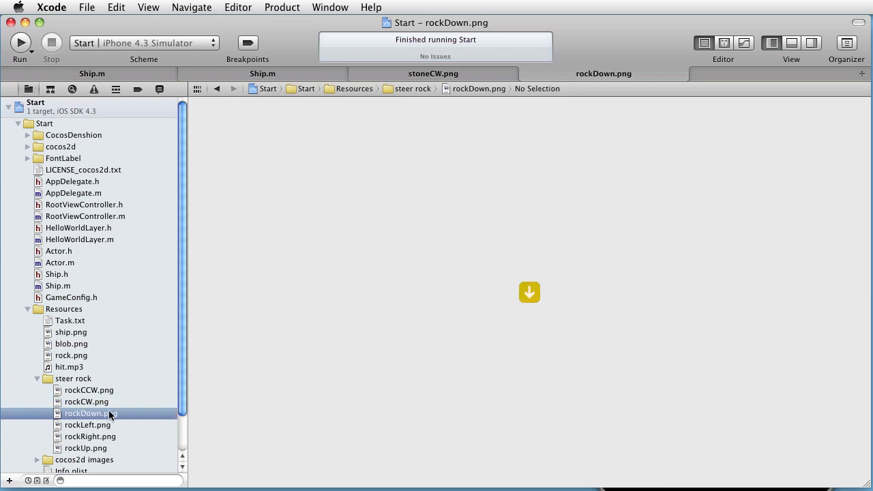
{"action": "left_click", "coordinate": [87, 424]}
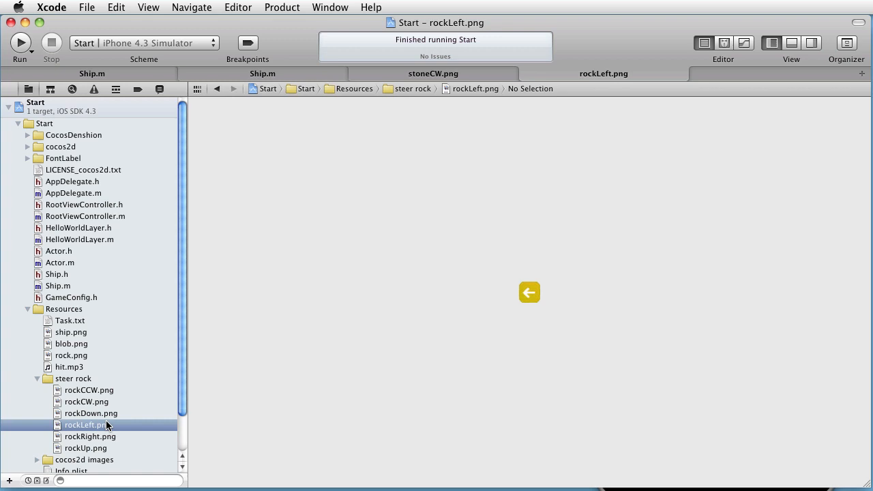
{"action": "left_click", "coordinate": [90, 436]}
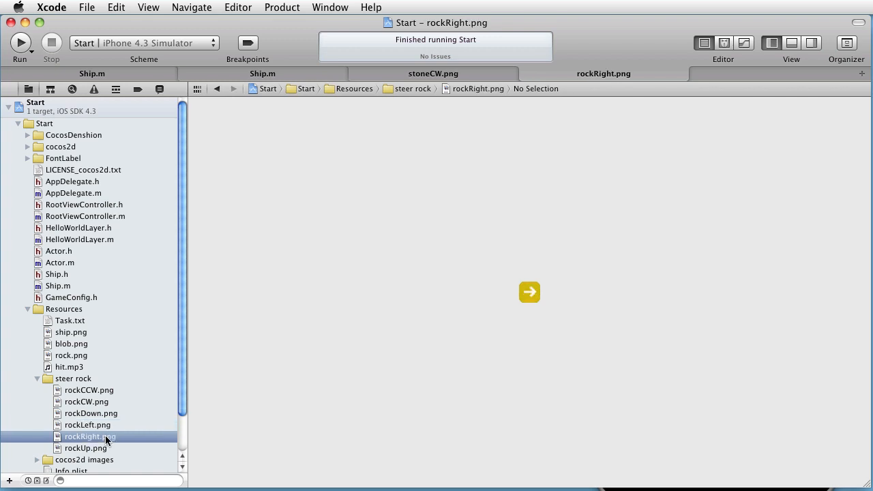
{"action": "left_click", "coordinate": [85, 447]}
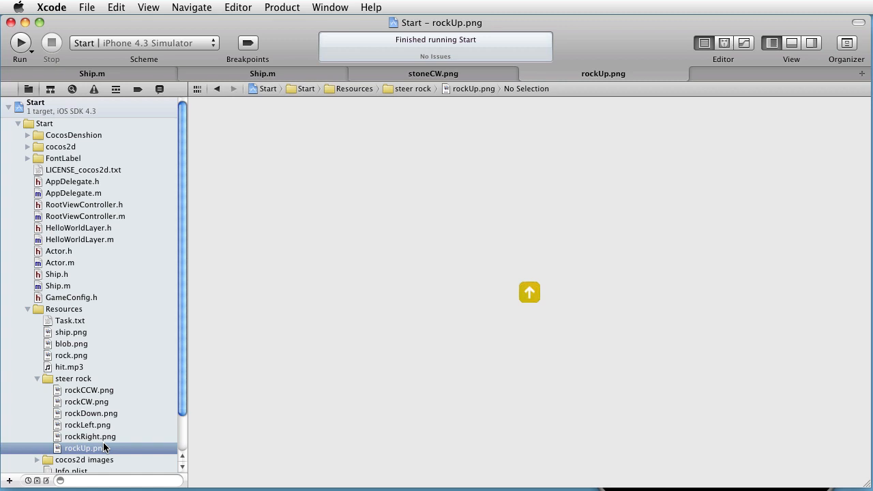
{"action": "mouse_move", "coordinate": [110, 398]}
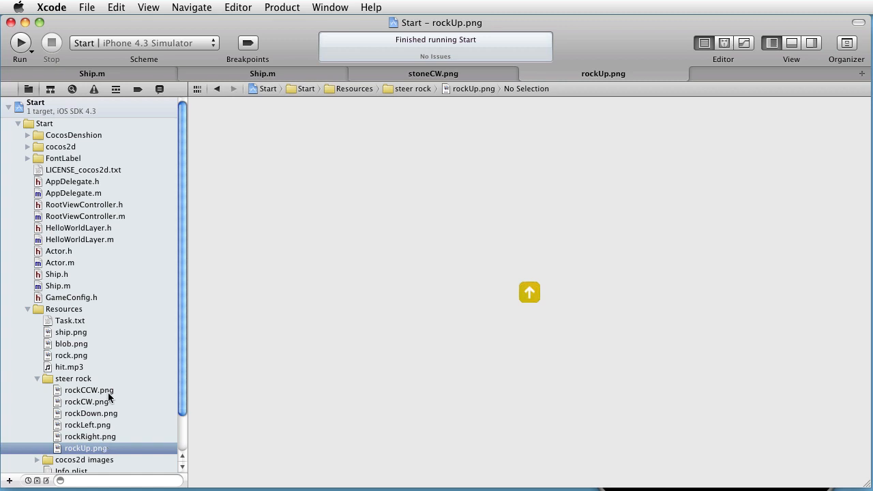
{"action": "mouse_move", "coordinate": [90, 235]}
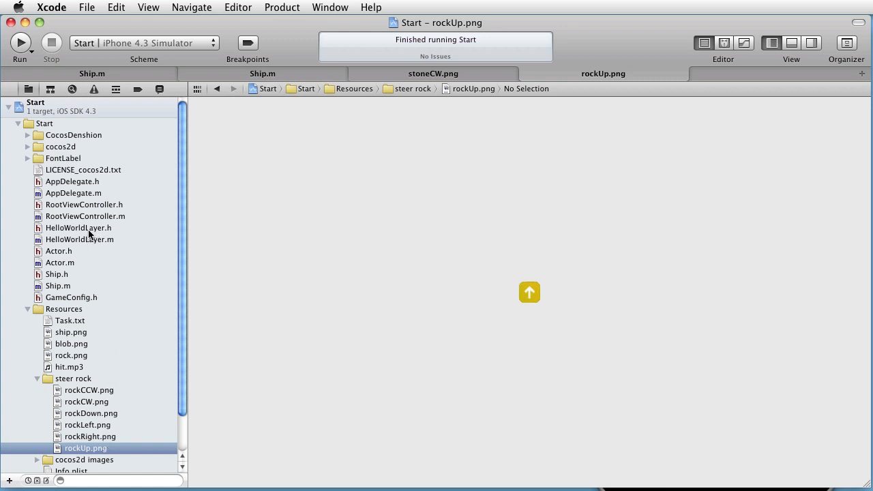
{"action": "mouse_move", "coordinate": [77, 256]}
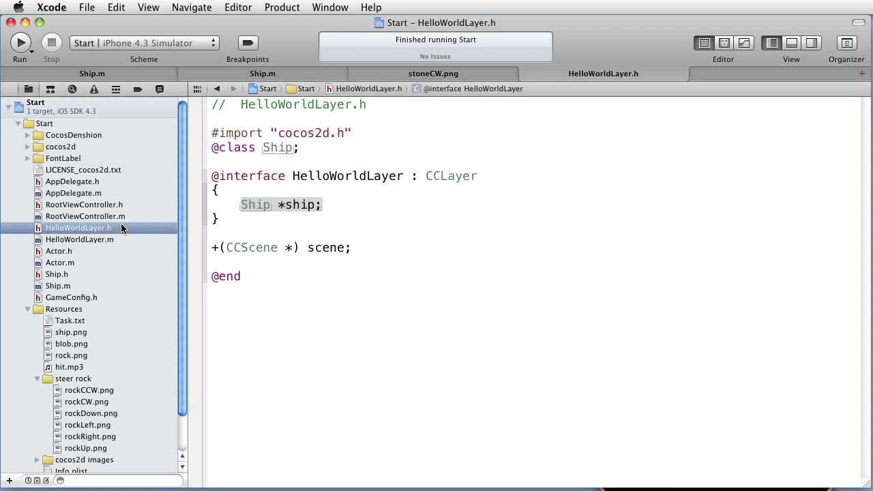
{"action": "left_click", "coordinate": [324, 204]}
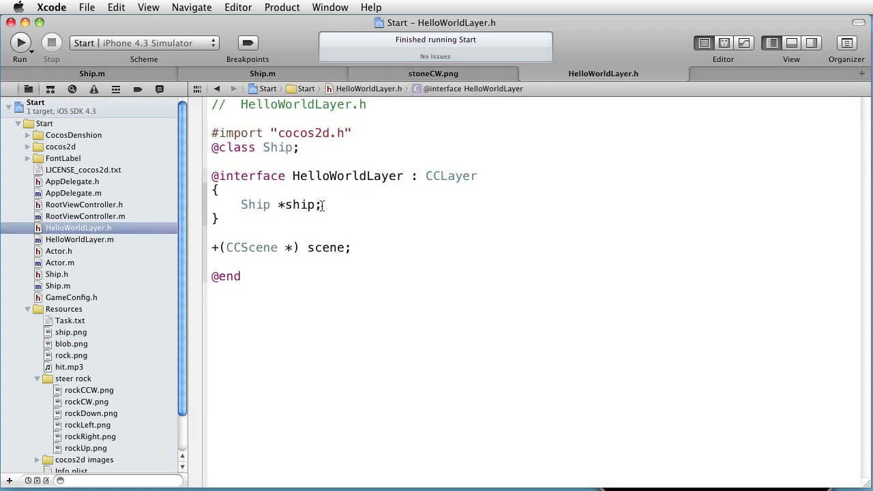
{"action": "double_click", "coordinate": [279, 205]}
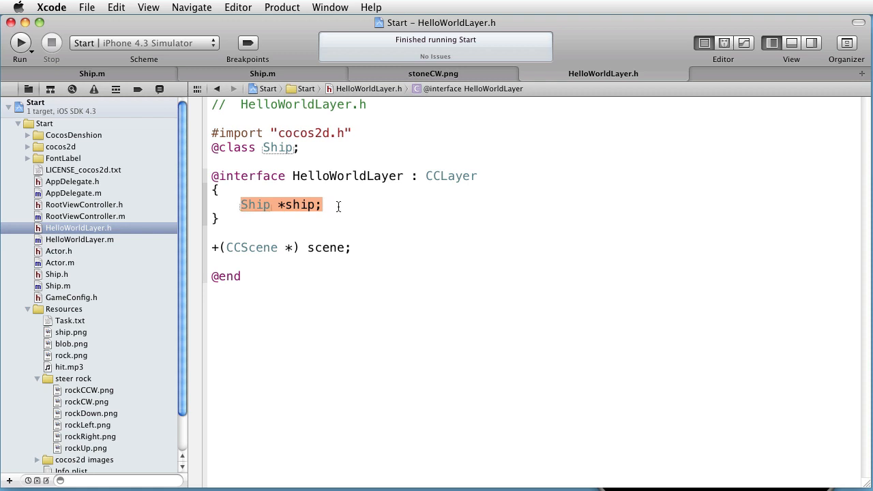
{"action": "left_click", "coordinate": [79, 240]}
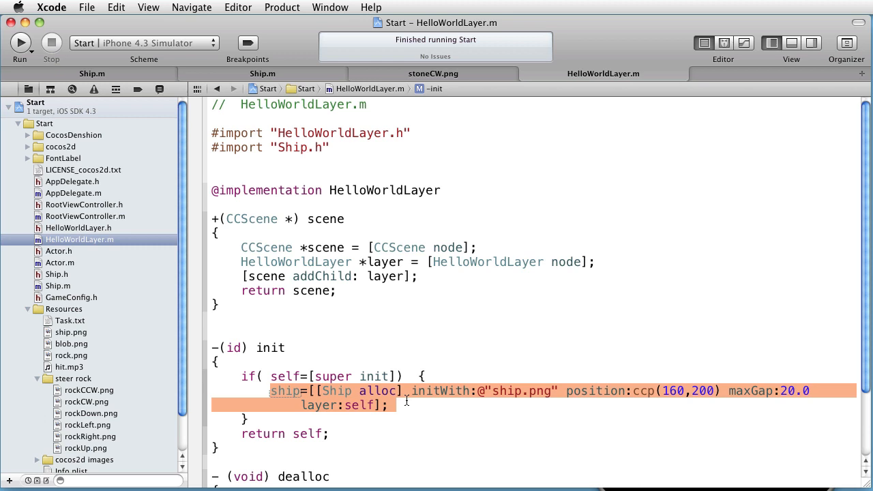
{"action": "mouse_move", "coordinate": [556, 404]}
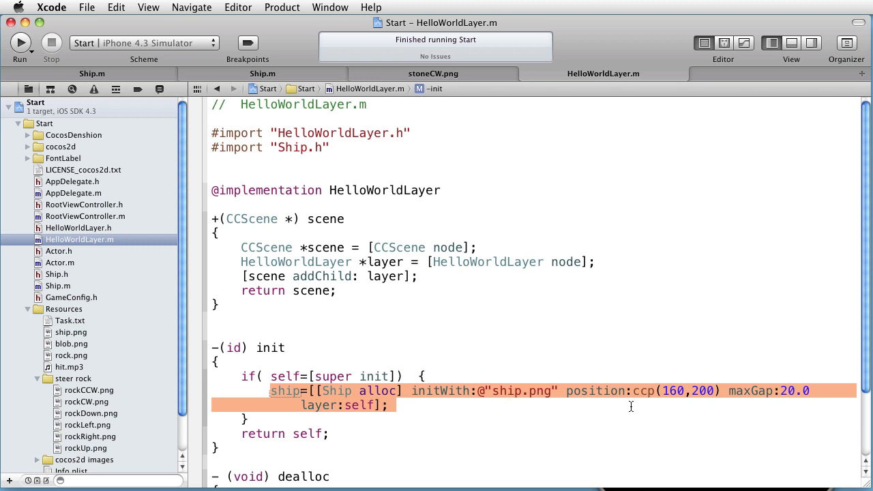
{"action": "mouse_move", "coordinate": [796, 398]}
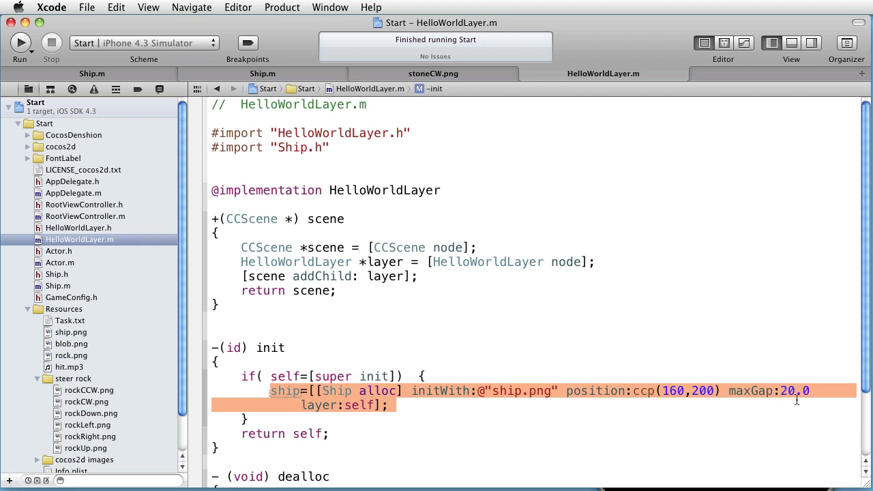
{"action": "mouse_move", "coordinate": [737, 401]}
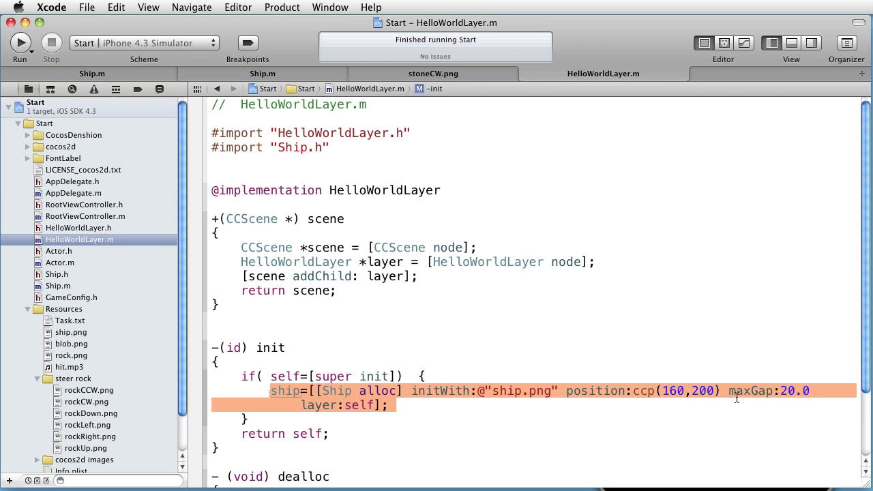
{"action": "mouse_move", "coordinate": [808, 397]}
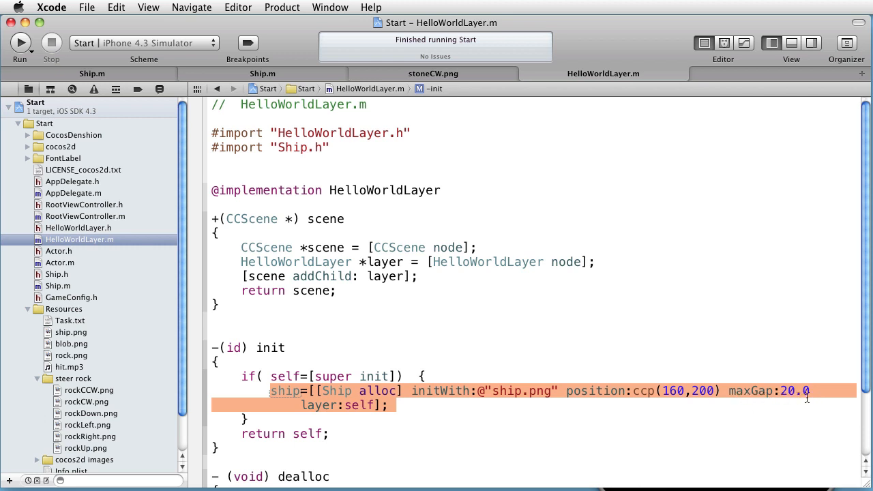
{"action": "mouse_move", "coordinate": [348, 414]}
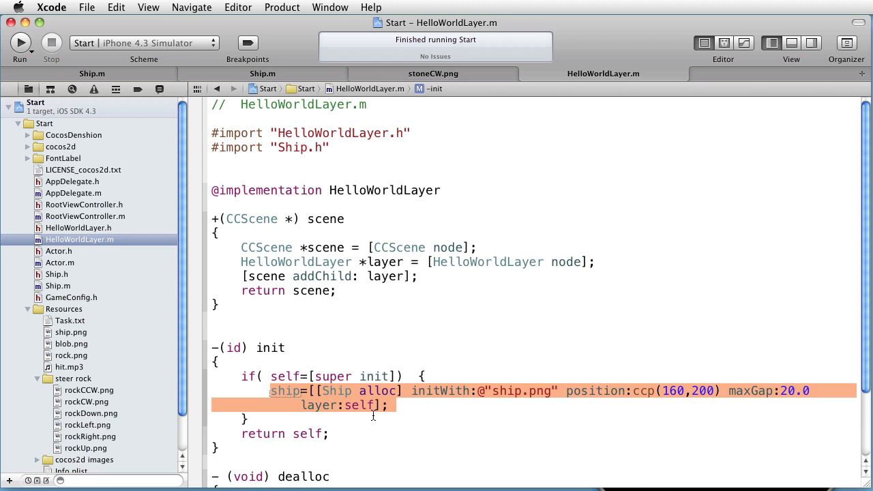
{"action": "mouse_move", "coordinate": [415, 405]}
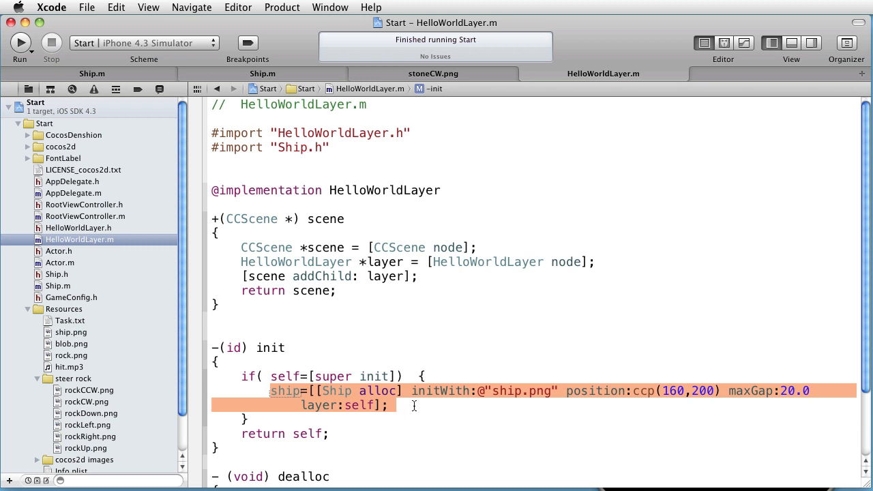
{"action": "mouse_move", "coordinate": [79, 279]}
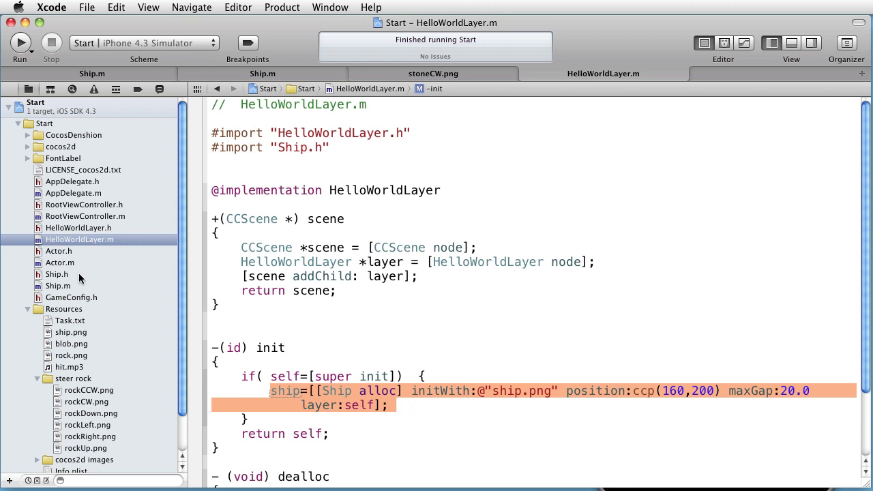
- View Ship.h's Actor superclass, then Actor.h with its pointArray and path declarations highlighted
{"action": "left_click", "coordinate": [57, 273]}
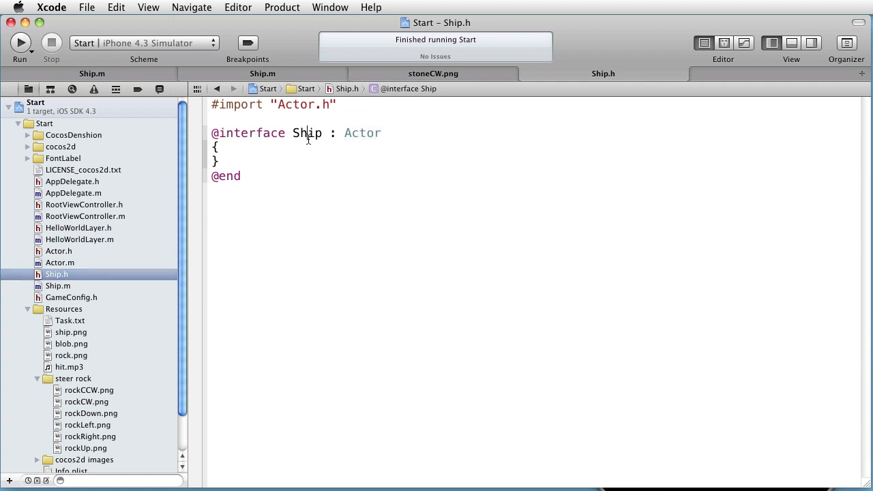
{"action": "double_click", "coordinate": [363, 134]}
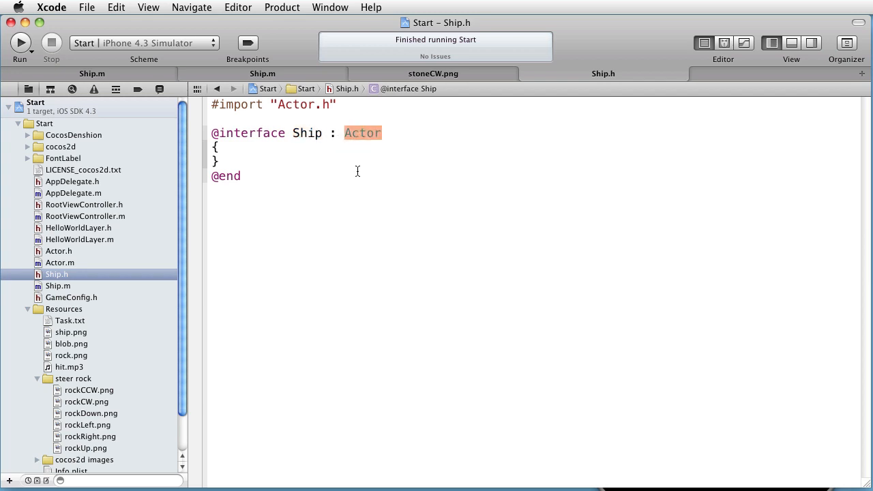
{"action": "mouse_move", "coordinate": [90, 266]}
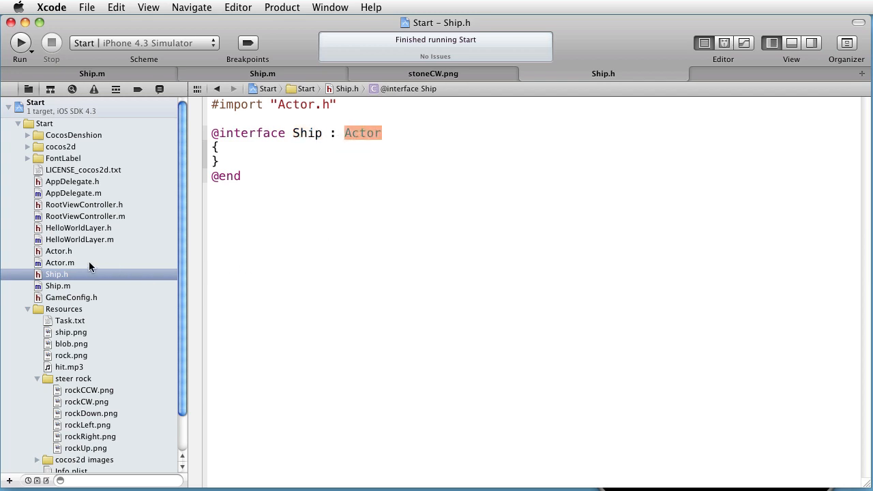
{"action": "left_click", "coordinate": [59, 251]}
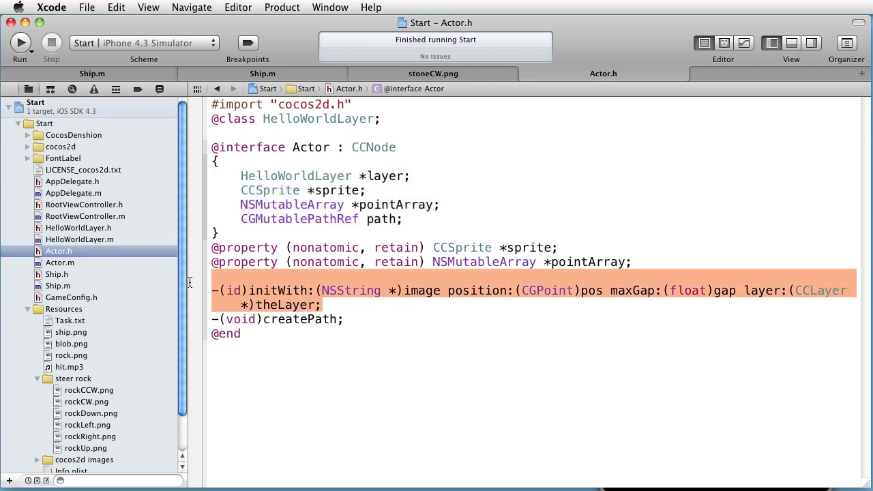
{"action": "mouse_move", "coordinate": [330, 305]}
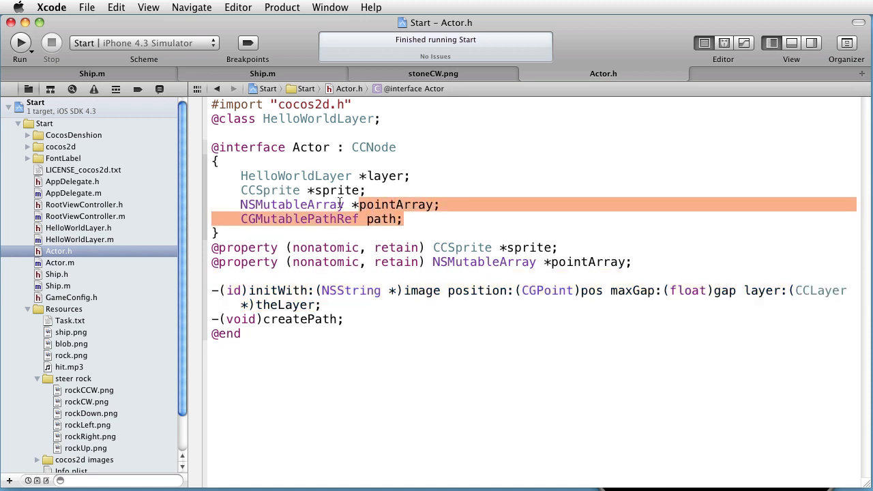
{"action": "left_click_drag", "start_coordinate": [341, 205], "coordinate": [238, 176]}
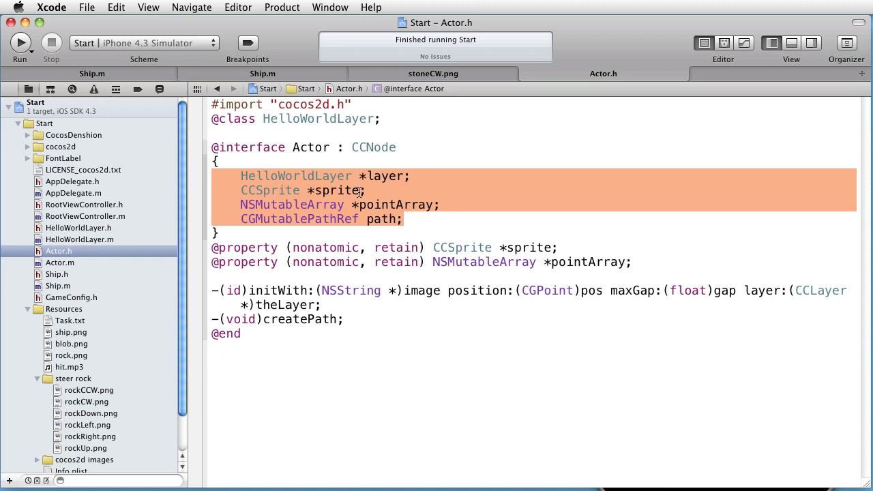
{"action": "mouse_move", "coordinate": [428, 210]}
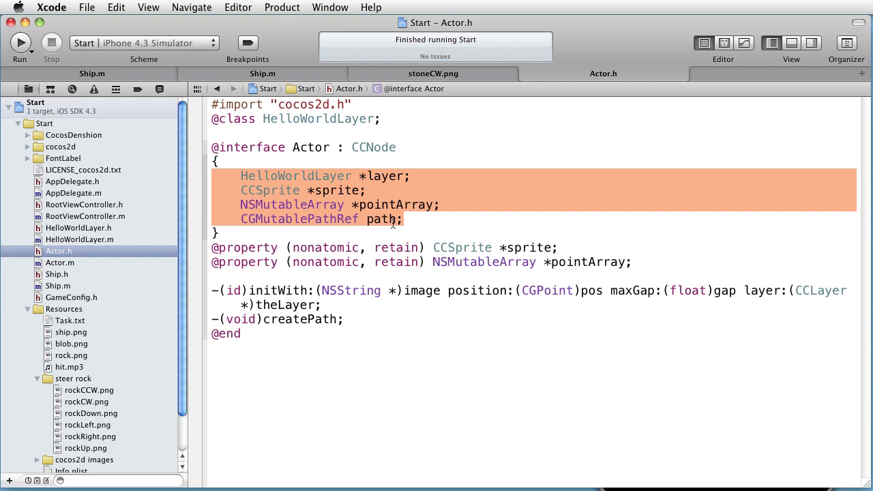
- Show Actor.m's addPoints call, then Ship.m's three corner points in its addPoints list
{"action": "left_click", "coordinate": [60, 262]}
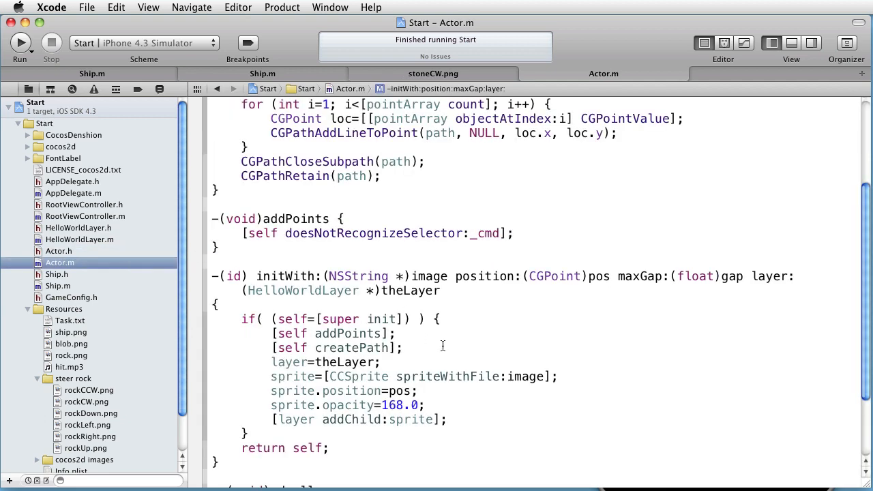
{"action": "scroll", "scroll_direction": "down", "scroll_amount": 3}
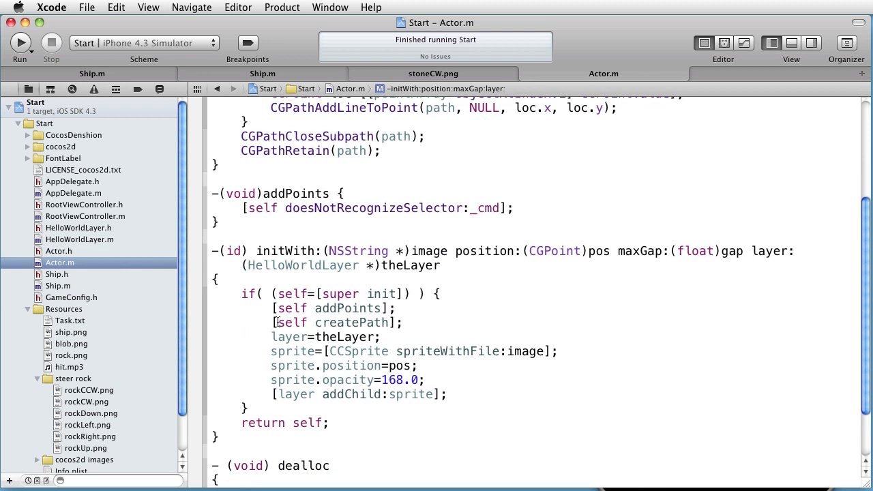
{"action": "double_click", "coordinate": [327, 309]}
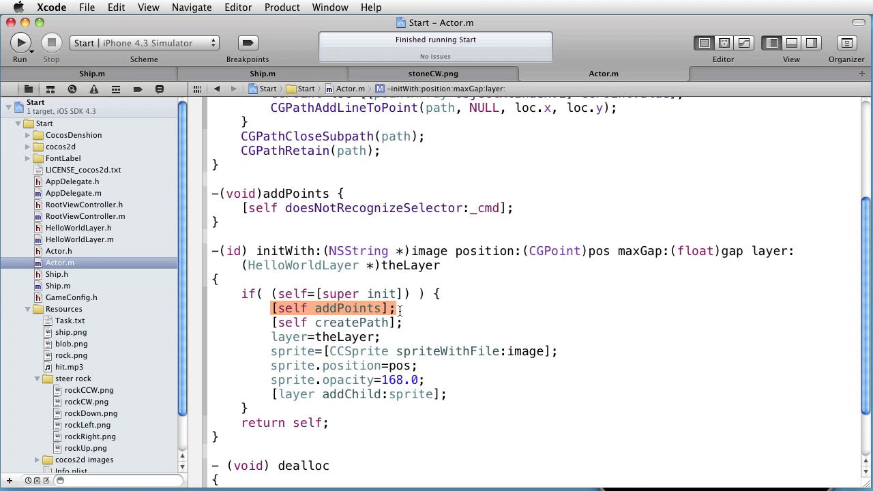
{"action": "mouse_move", "coordinate": [106, 275]}
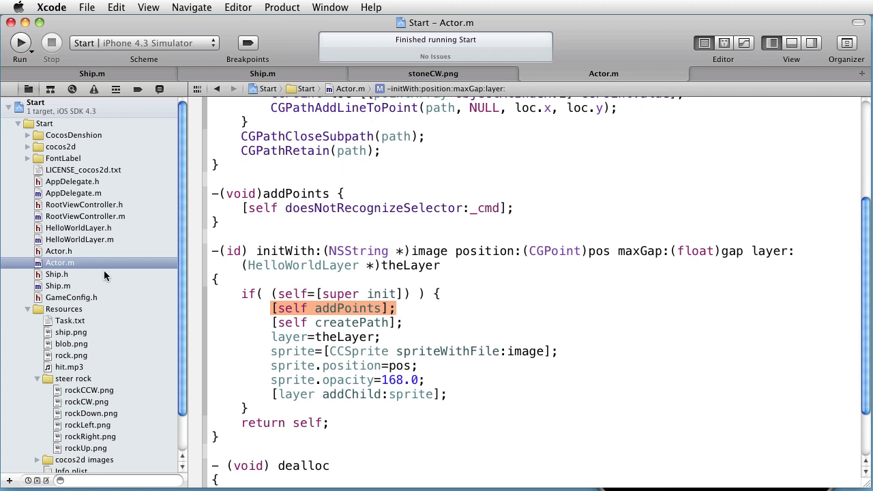
{"action": "left_click", "coordinate": [57, 287]}
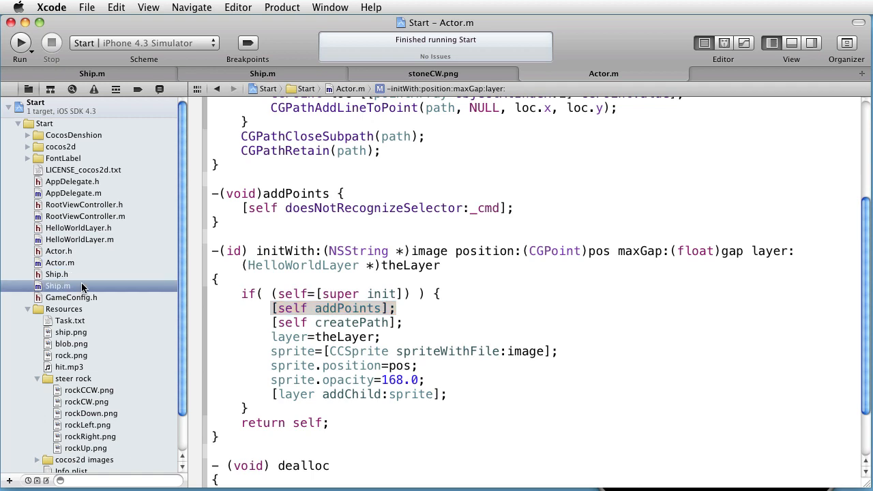
{"action": "left_click", "coordinate": [58, 286]}
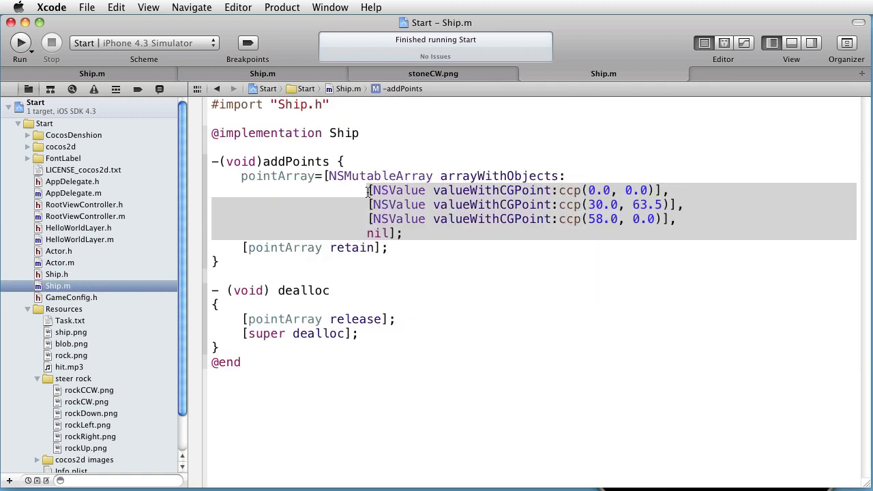
{"action": "left_click_drag", "start_coordinate": [368, 191], "coordinate": [689, 218]}
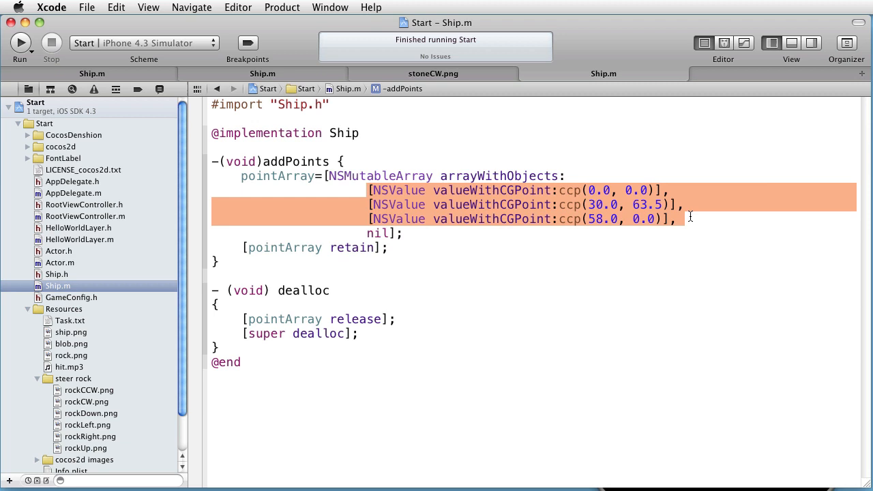
{"action": "mouse_move", "coordinate": [690, 216]}
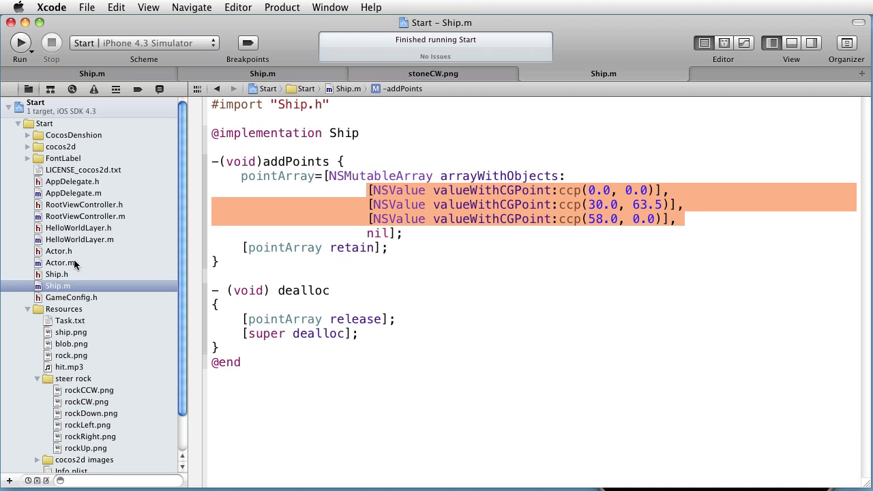
- Return to Actor.m's initWithImage and highlight the createPath call and the layer assignment
{"action": "left_click", "coordinate": [60, 262]}
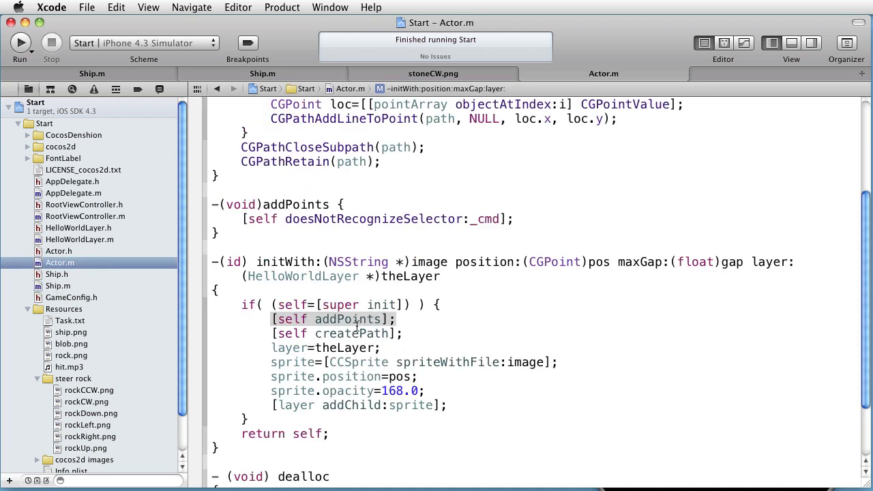
{"action": "double_click", "coordinate": [352, 332]}
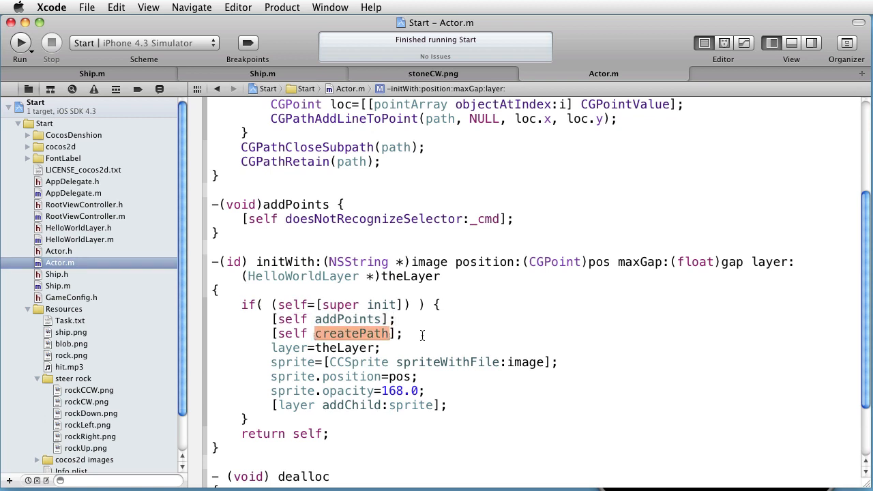
{"action": "mouse_move", "coordinate": [365, 352]}
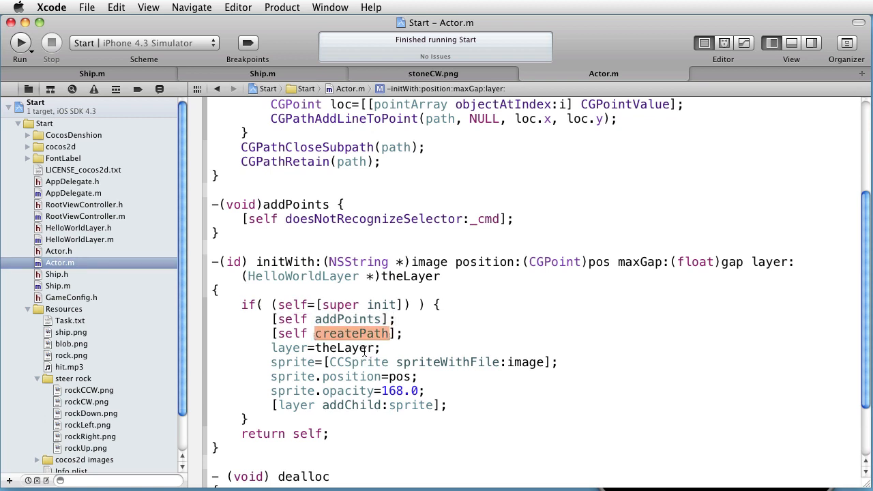
{"action": "left_click", "coordinate": [321, 348]}
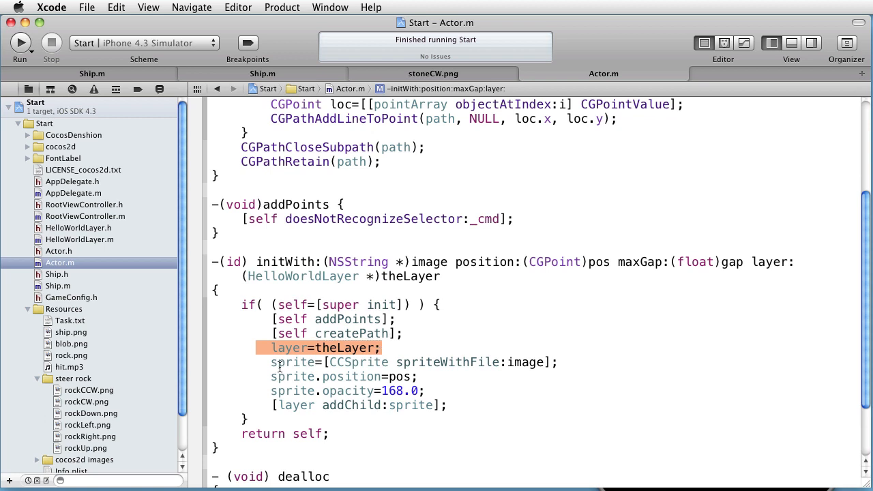
{"action": "left_click_drag", "start_coordinate": [270, 363], "coordinate": [447, 405]}
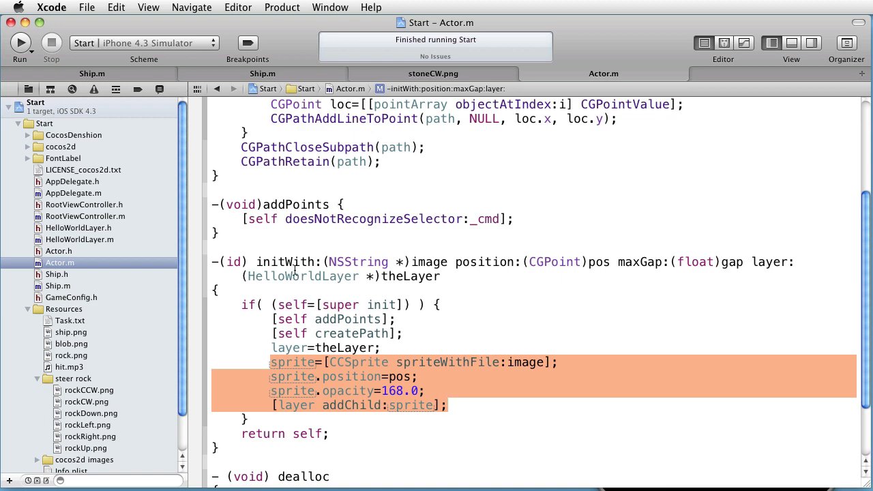
- Build and run the app so the blue triangular ship appears in the iPhone 4.3 Simulator
{"action": "left_click", "coordinate": [20, 42]}
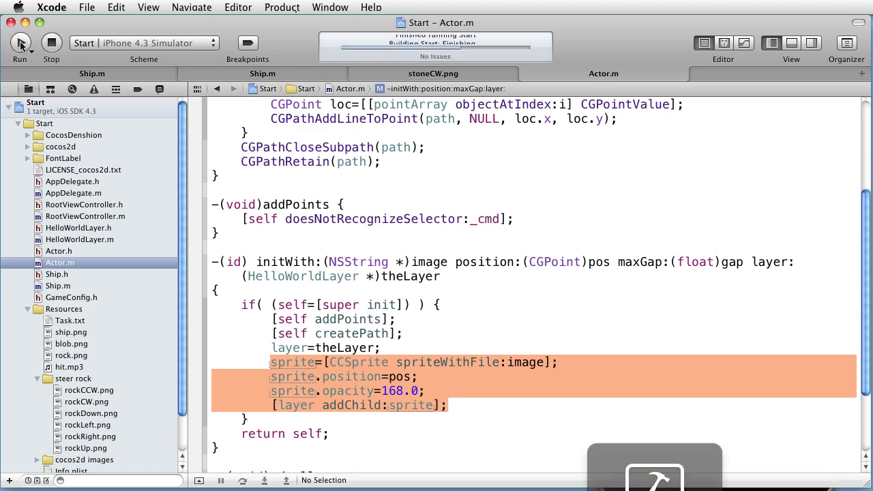
{"action": "left_click", "coordinate": [19, 42]}
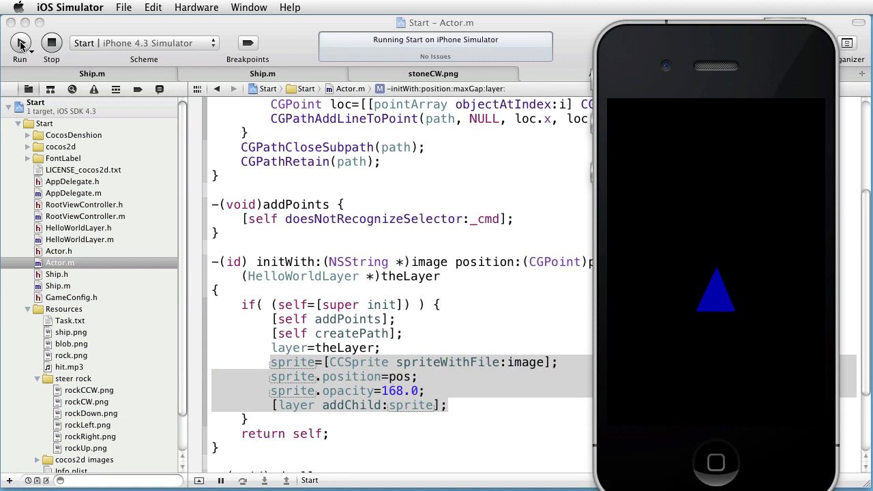
{"action": "mouse_move", "coordinate": [721, 328]}
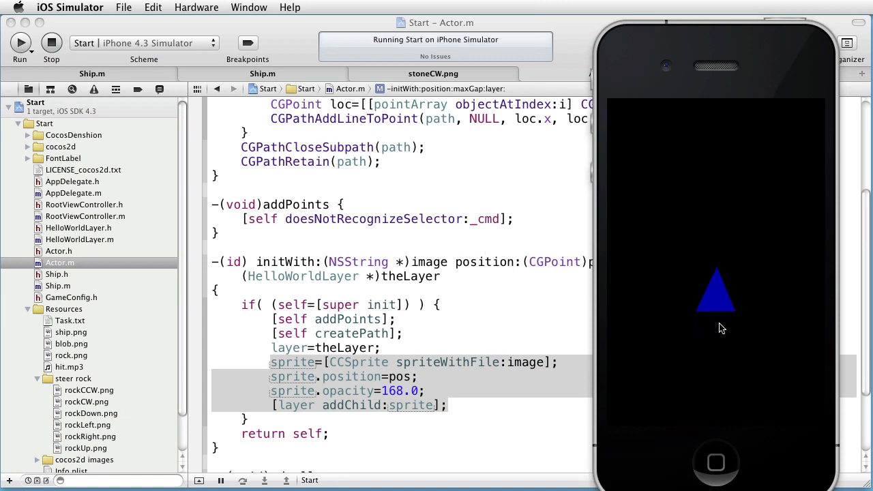
{"action": "mouse_move", "coordinate": [726, 327]}
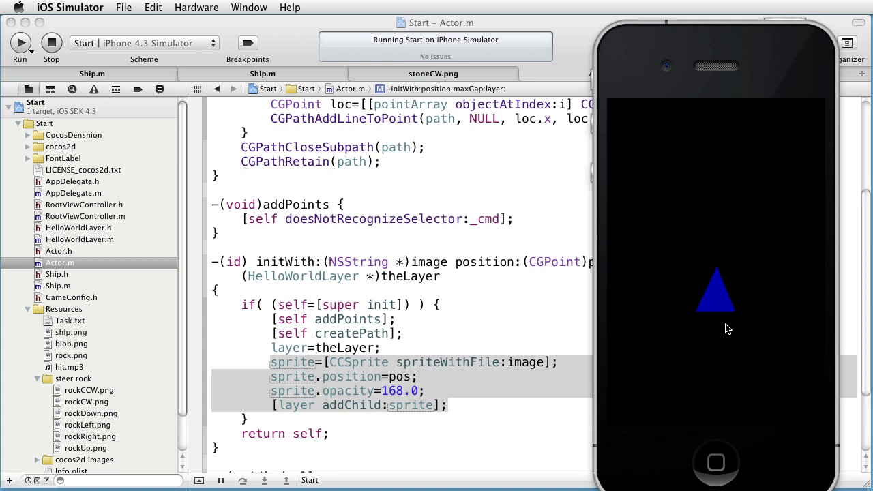
{"action": "mouse_move", "coordinate": [271, 158]}
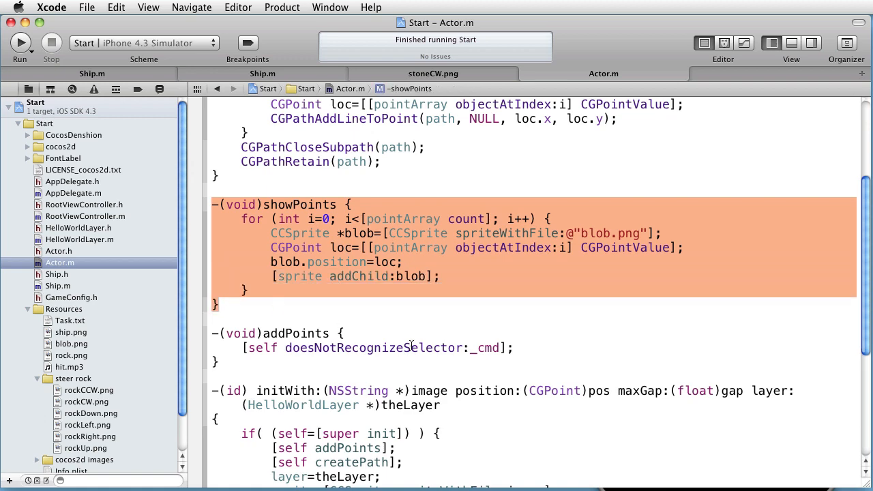
- Add 'if (gap>0) { [self showPoints]; }' after addChild in Actor.m's initializer and review showPoints
{"action": "scroll", "scroll_direction": "down", "scroll_amount": 3}
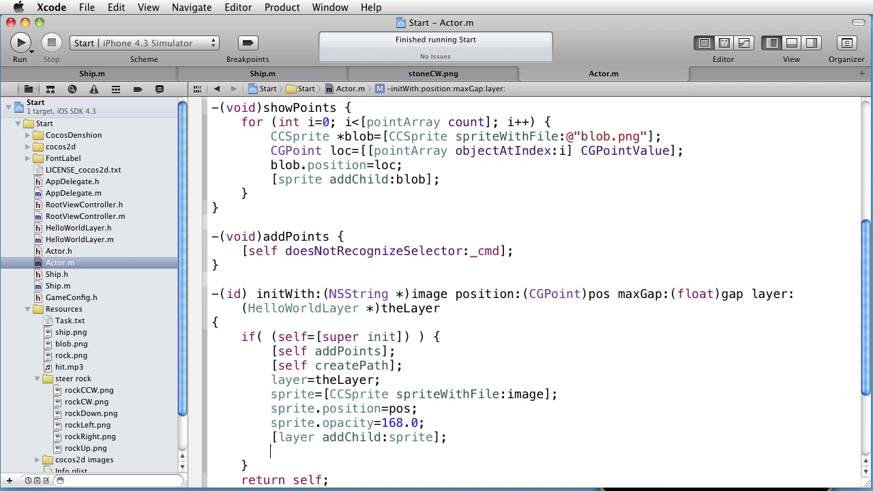
{"action": "type", "text": "if (gap>0) {"}
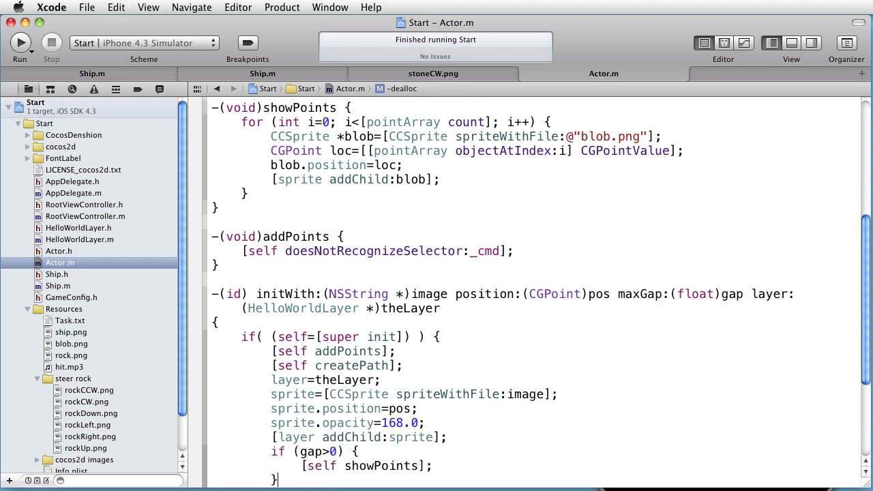
{"action": "scroll", "scroll_direction": "down", "scroll_amount": 3}
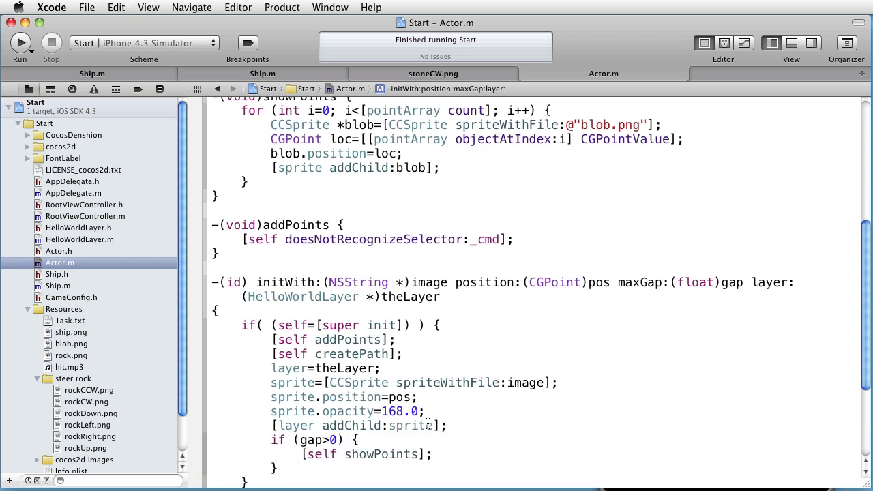
{"action": "scroll", "scroll_direction": "down", "scroll_amount": 3}
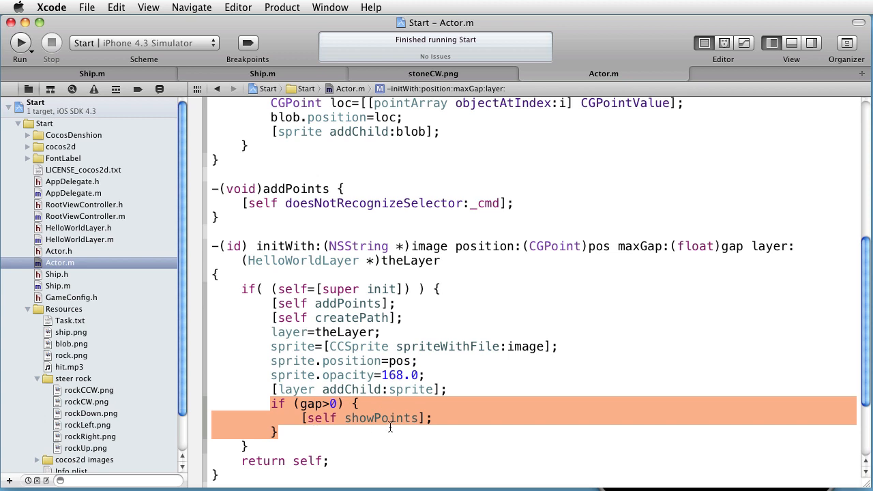
{"action": "double_click", "coordinate": [380, 417]}
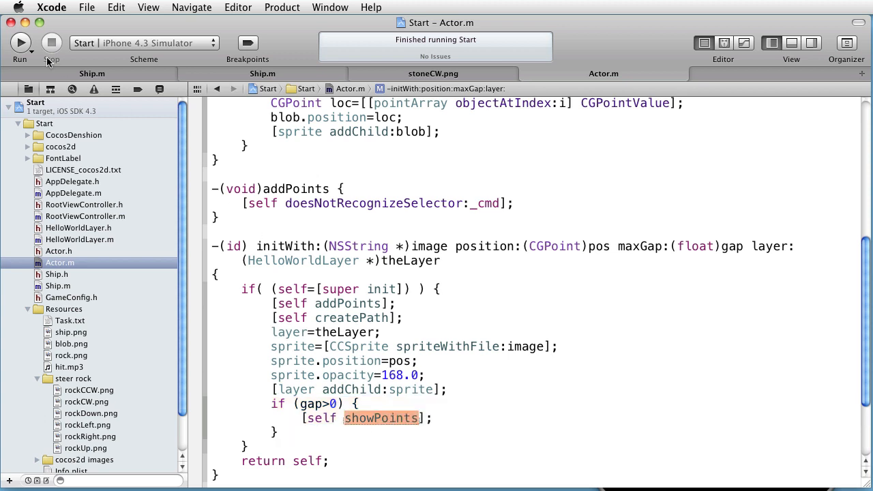
- Build and run the Start app to see the blue triangle with blob markers at its corners
{"action": "left_click", "coordinate": [19, 42]}
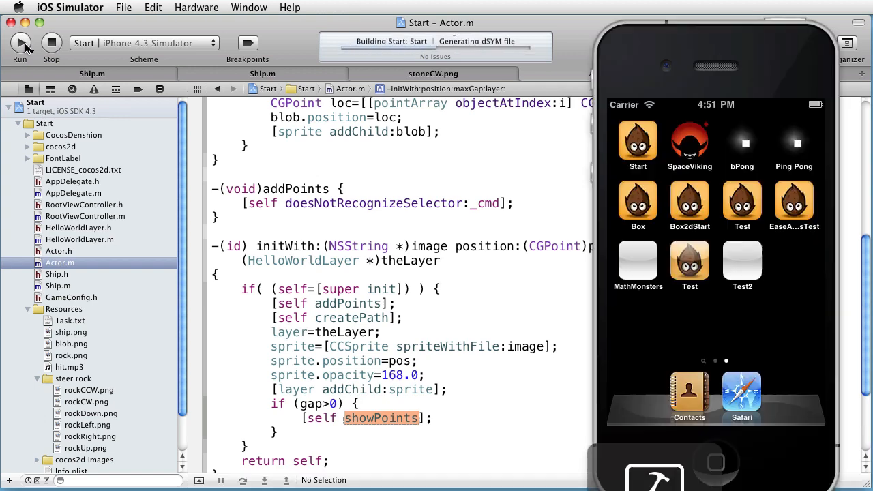
{"action": "left_click", "coordinate": [19, 42]}
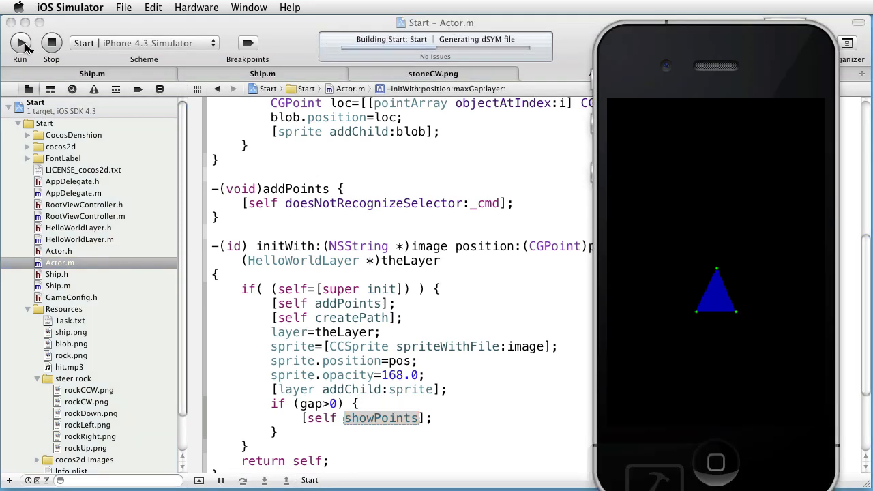
{"action": "left_click", "coordinate": [19, 42]}
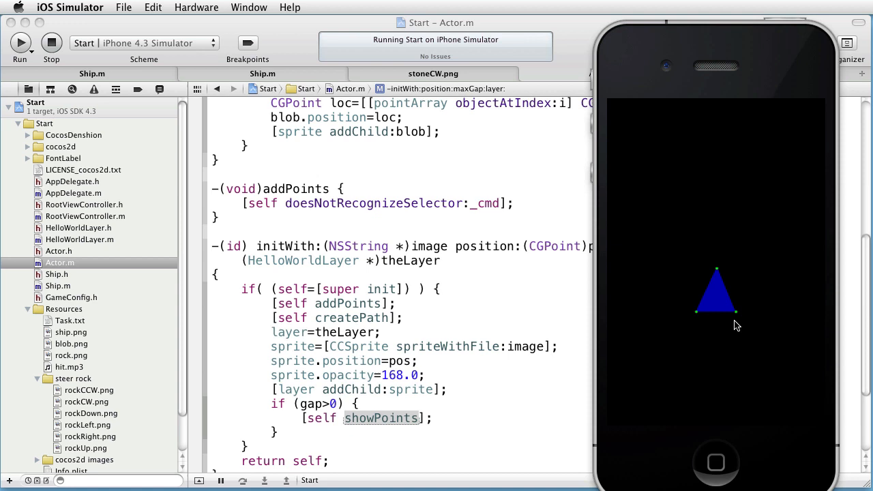
{"action": "mouse_move", "coordinate": [701, 281]}
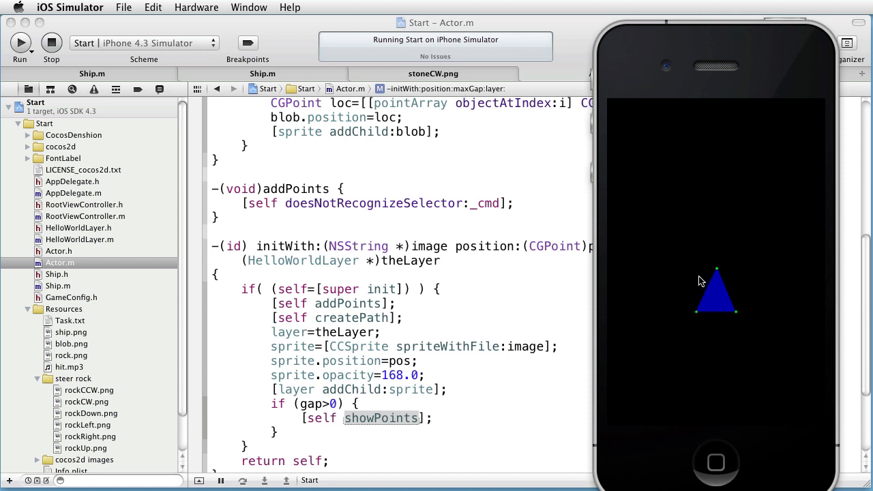
{"action": "mouse_move", "coordinate": [687, 285]}
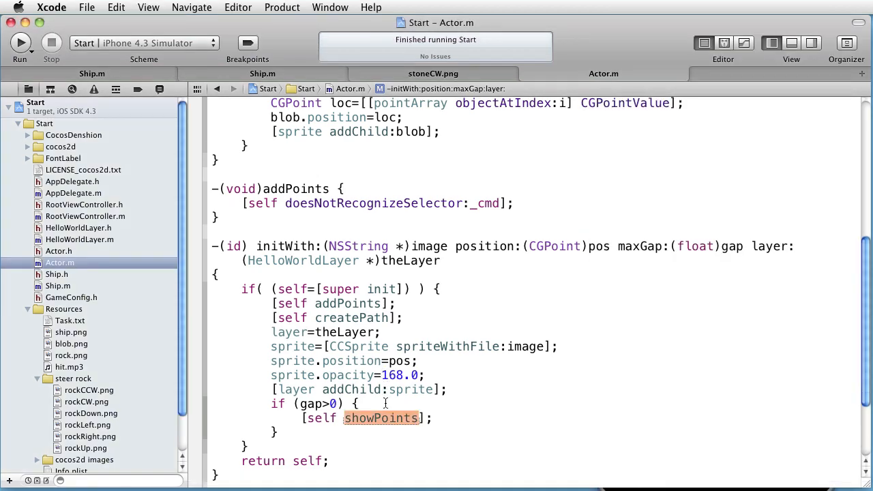
- Insert '[self fillGaps:gap];' before showPoints in Actor.m's initializer and scroll up to fillGaps
{"action": "type", "text": "ad"}
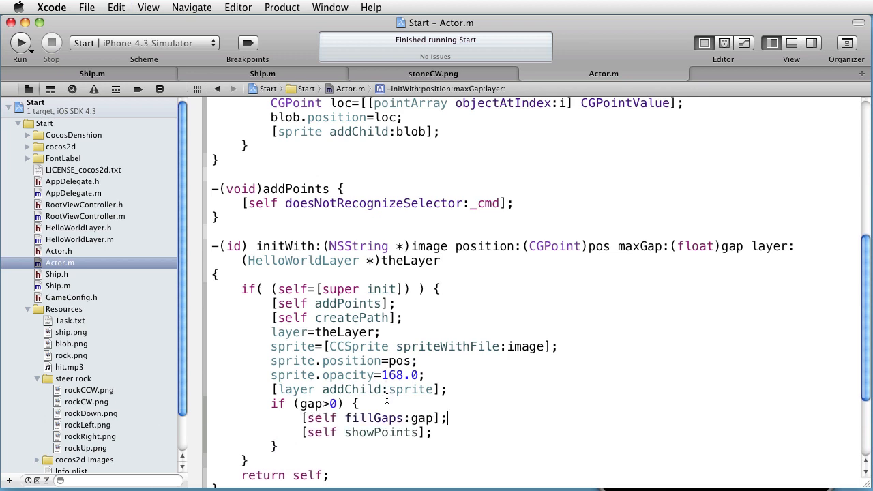
{"action": "double_click", "coordinate": [373, 418]}
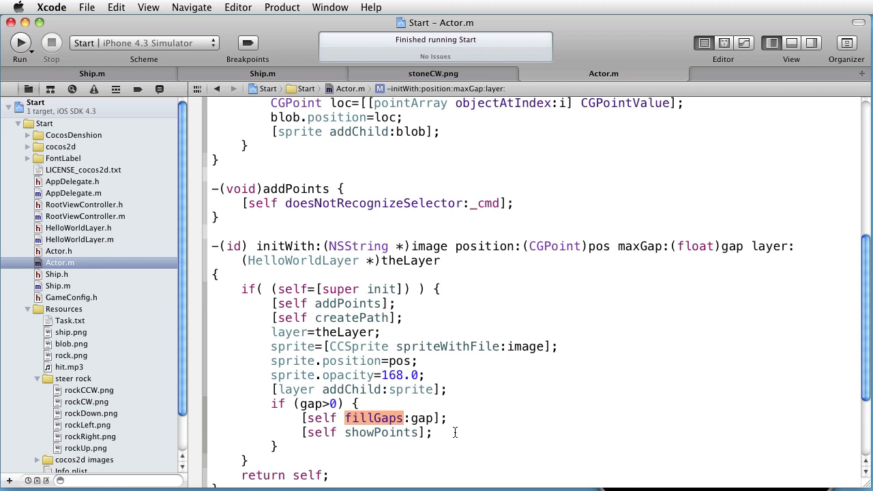
{"action": "mouse_move", "coordinate": [470, 424]}
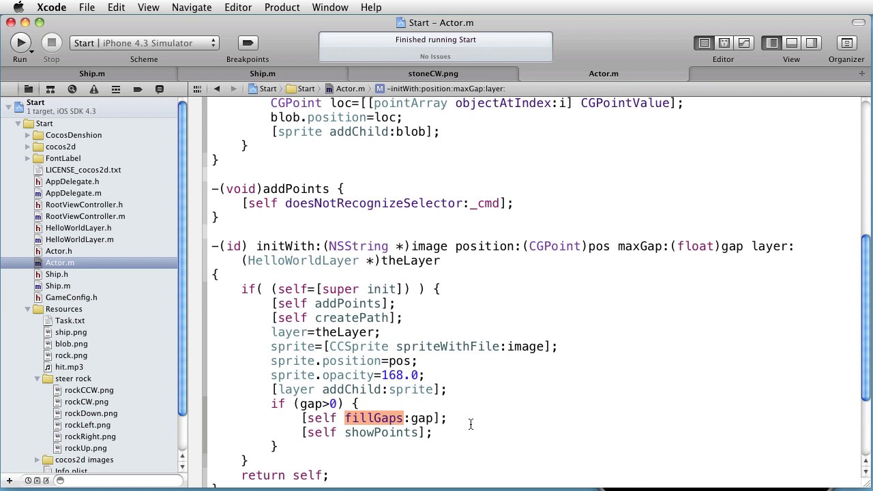
{"action": "scroll", "scroll_direction": "up", "scroll_amount": 3}
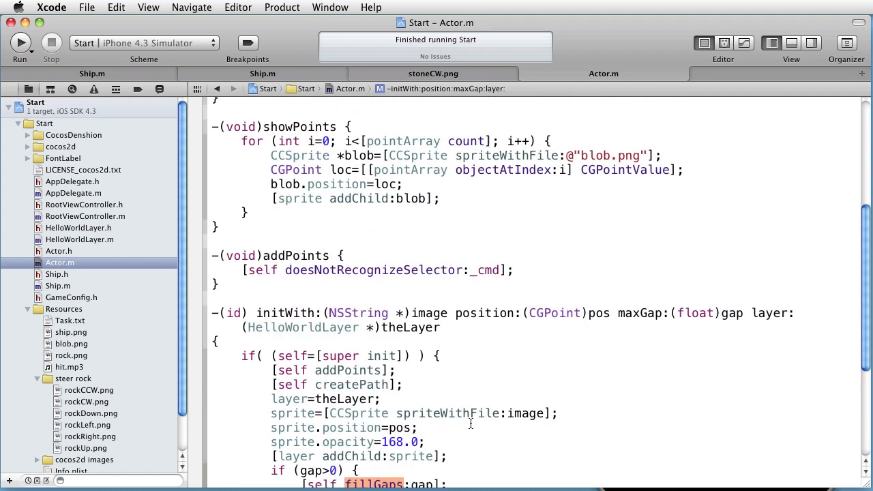
{"action": "scroll", "scroll_direction": "up", "scroll_amount": 3}
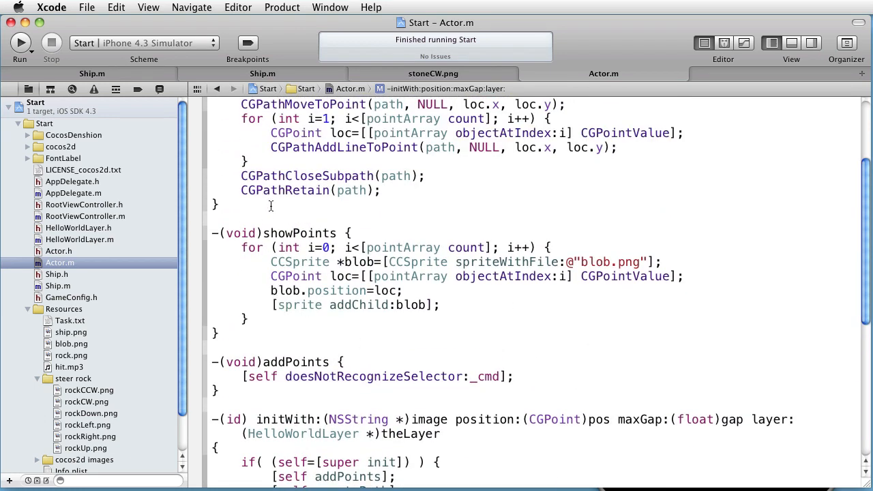
{"action": "type", "text": "ad"}
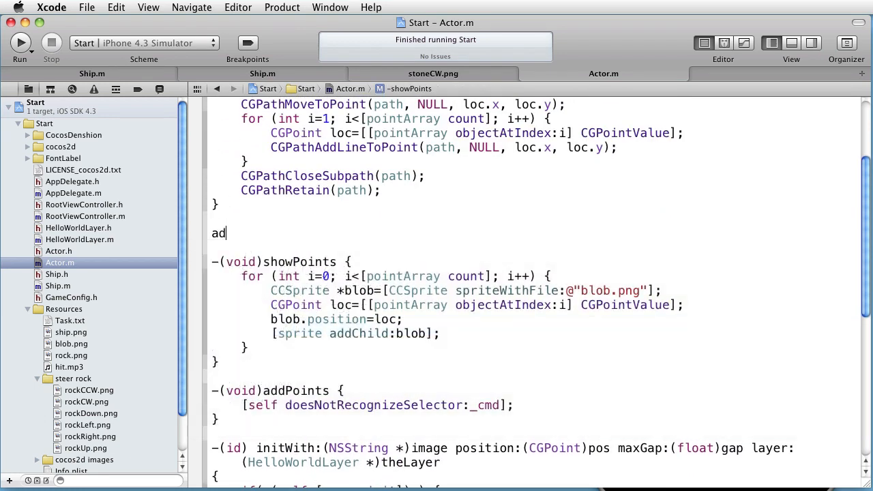
{"action": "scroll", "scroll_direction": "up", "scroll_amount": 3}
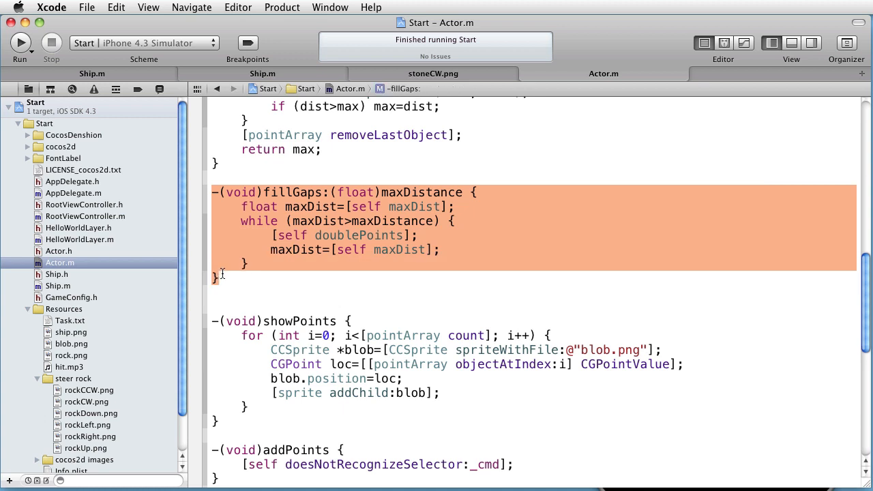
{"action": "mouse_move", "coordinate": [437, 219]}
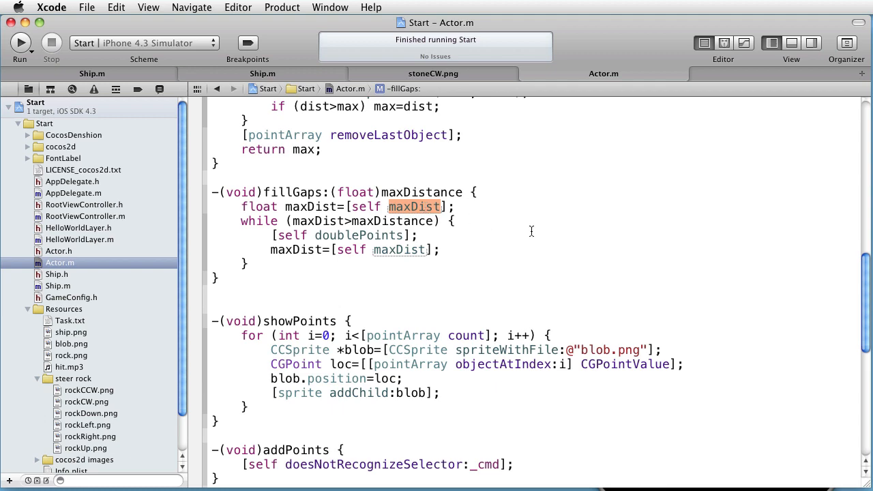
- Review the fillGaps loop calling doublePoints until maxDist falls below the gap limit
{"action": "scroll", "scroll_direction": "up", "scroll_amount": 3}
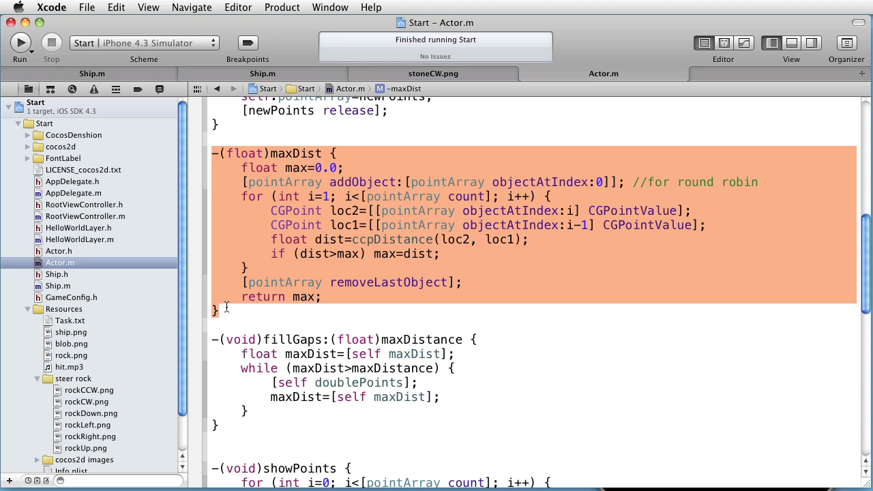
{"action": "double_click", "coordinate": [359, 382]}
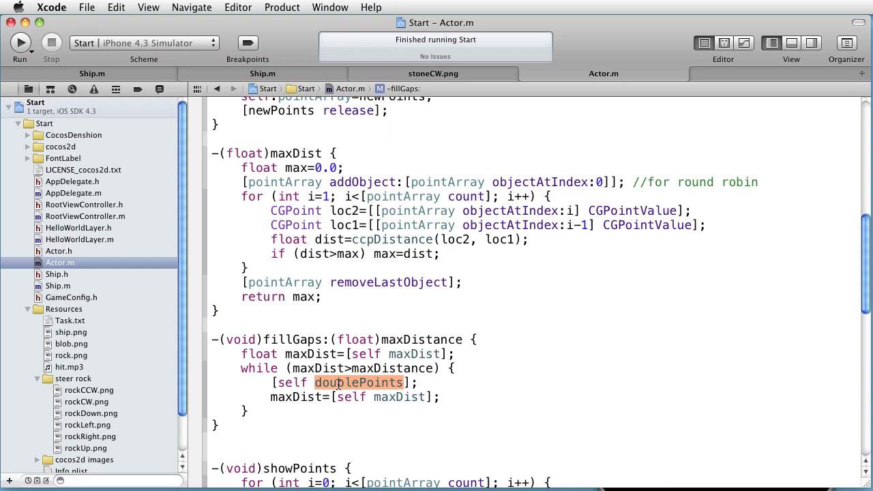
{"action": "scroll", "scroll_direction": "up", "scroll_amount": 3}
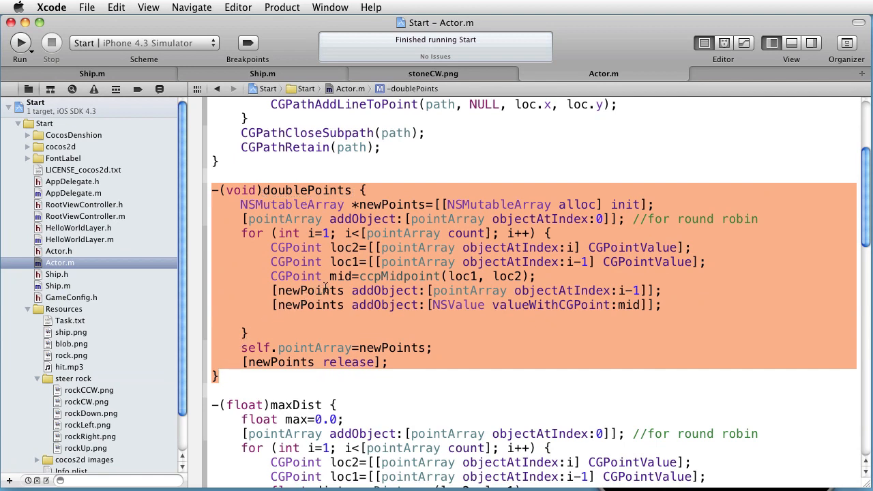
{"action": "mouse_move", "coordinate": [327, 281]}
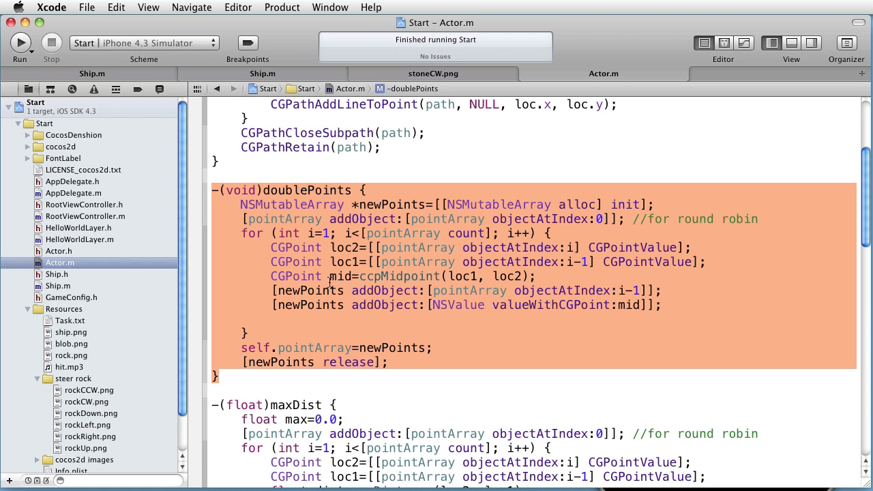
{"action": "scroll", "scroll_direction": "down", "scroll_amount": 3}
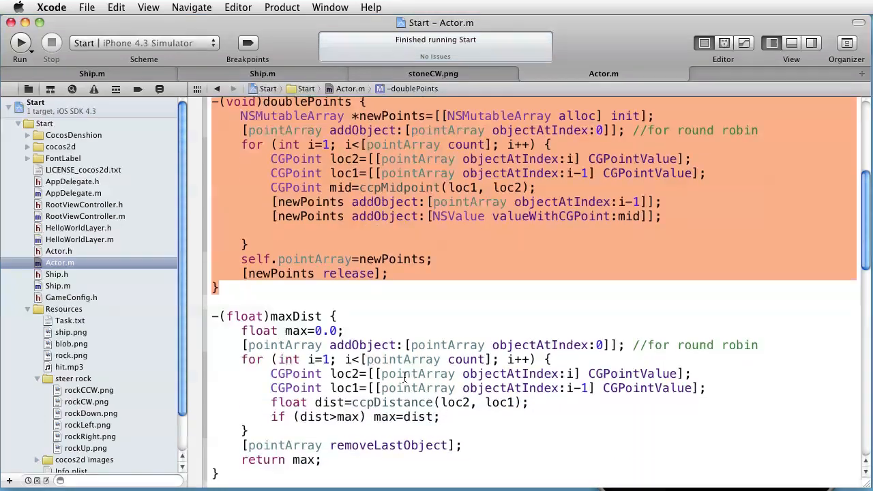
{"action": "scroll", "scroll_direction": "down", "scroll_amount": 3}
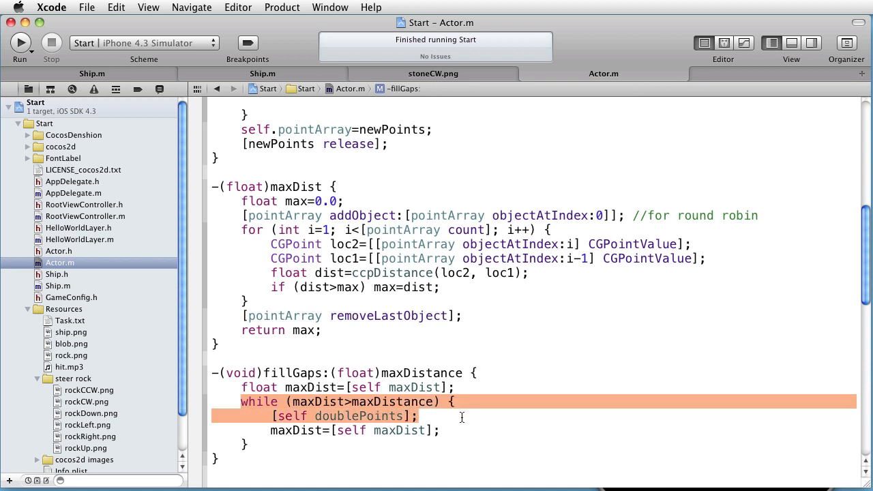
{"action": "scroll", "scroll_direction": "down", "scroll_amount": 3}
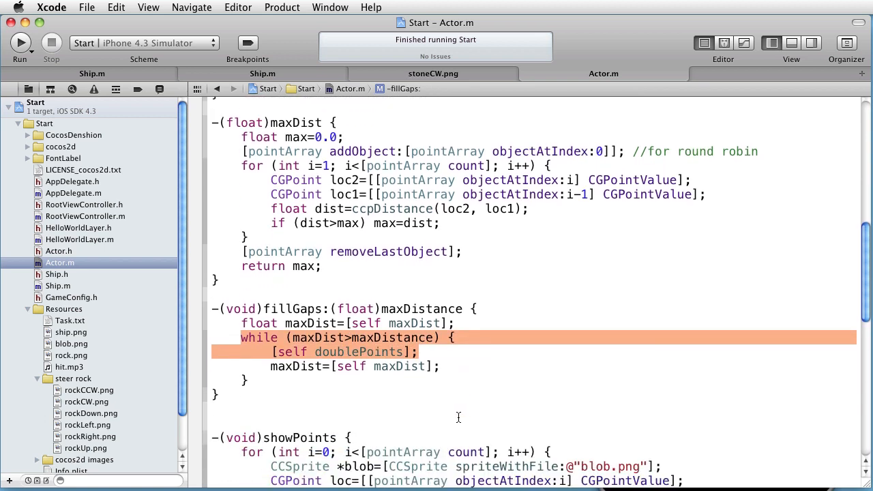
- Build and run the app to see blobs spaced along the triangle's edges
{"action": "left_click", "coordinate": [19, 42]}
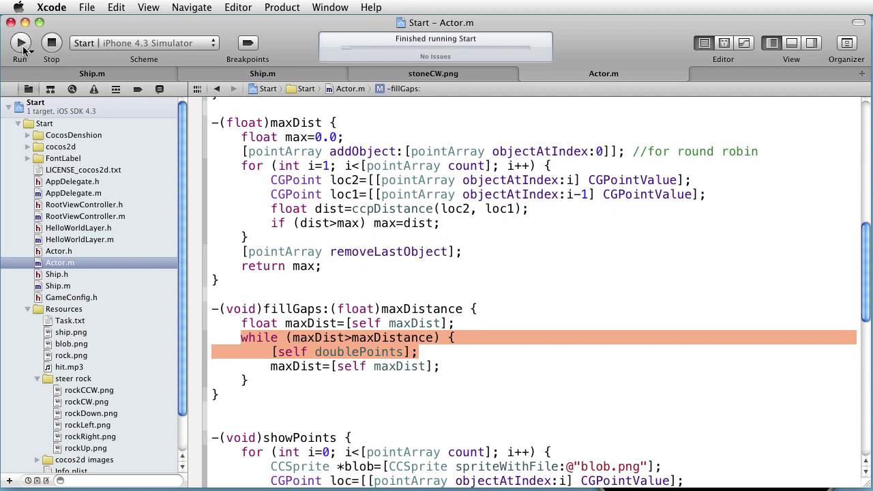
{"action": "left_click", "coordinate": [19, 42]}
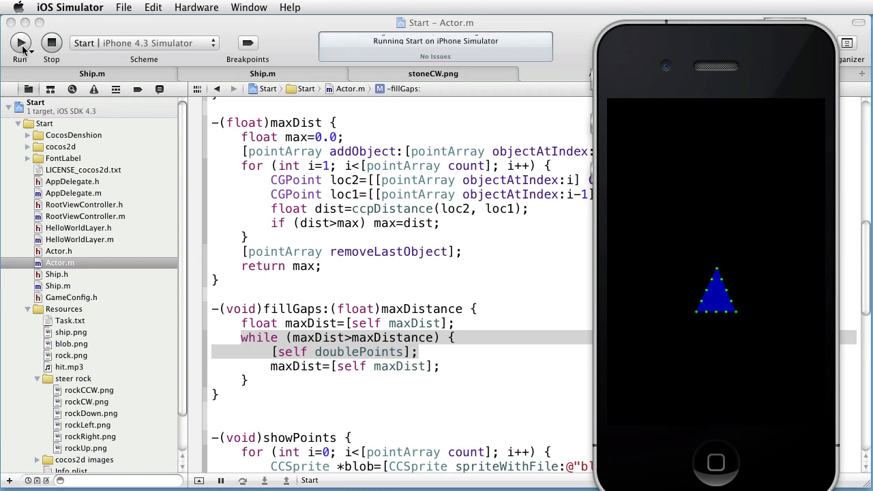
{"action": "mouse_move", "coordinate": [704, 328]}
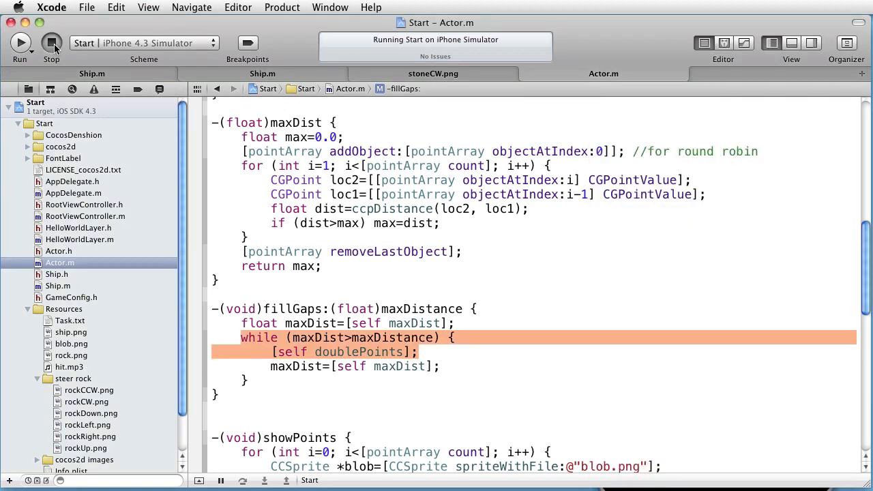
- Create a new Objective-C class subclassing Actor via File > New and begin naming it 'Roc'
{"action": "left_click", "coordinate": [58, 287]}
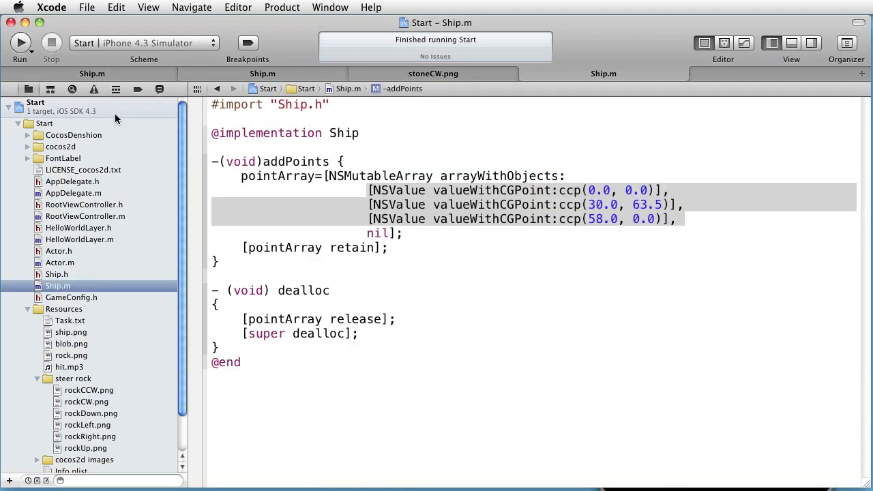
{"action": "left_click", "coordinate": [87, 8]}
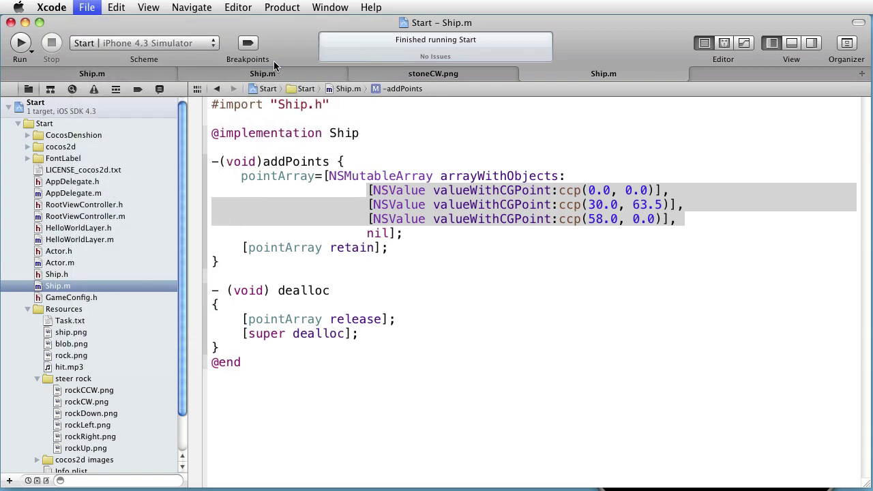
{"action": "left_click", "coordinate": [87, 8]}
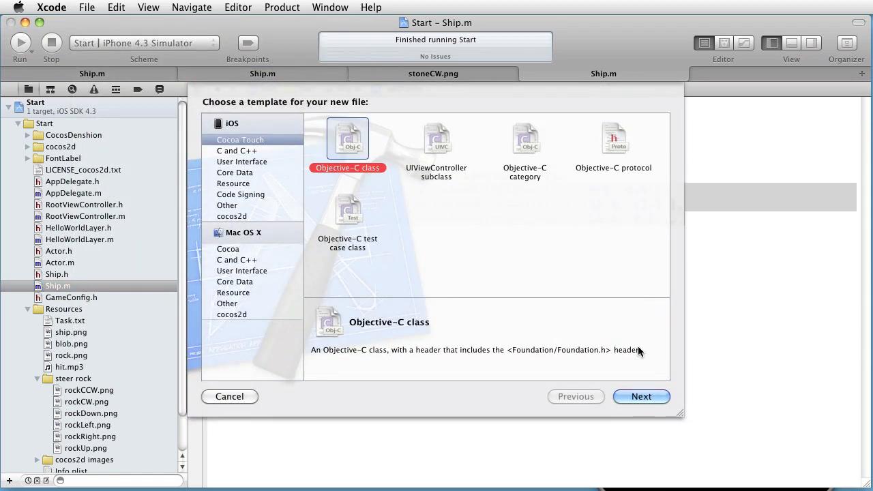
{"action": "left_click", "coordinate": [641, 395]}
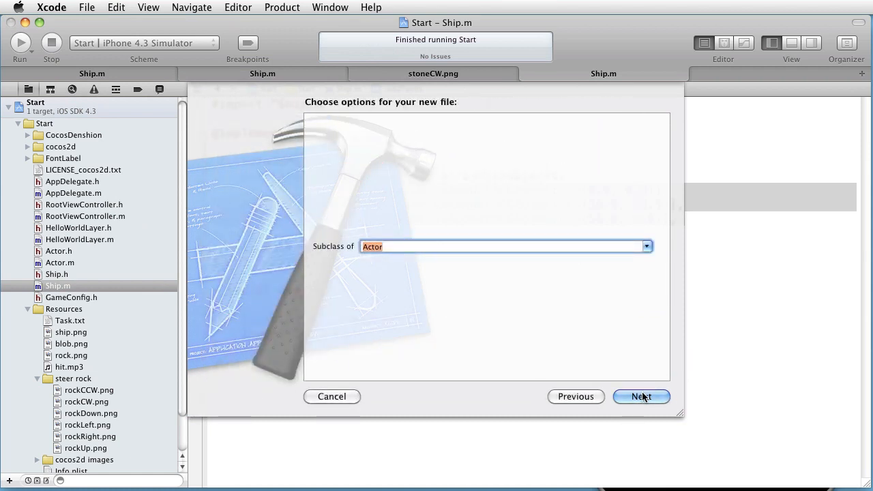
{"action": "left_click", "coordinate": [640, 395]}
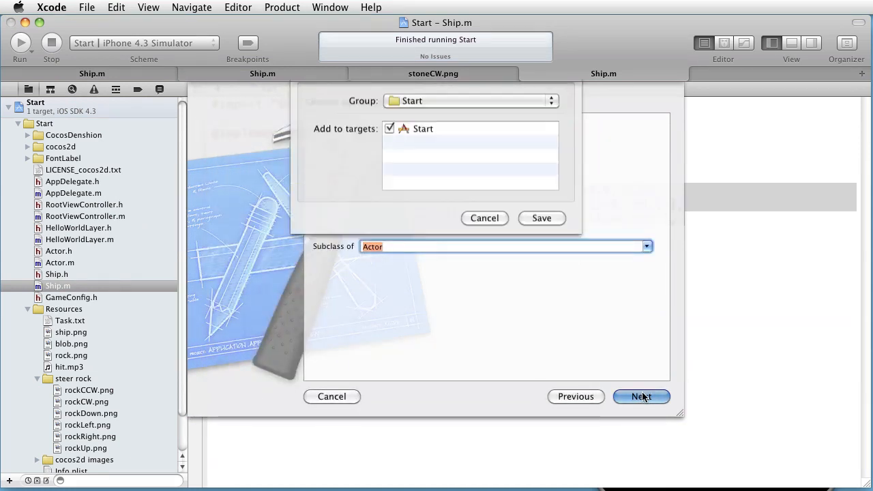
{"action": "left_click", "coordinate": [641, 396]}
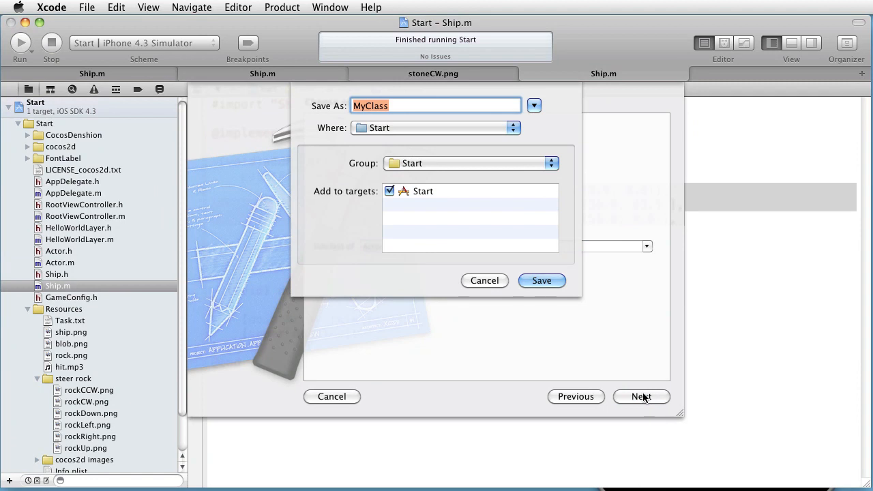
{"action": "type", "text": "Roc"}
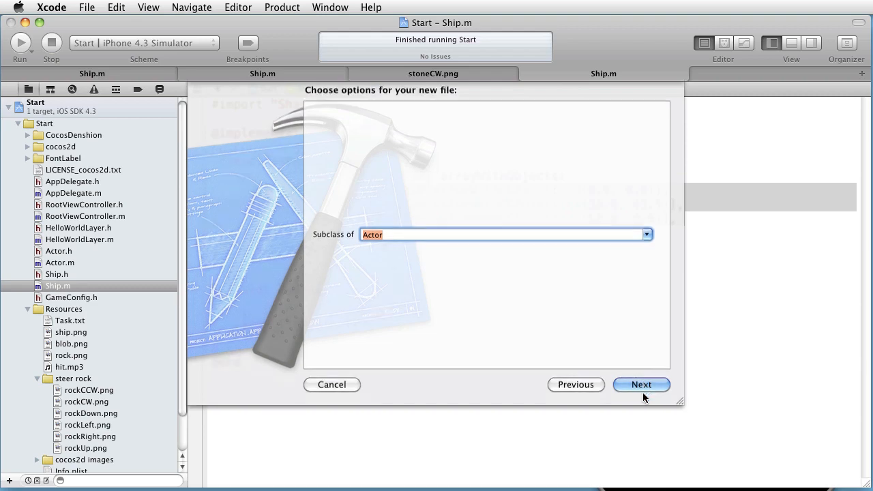
{"action": "left_click", "coordinate": [641, 385]}
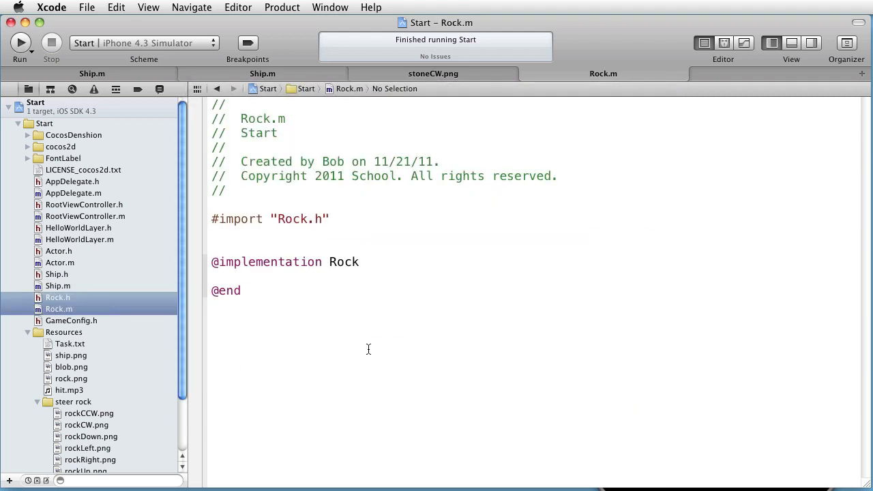
{"action": "mouse_move", "coordinate": [66, 278]}
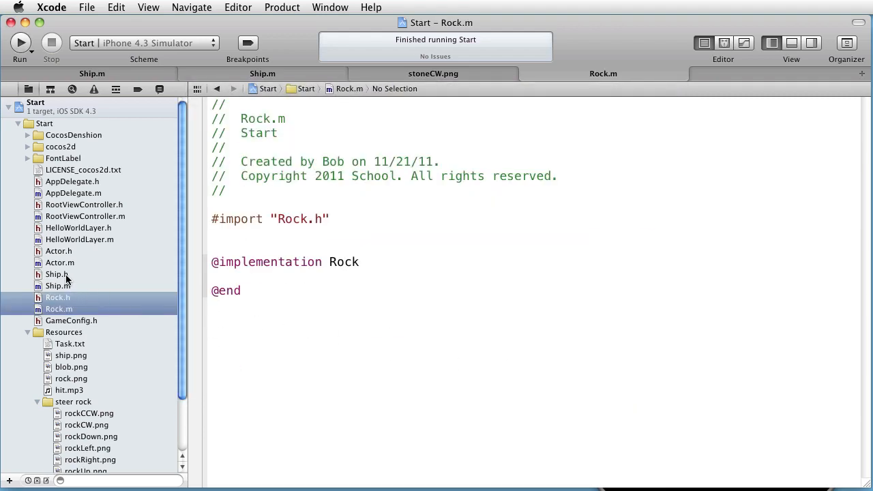
{"action": "mouse_move", "coordinate": [80, 256]}
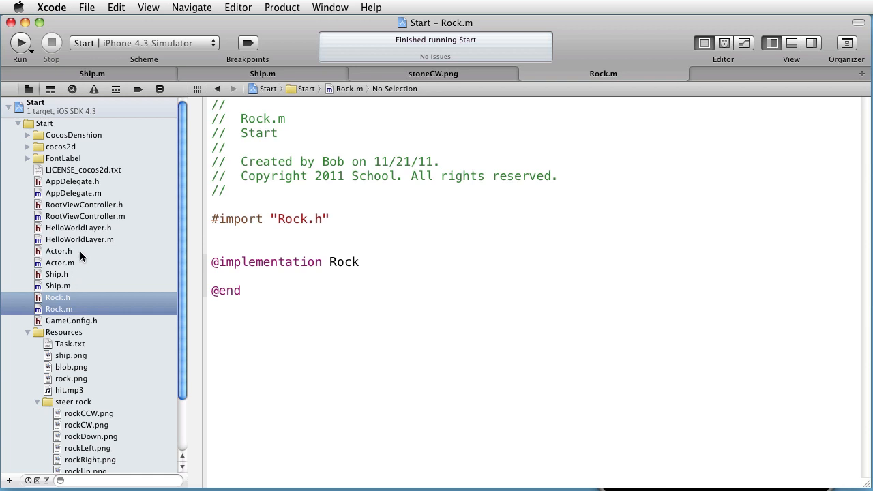
{"action": "left_click", "coordinate": [78, 228]}
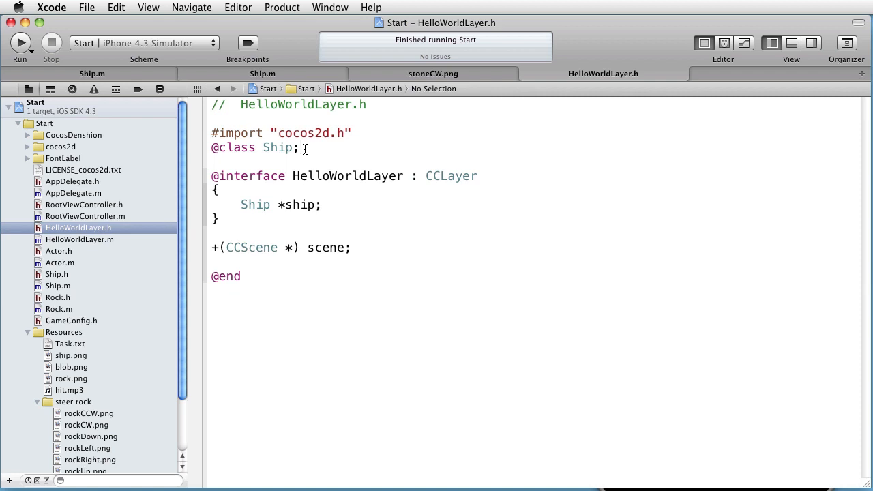
{"action": "type", "text": "ad5"}
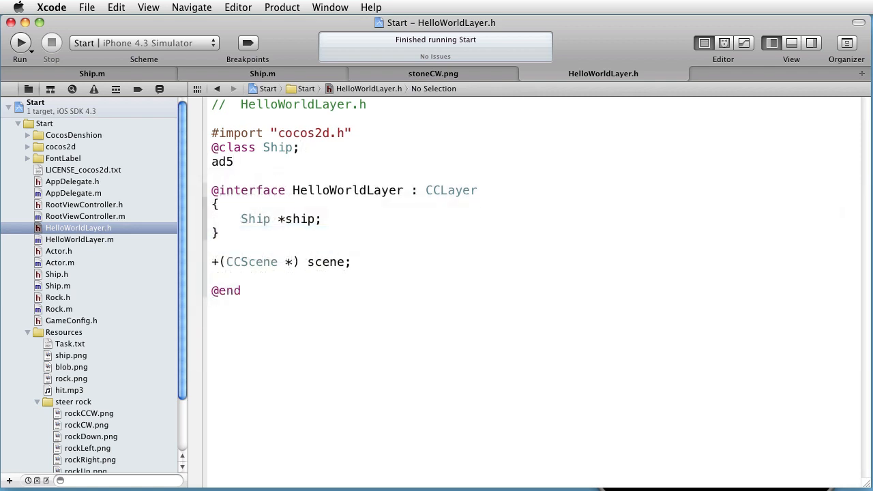
{"action": "type", "text": "@class Rock;"}
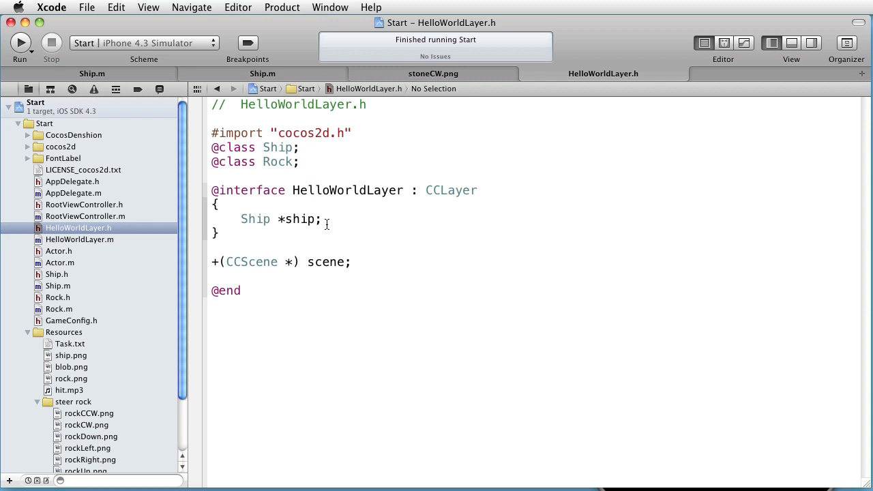
- Declare the 'Rock *rock;' instance variable inside the HelloWorldLayer interface braces
{"action": "key", "text": "Return"}
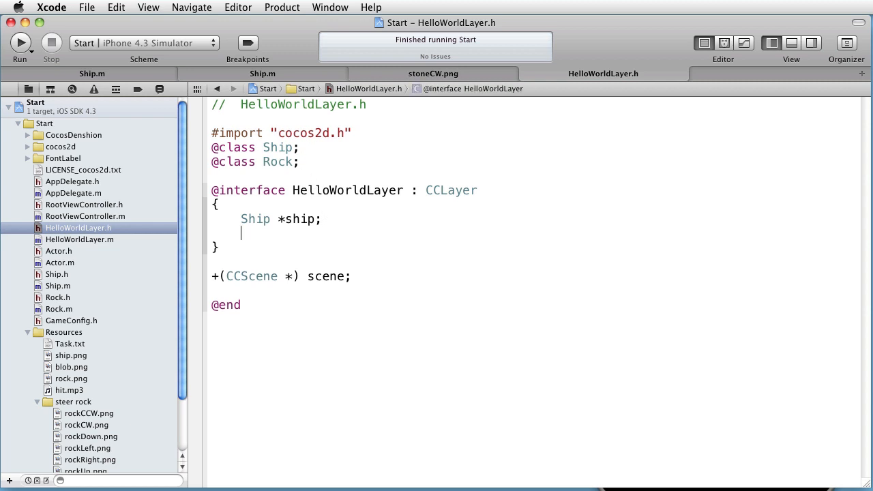
{"action": "type", "text": "ad"}
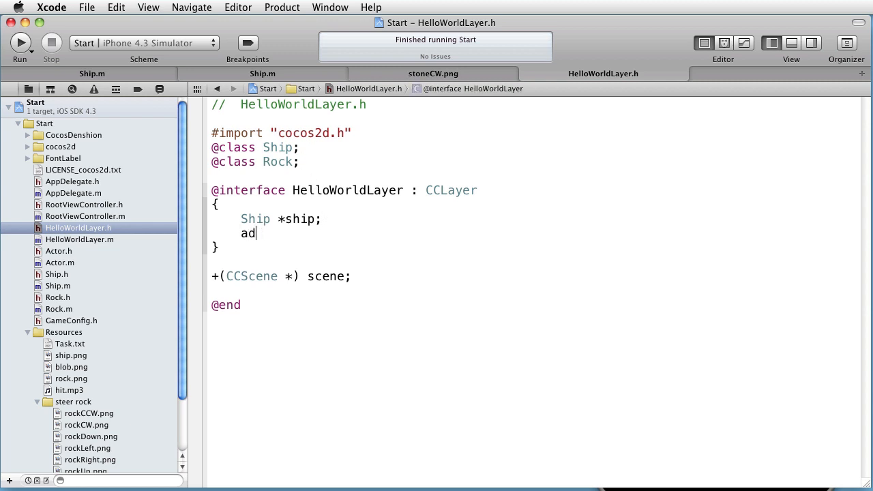
{"action": "type", "text": "Rock *rock;"}
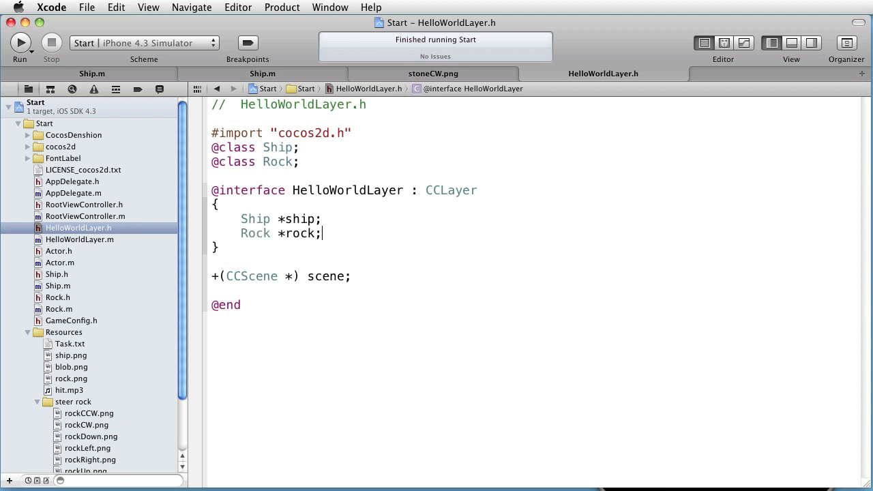
{"action": "mouse_move", "coordinate": [131, 244]}
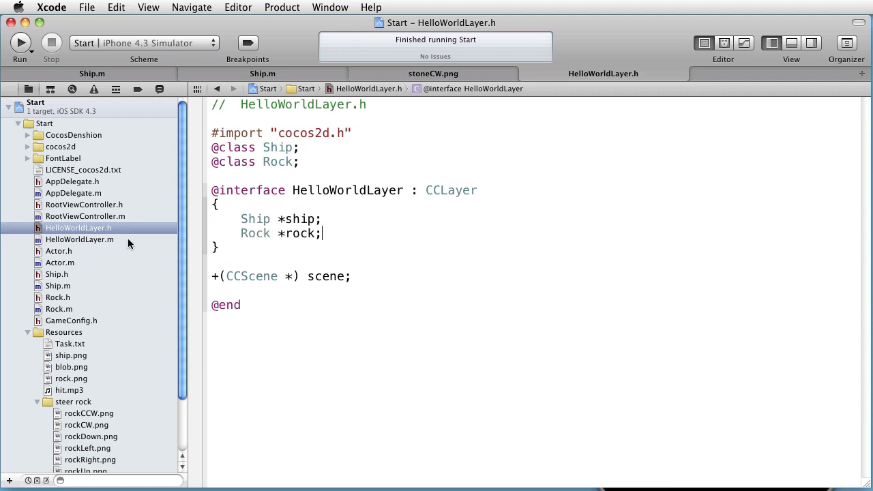
- Add #import "Rock.h" and create rock from rock.png at ccp(120,260) with maxGap -1.0 in init
{"action": "left_click", "coordinate": [79, 240]}
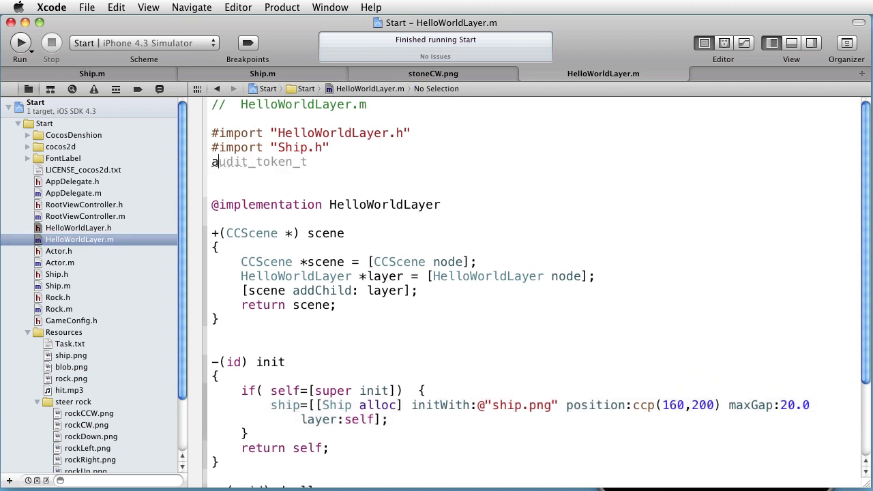
{"action": "type", "text": "#import \"Rock.h\""}
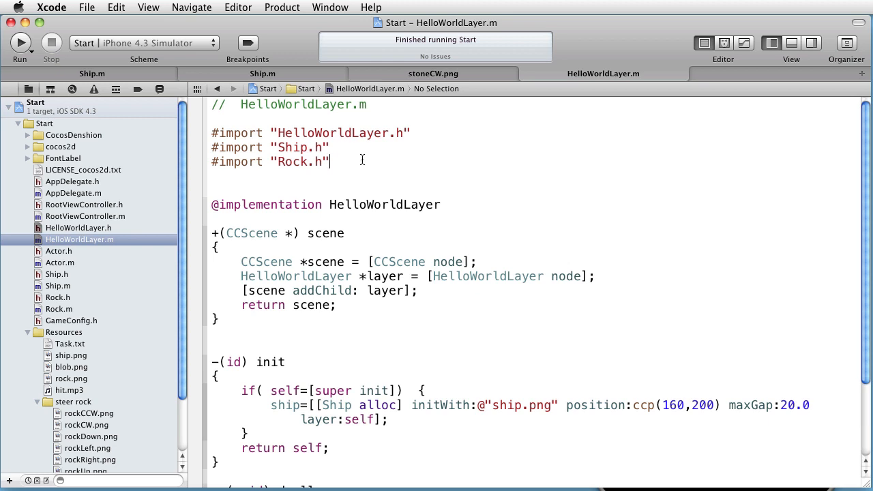
{"action": "left_click", "coordinate": [395, 420]}
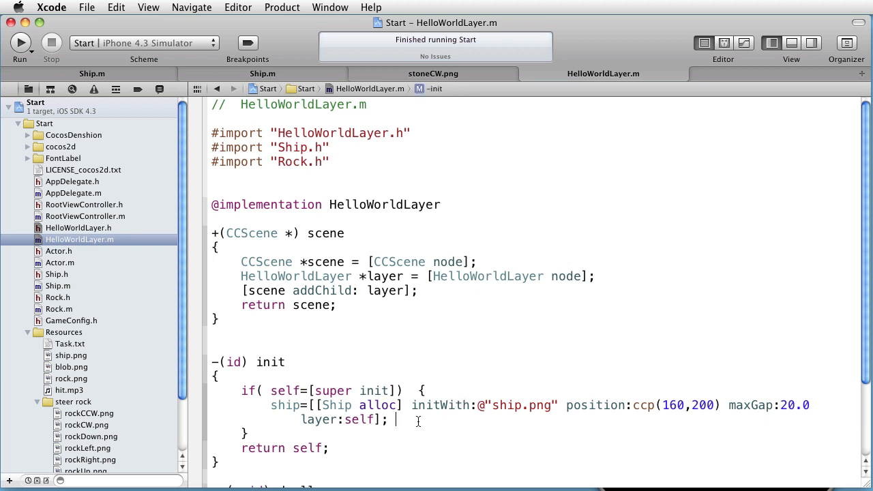
{"action": "type", "text": "adj"}
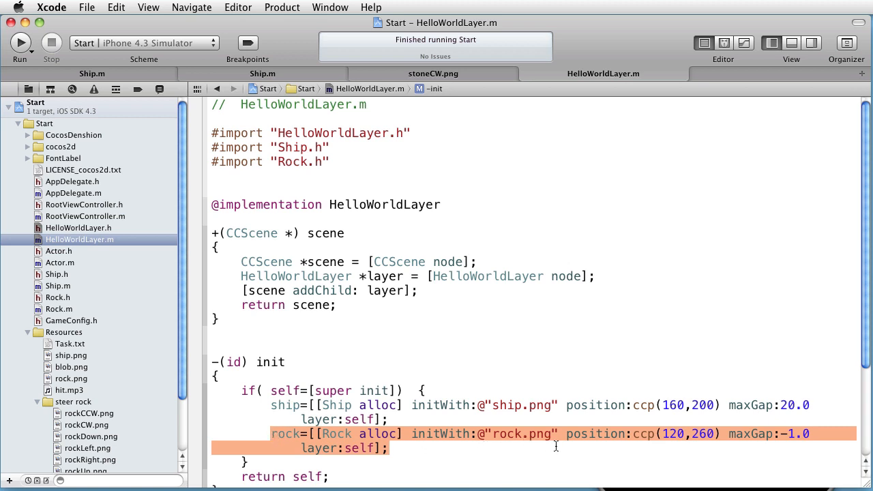
{"action": "mouse_move", "coordinate": [687, 448]}
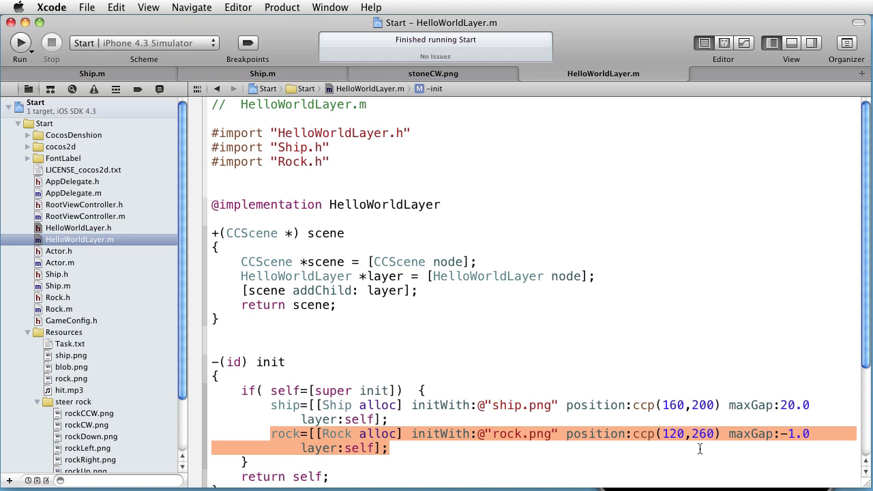
{"action": "mouse_move", "coordinate": [741, 445]}
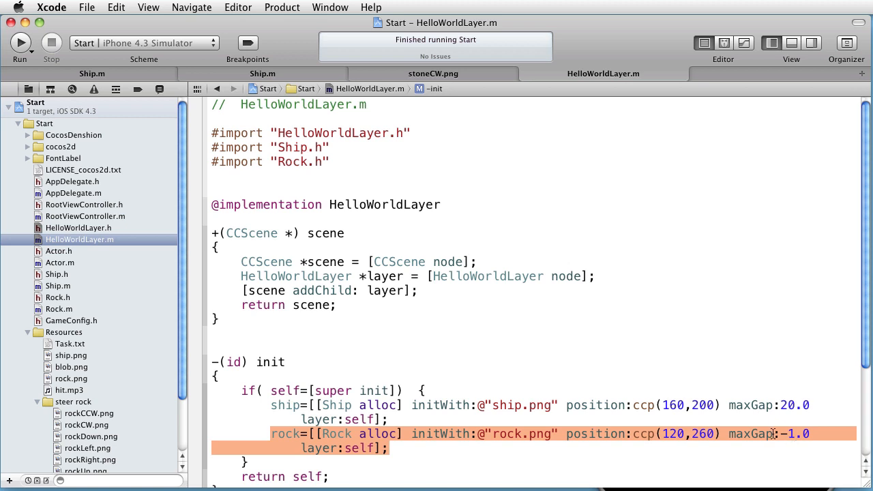
{"action": "mouse_move", "coordinate": [107, 330]}
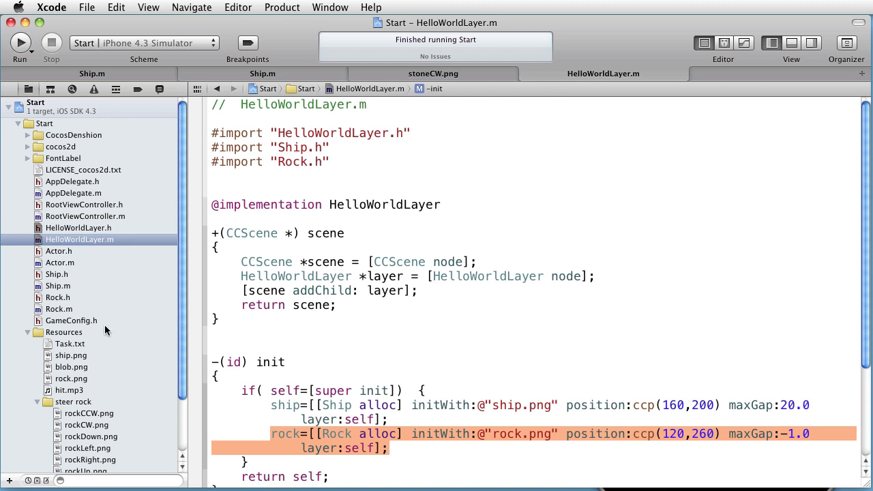
{"action": "left_click", "coordinate": [57, 298]}
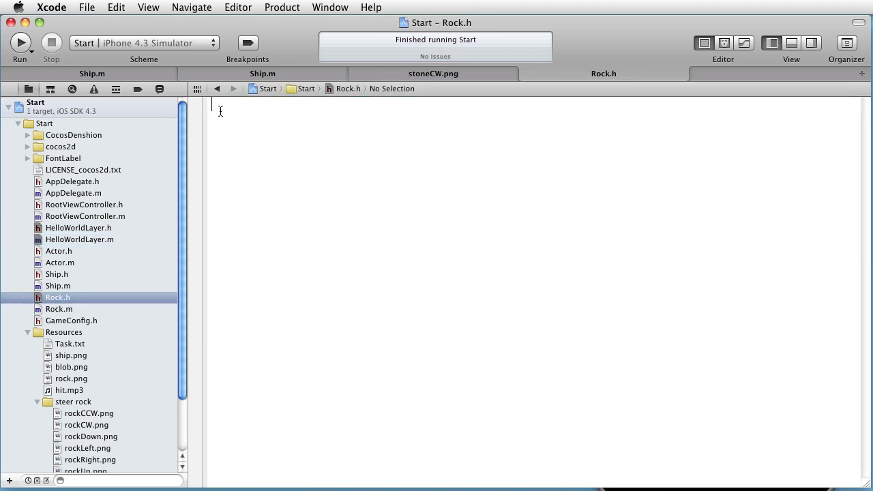
{"action": "type", "text": "ad"}
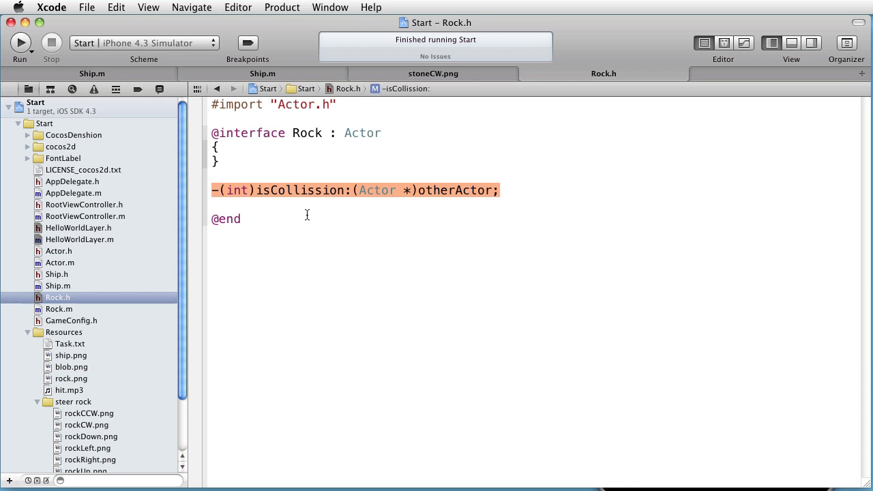
{"action": "mouse_move", "coordinate": [134, 304]}
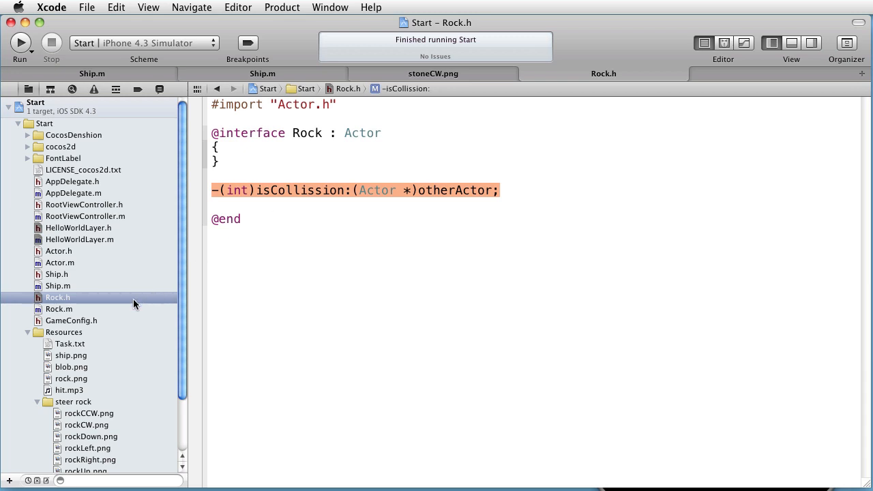
{"action": "left_click", "coordinate": [59, 308]}
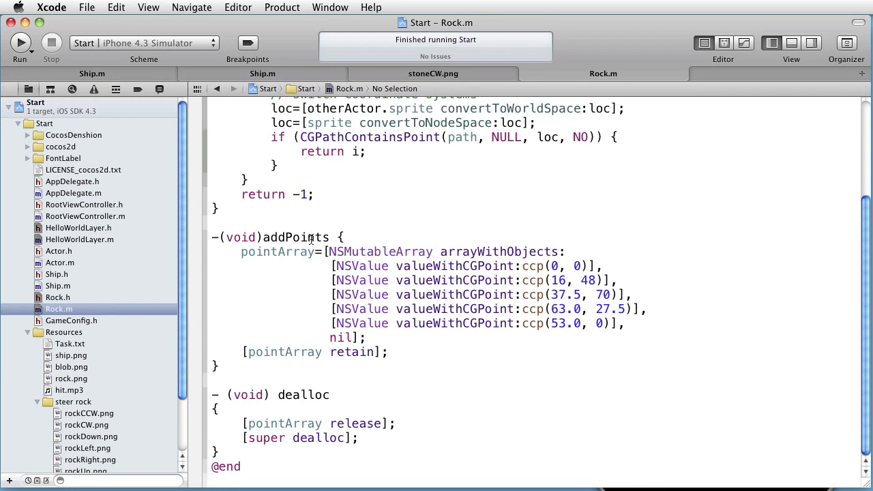
{"action": "left_click_drag", "start_coordinate": [333, 264], "coordinate": [616, 302]}
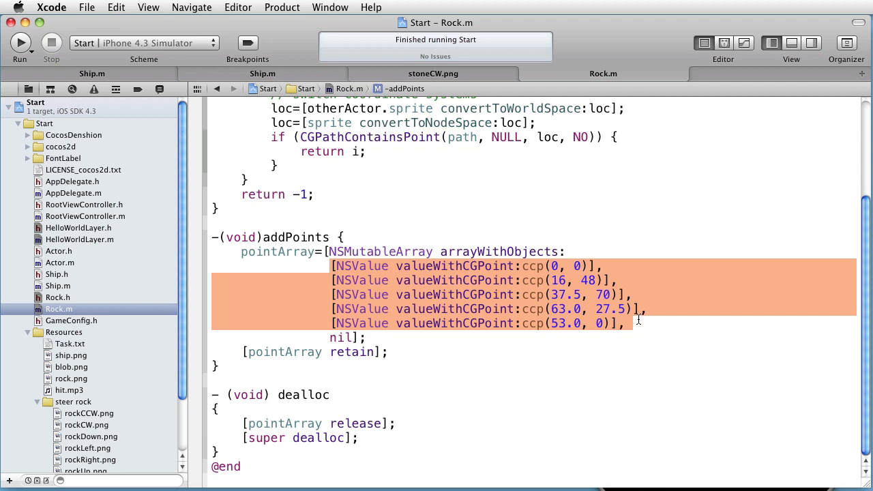
{"action": "scroll", "scroll_direction": "up", "scroll_amount": 3}
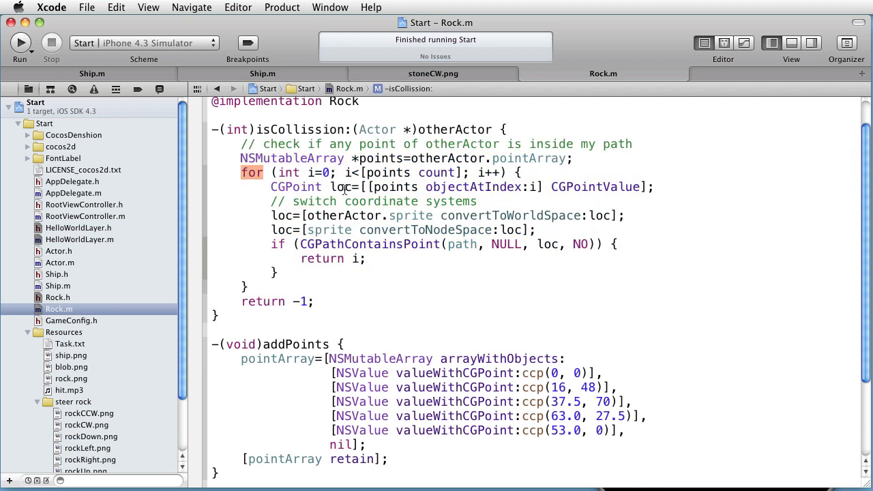
{"action": "double_click", "coordinate": [341, 186]}
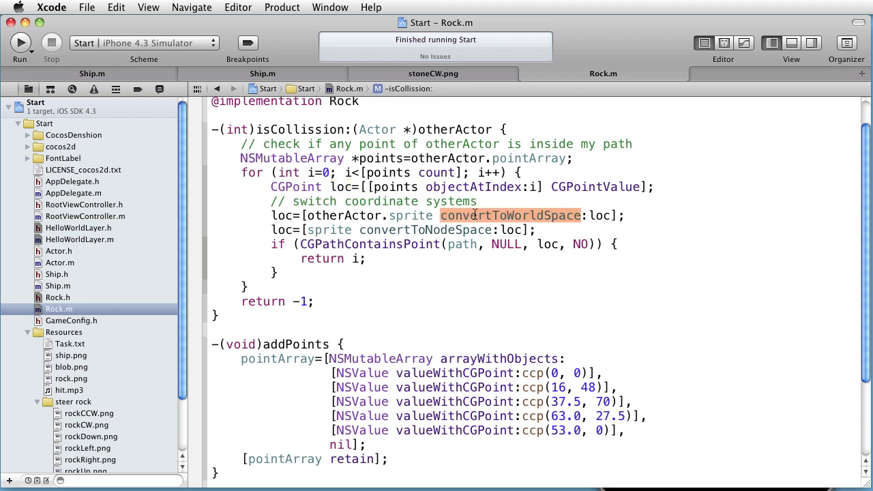
{"action": "left_click", "coordinate": [442, 229]}
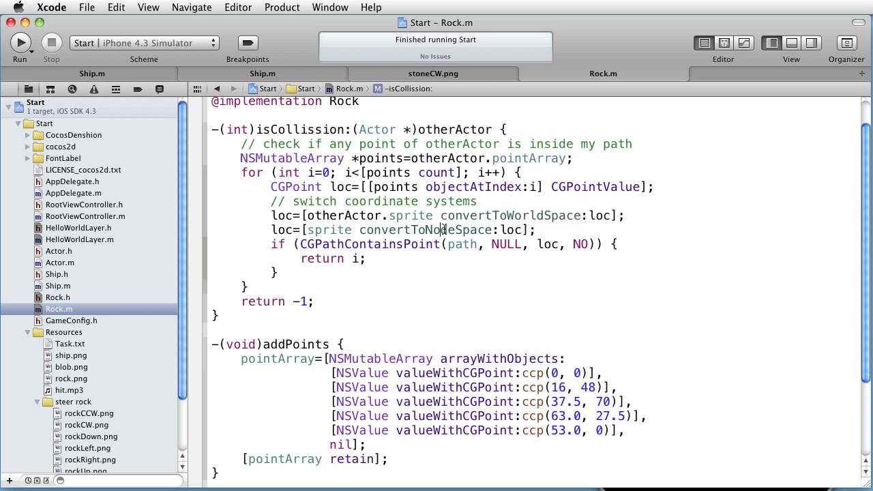
{"action": "double_click", "coordinate": [425, 229]}
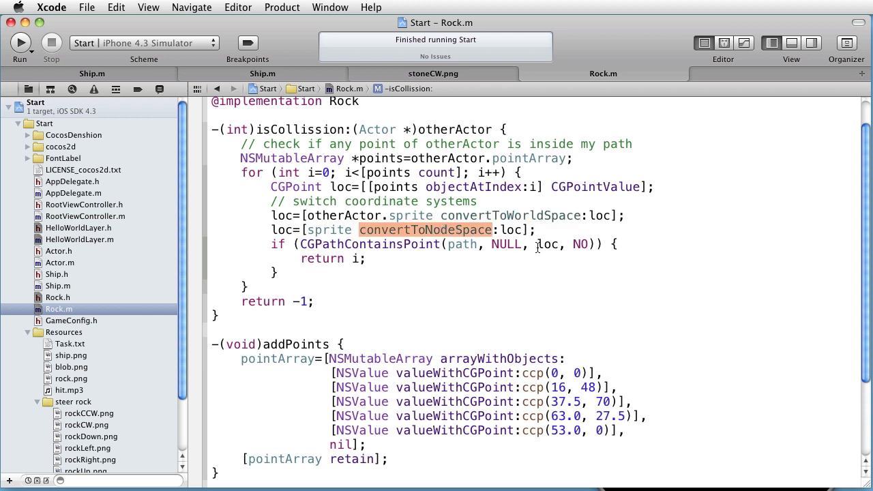
{"action": "double_click", "coordinate": [547, 244]}
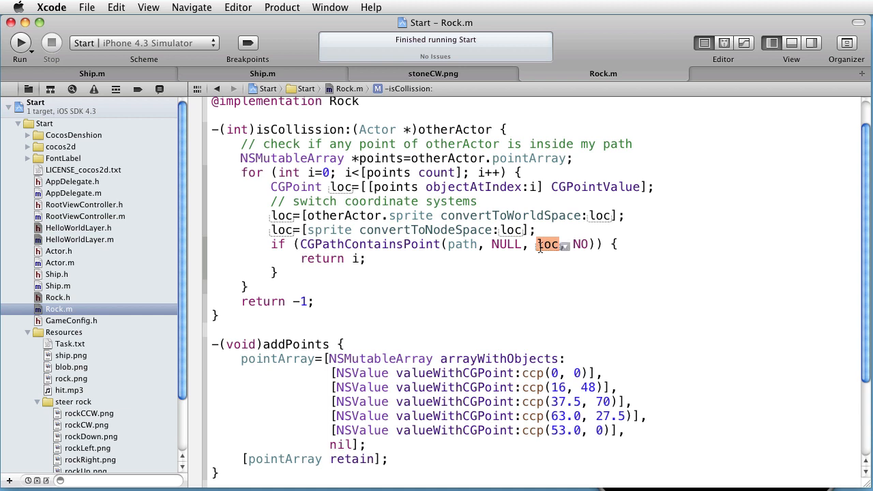
{"action": "double_click", "coordinate": [462, 244]}
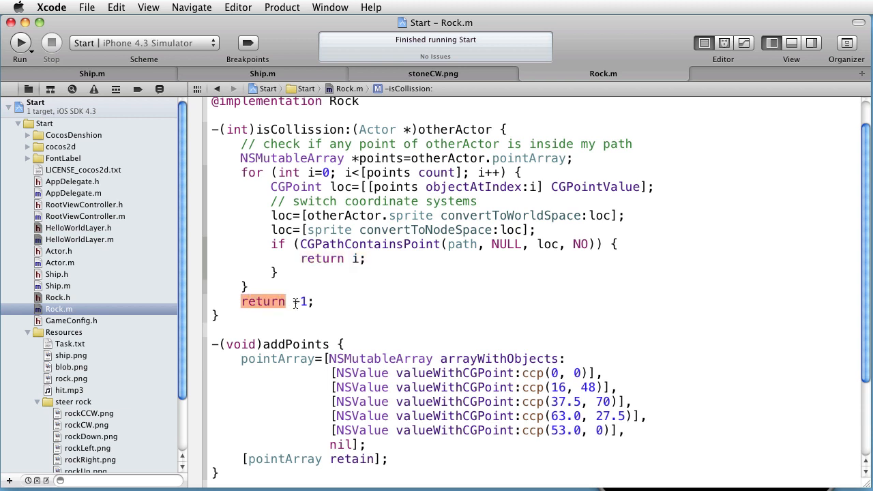
{"action": "type", "text": "-"}
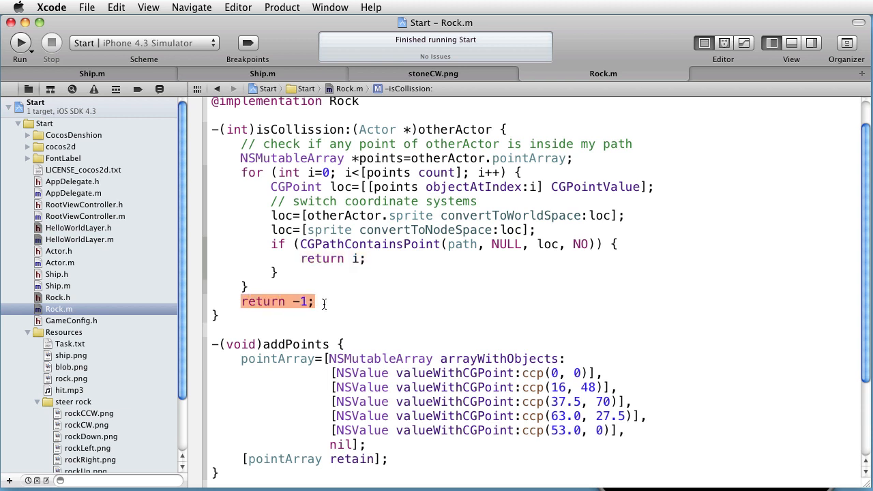
{"action": "left_click", "coordinate": [315, 302]}
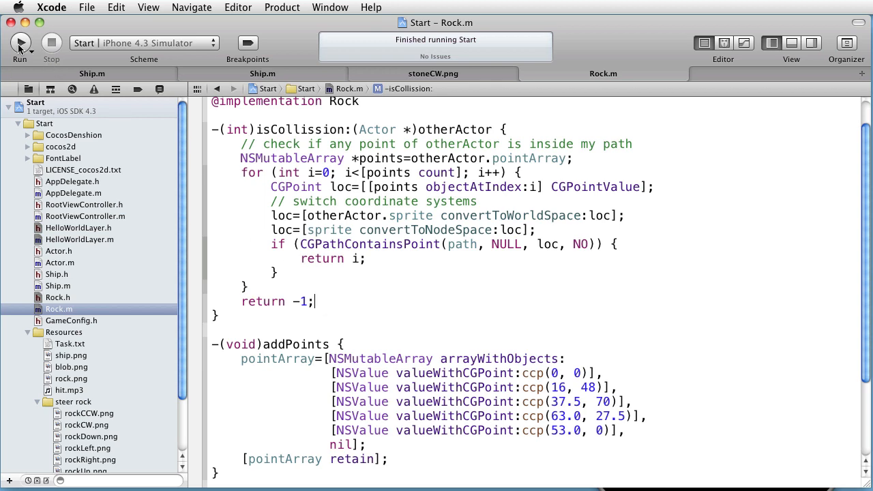
- Build and run the app so the red rock appears beside the blue ship in the simulator
{"action": "left_click", "coordinate": [20, 42]}
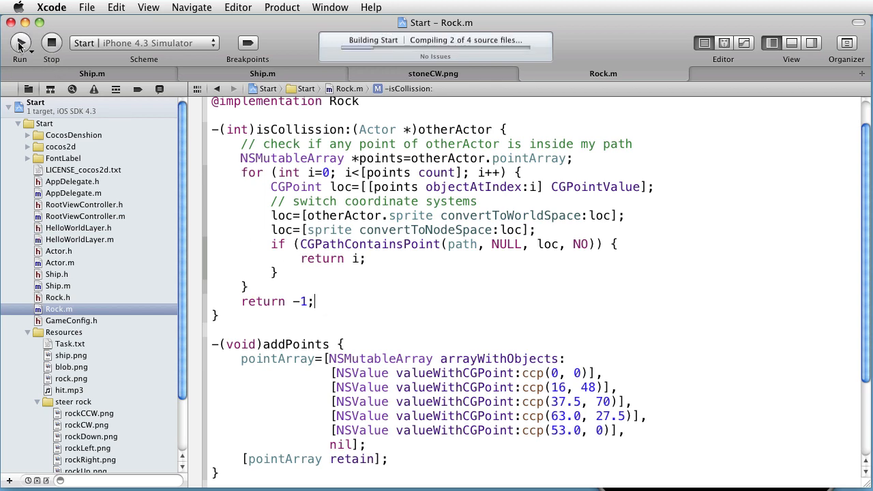
{"action": "left_click", "coordinate": [19, 42]}
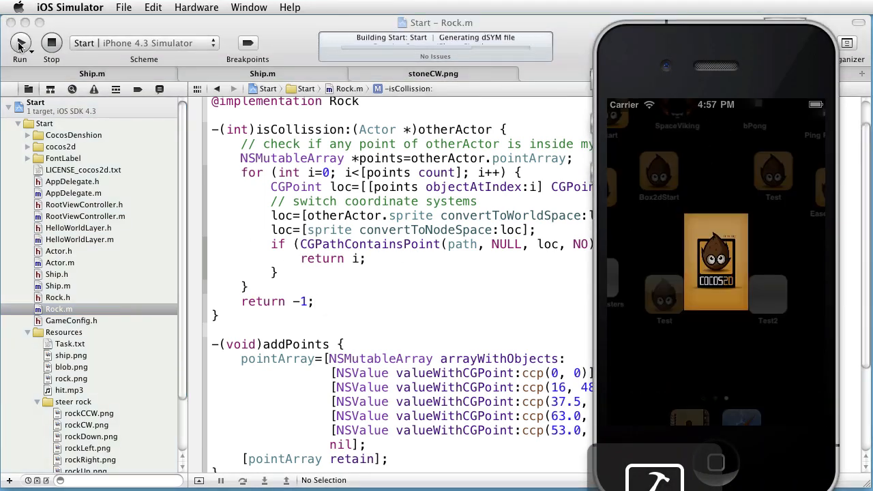
{"action": "left_click", "coordinate": [19, 42]}
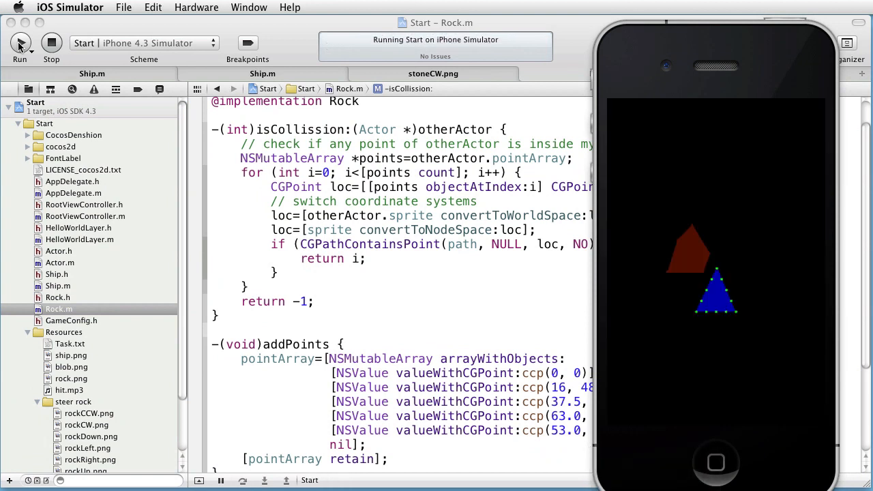
{"action": "mouse_move", "coordinate": [657, 262]}
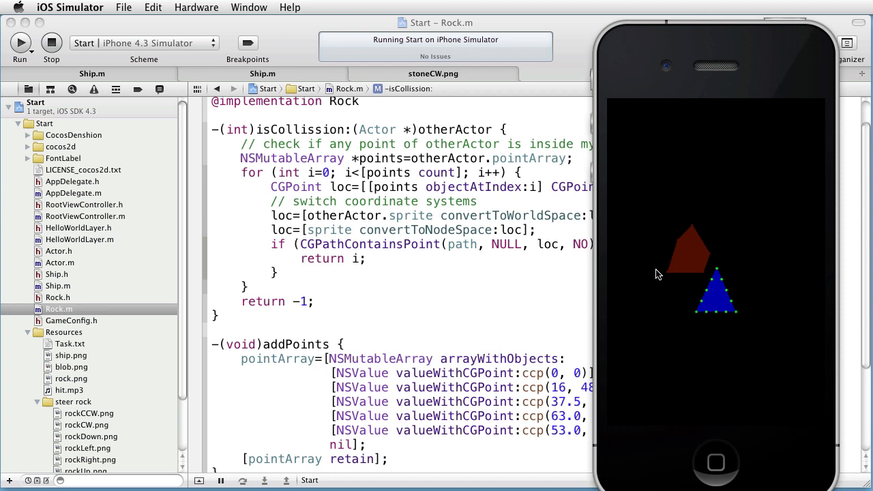
{"action": "mouse_move", "coordinate": [743, 371]}
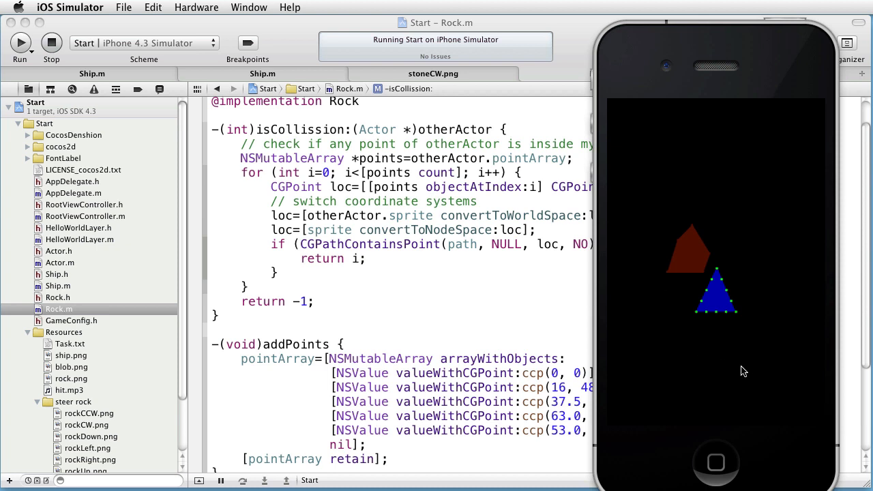
{"action": "mouse_move", "coordinate": [723, 371]}
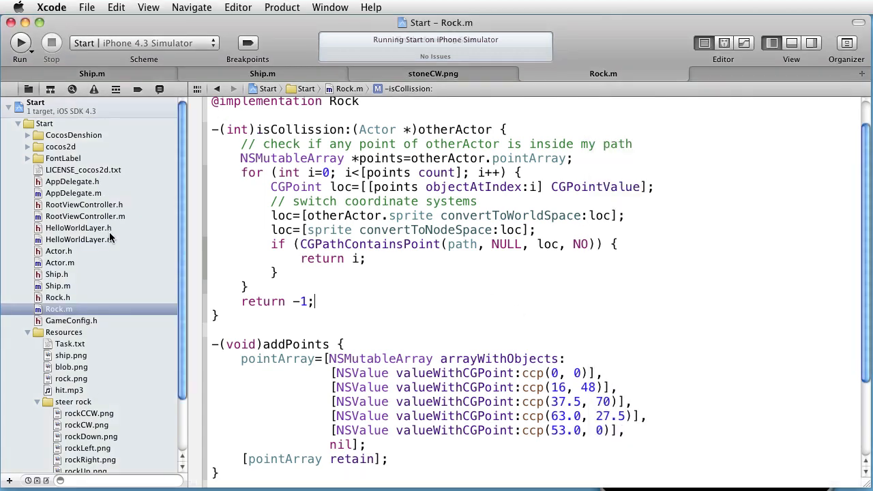
- Insert #define TINY 10.0 and #define DANGLE 10.0 below the imports in HelloWorldLayer.m
{"action": "left_click", "coordinate": [78, 228]}
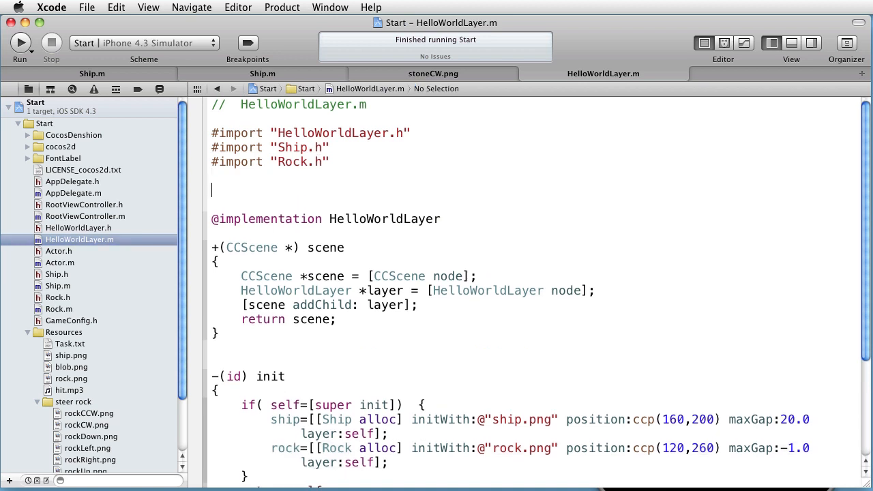
{"action": "type", "text": "ad11"}
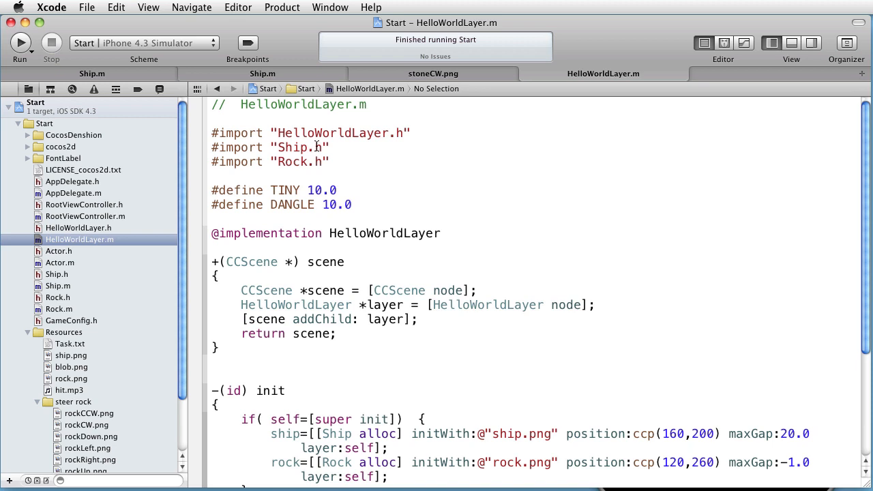
{"action": "double_click", "coordinate": [280, 191]}
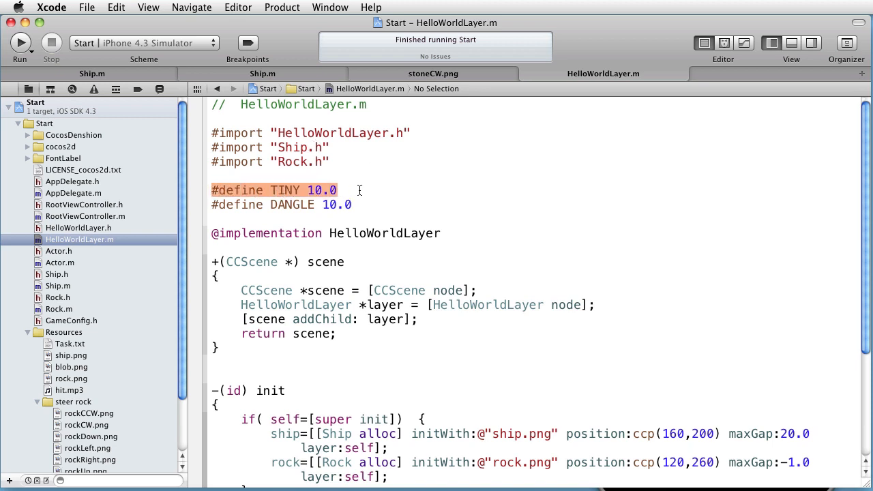
{"action": "mouse_move", "coordinate": [361, 204]}
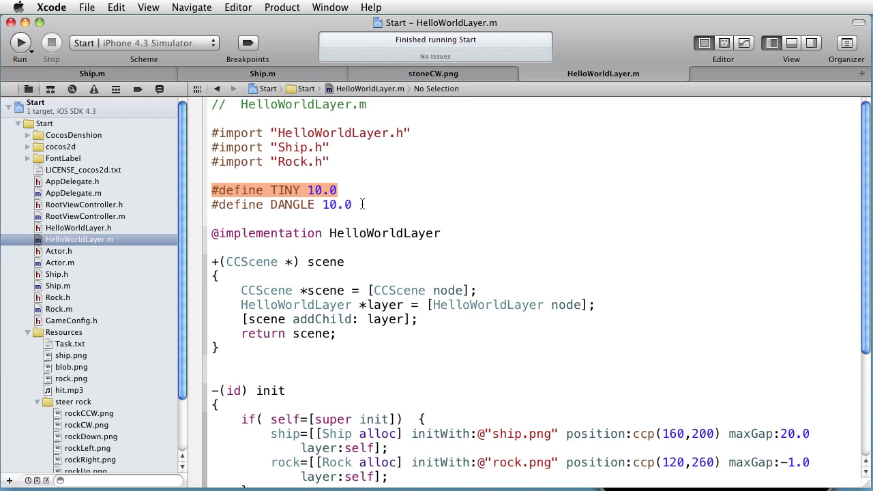
{"action": "left_click", "coordinate": [287, 205]}
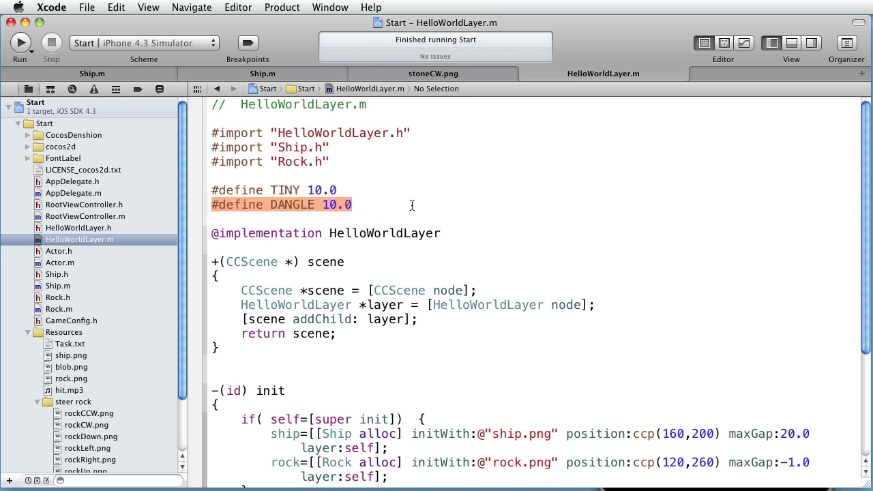
{"action": "mouse_move", "coordinate": [442, 208]}
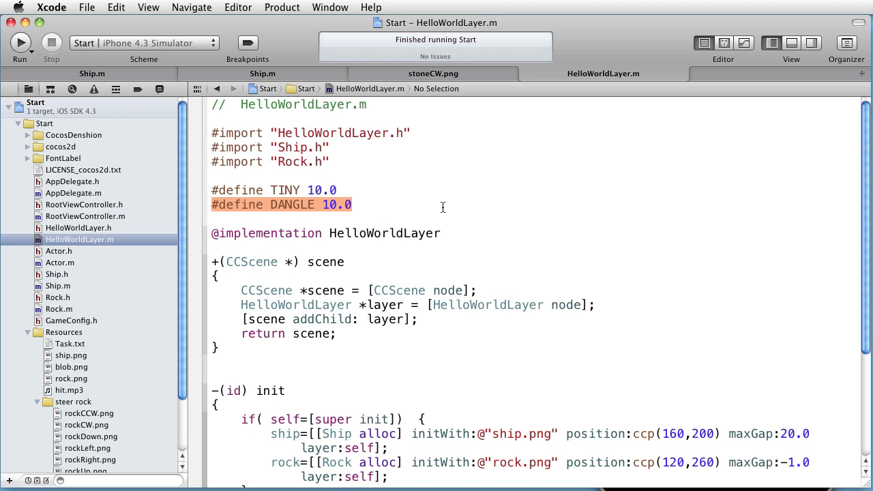
- Review the addNavButtons call in init and leave the insertion point above the init method
{"action": "scroll", "scroll_direction": "down", "scroll_amount": 3}
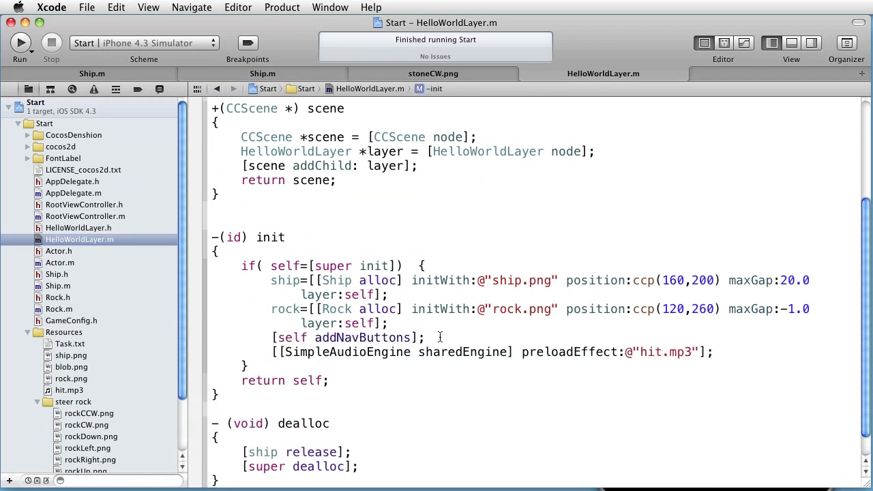
{"action": "double_click", "coordinate": [363, 338]}
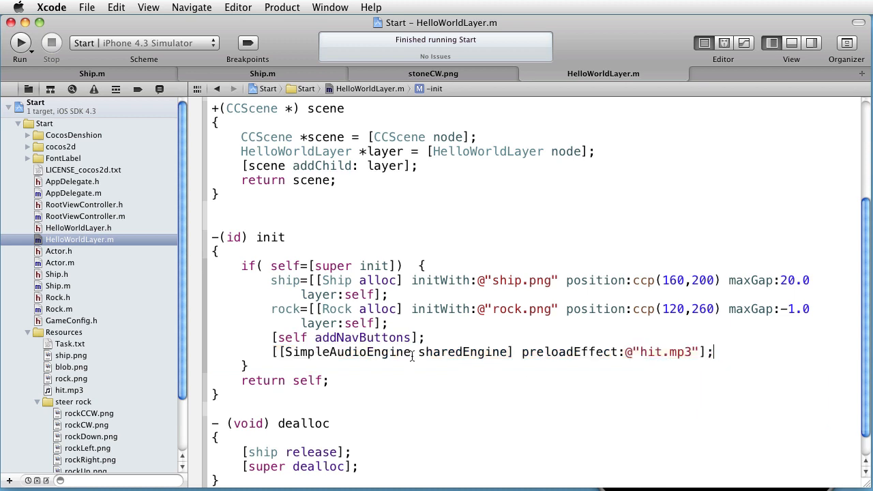
{"action": "double_click", "coordinate": [363, 338]}
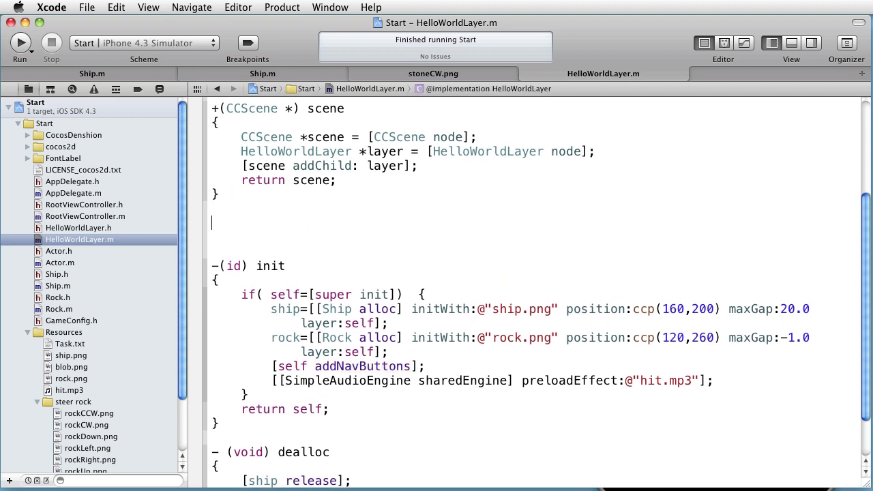
{"action": "type", "text": "ad13"}
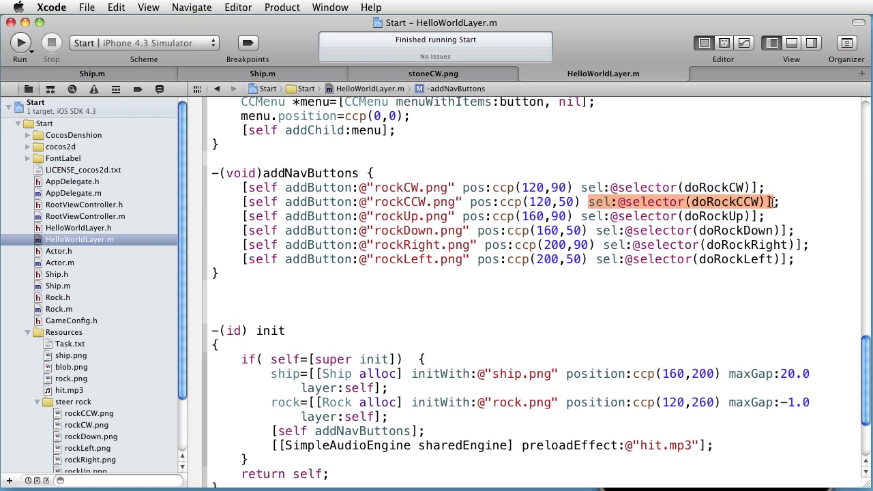
{"action": "scroll", "scroll_direction": "up", "scroll_amount": 3}
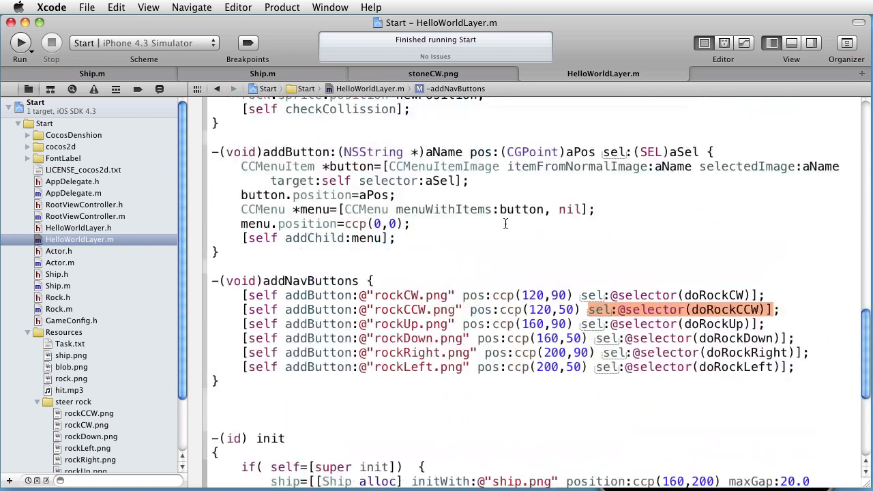
{"action": "scroll", "scroll_direction": "up", "scroll_amount": 3}
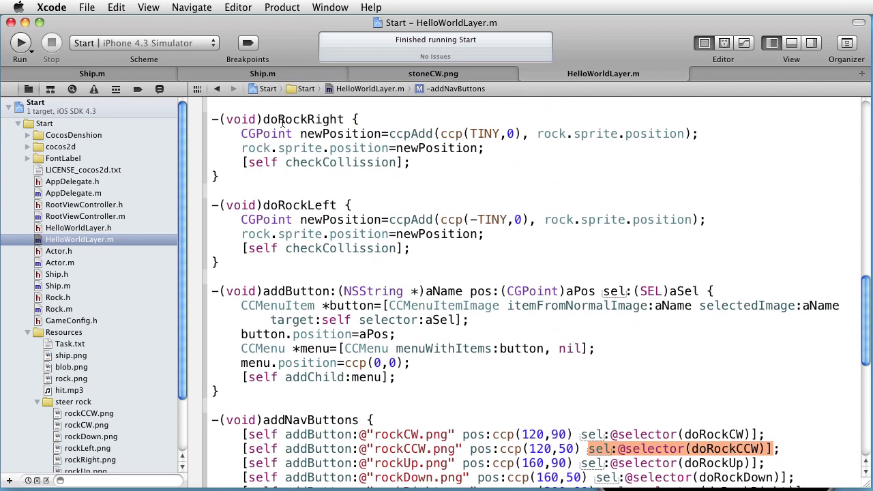
{"action": "double_click", "coordinate": [300, 204]}
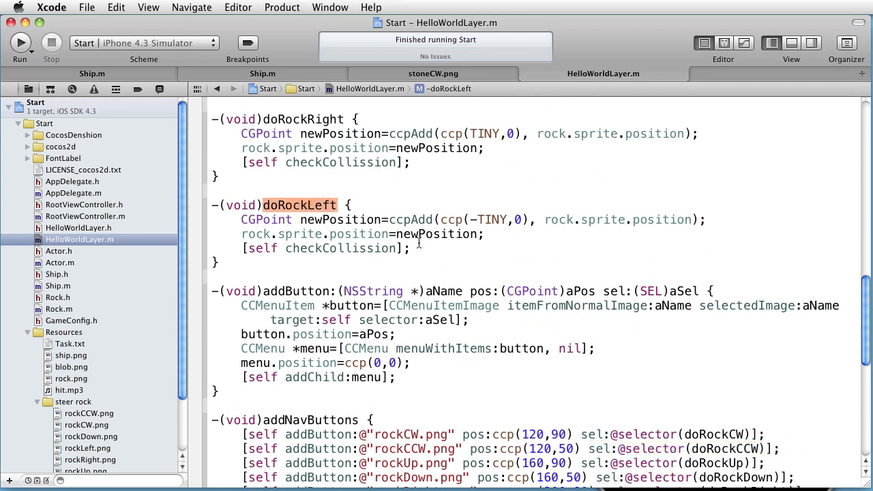
{"action": "left_click", "coordinate": [270, 220]}
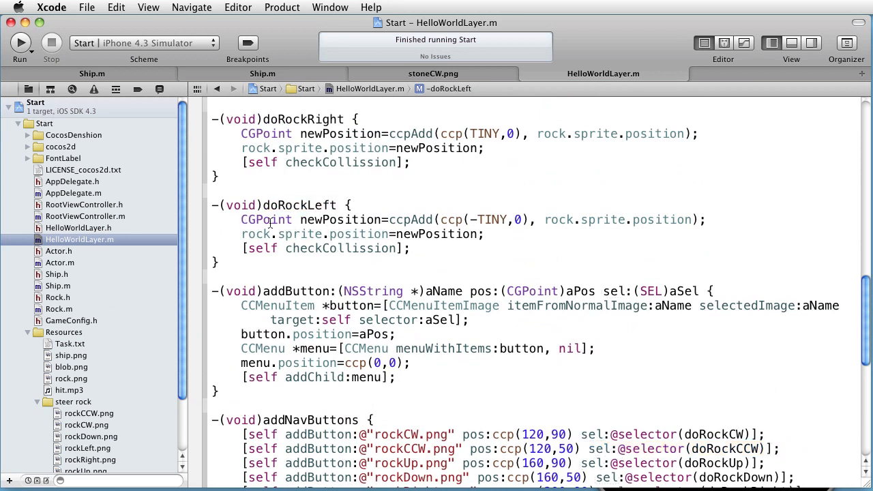
{"action": "left_click_drag", "start_coordinate": [240, 220], "coordinate": [483, 234]}
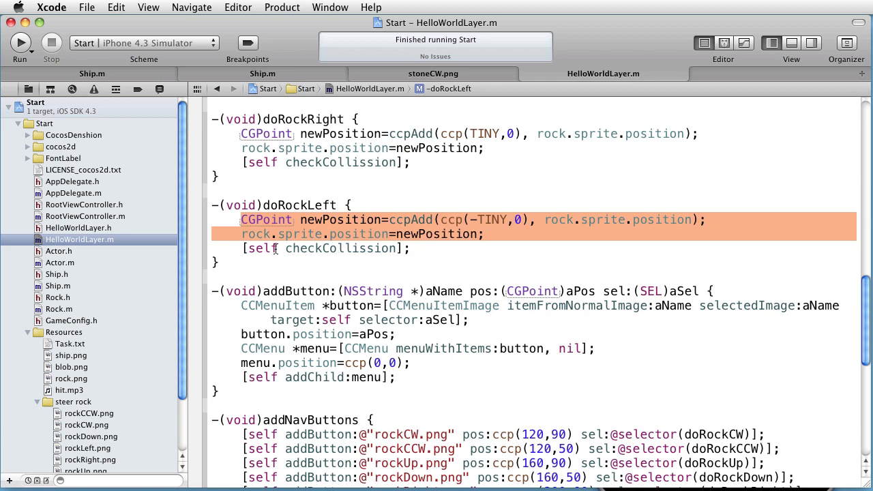
{"action": "left_click", "coordinate": [452, 248]}
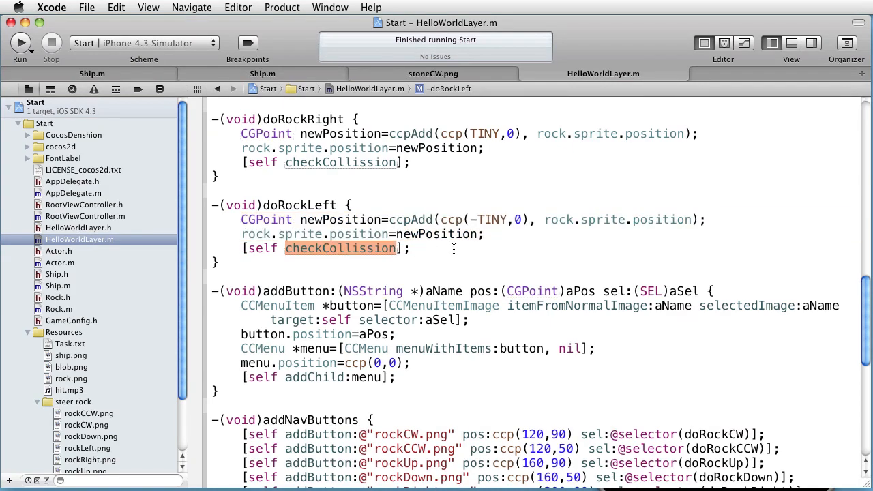
{"action": "scroll", "scroll_direction": "up", "scroll_amount": 3}
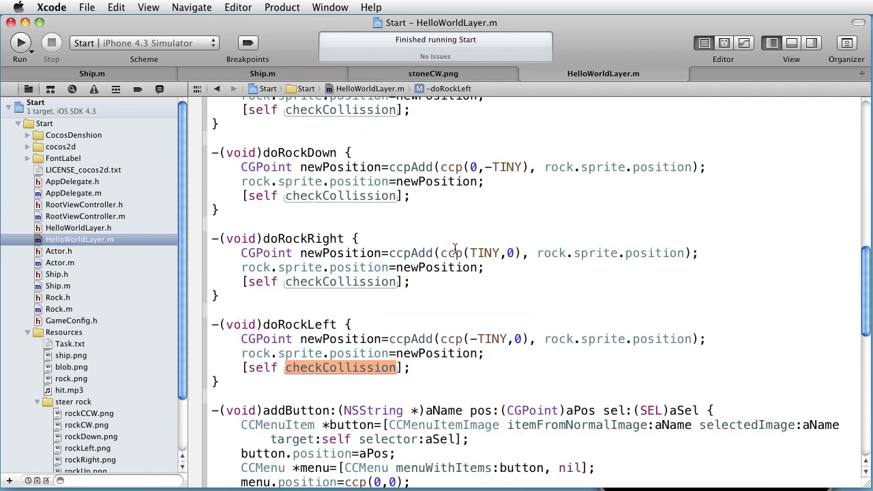
{"action": "mouse_move", "coordinate": [360, 289]}
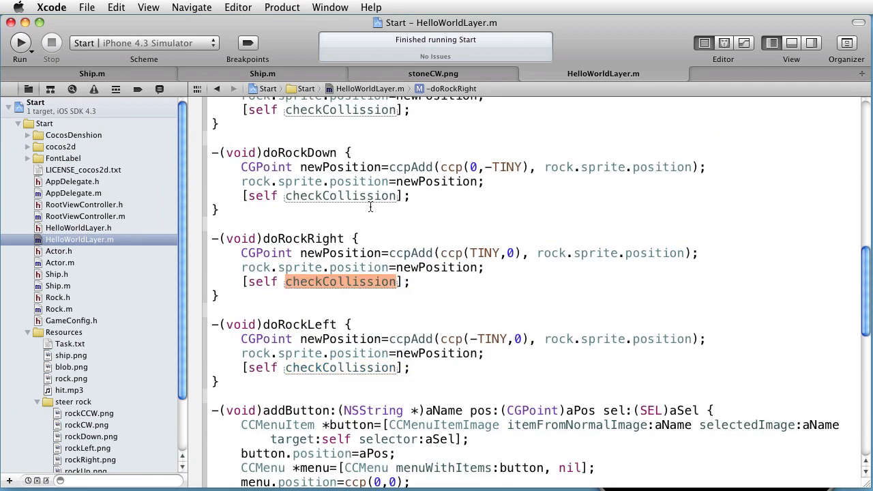
{"action": "scroll", "scroll_direction": "up", "scroll_amount": 3}
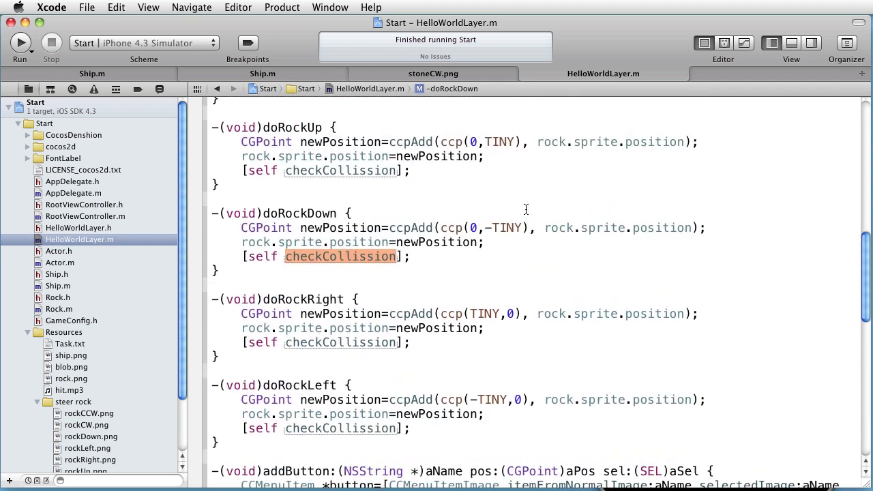
{"action": "scroll", "scroll_direction": "up", "scroll_amount": 3}
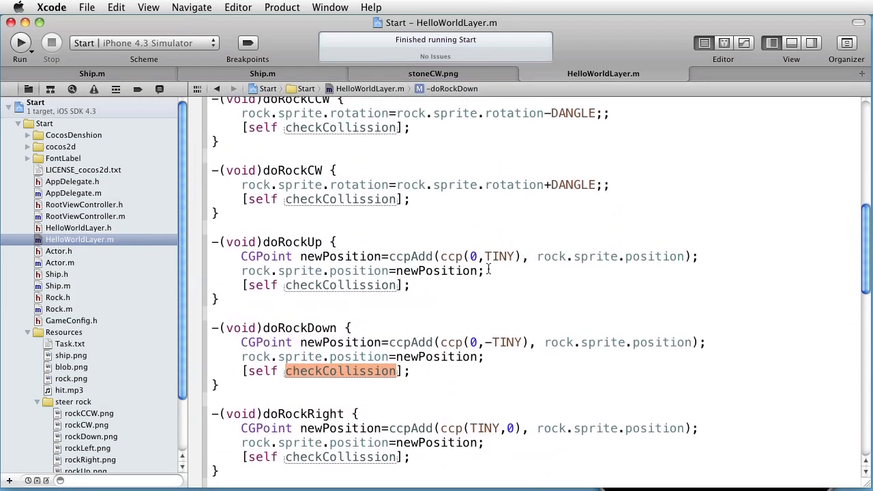
{"action": "scroll", "scroll_direction": "up", "scroll_amount": 3}
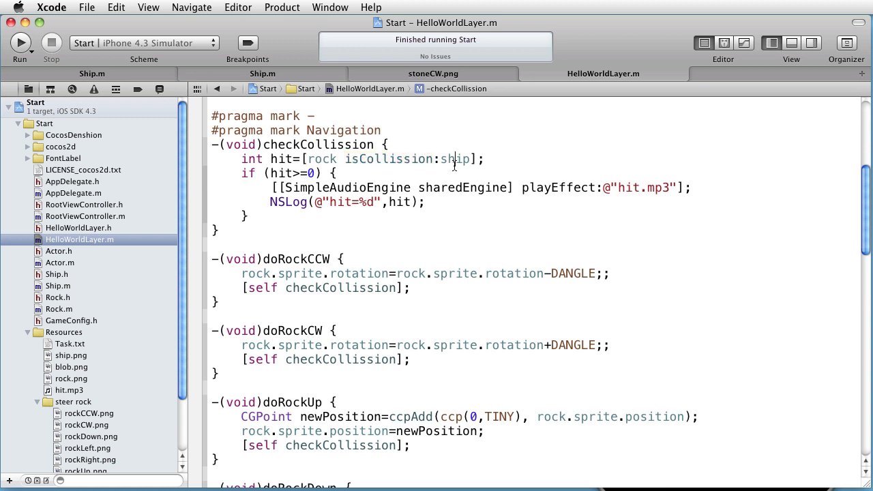
{"action": "double_click", "coordinate": [456, 158]}
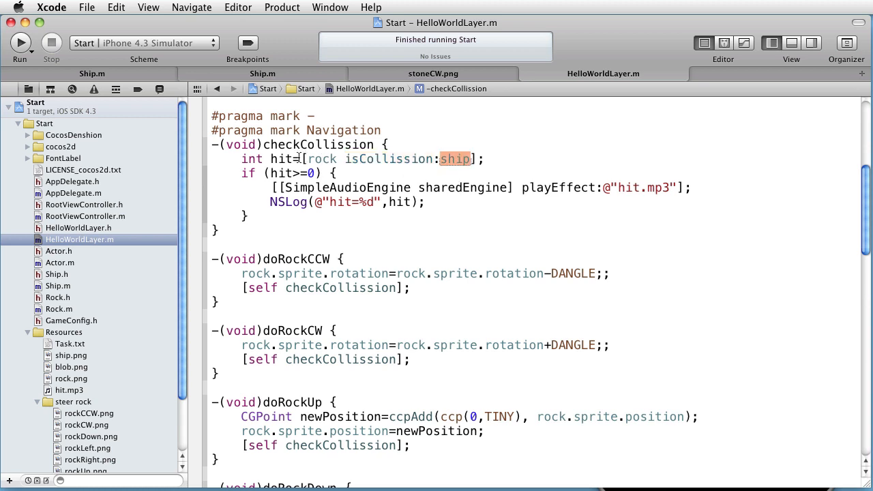
{"action": "double_click", "coordinate": [281, 158]}
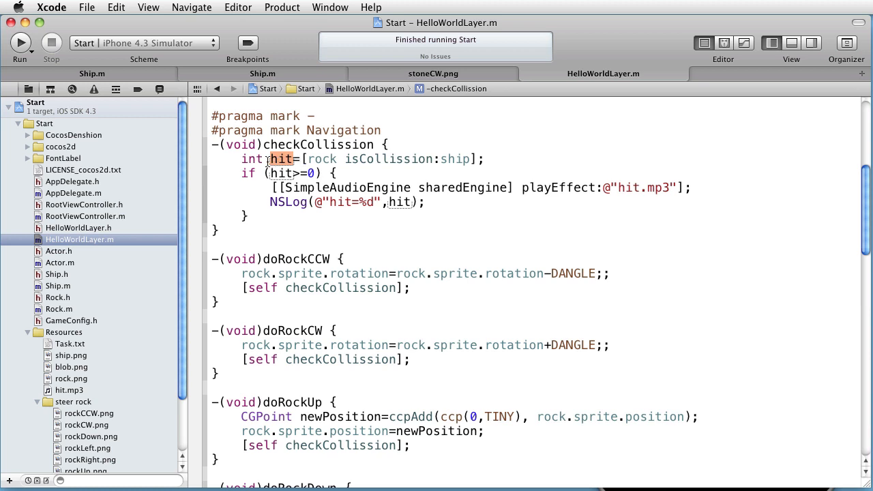
{"action": "double_click", "coordinate": [251, 158]}
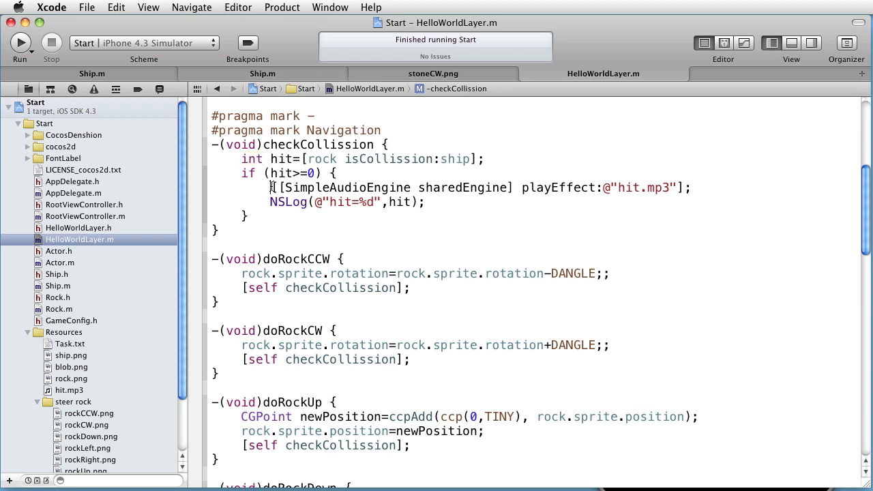
{"action": "left_click_drag", "start_coordinate": [270, 188], "coordinate": [426, 202]}
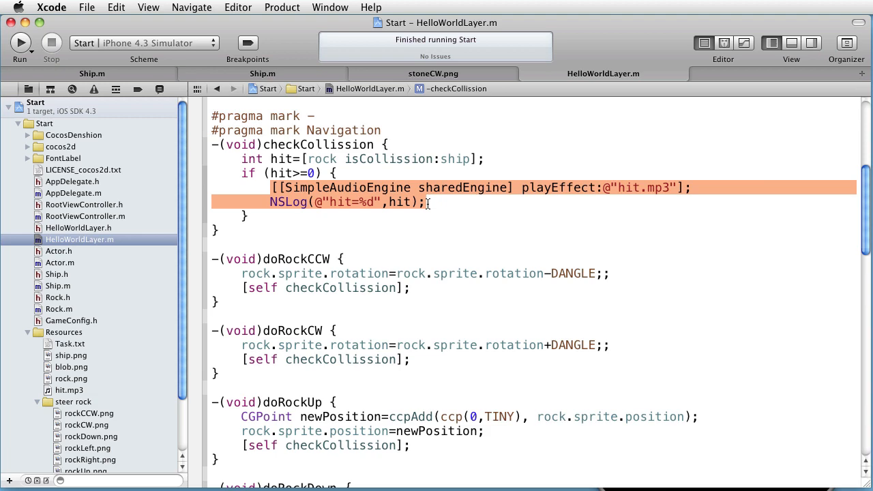
{"action": "scroll", "scroll_direction": "up", "scroll_amount": 3}
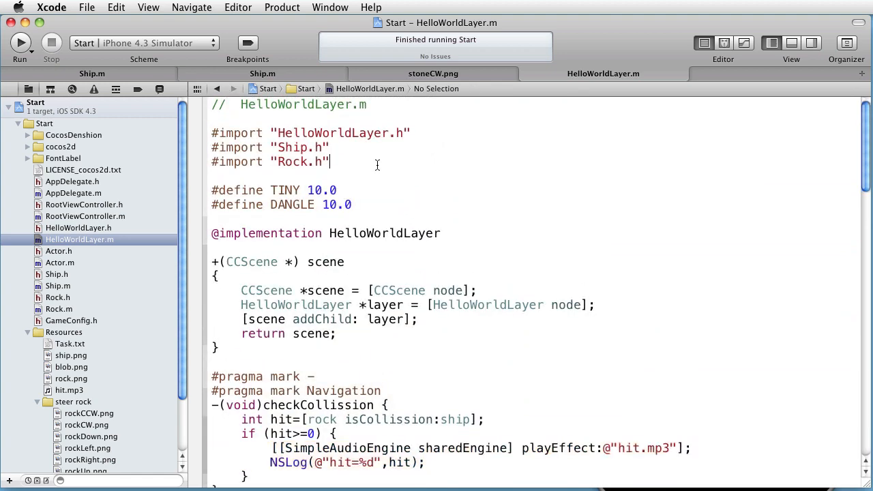
- Add #import "SimpleAudioEngine.h" below the Rock.h import and start a build
{"action": "type", "text": "ad14"}
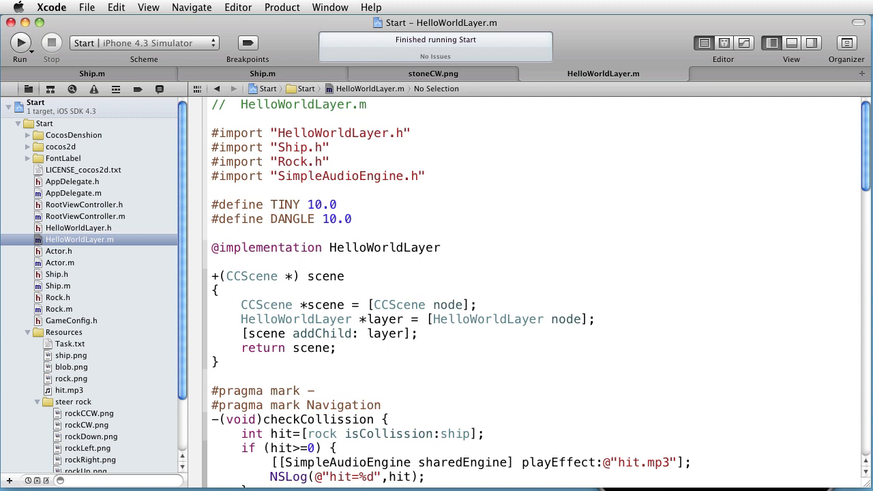
{"action": "left_click", "coordinate": [426, 176]}
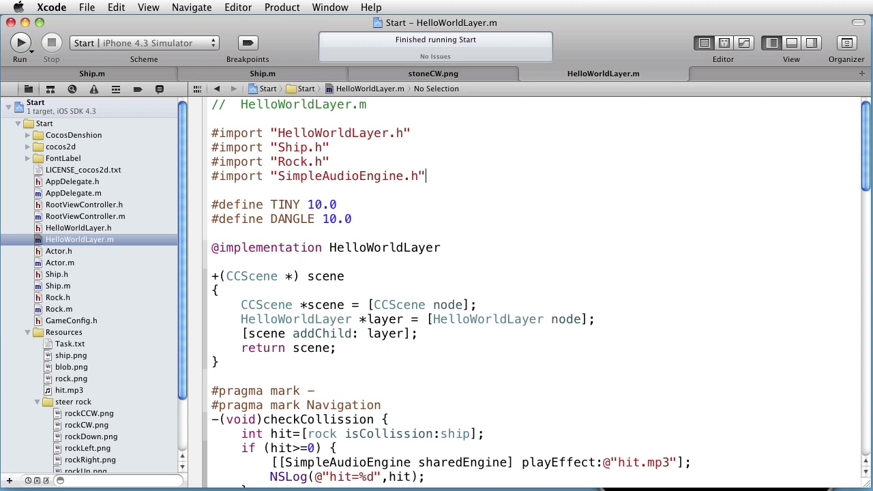
{"action": "mouse_move", "coordinate": [93, 81]}
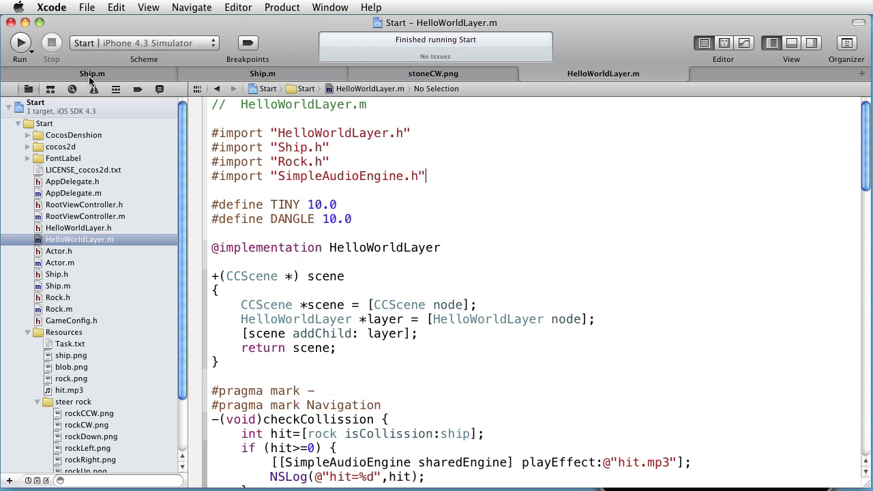
{"action": "left_click", "coordinate": [19, 42]}
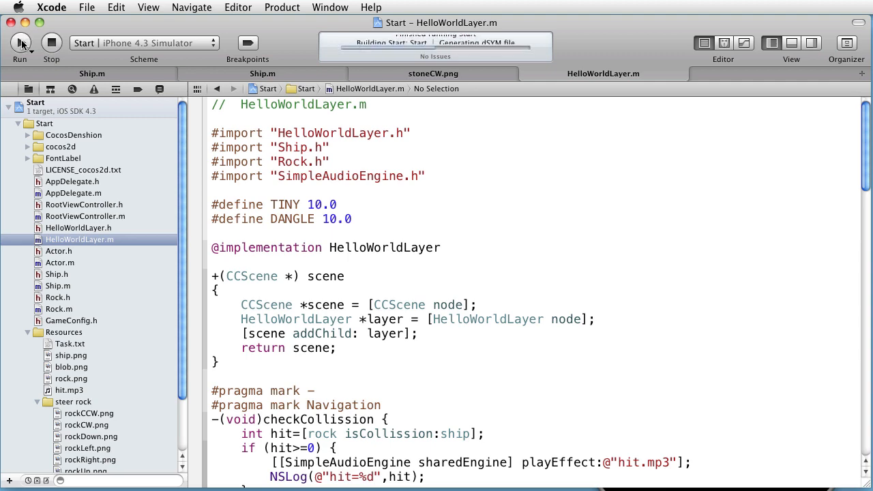
- Steer the rock left and down onto the ship so the console logs hit=1 after hit=4
{"action": "left_click", "coordinate": [19, 42]}
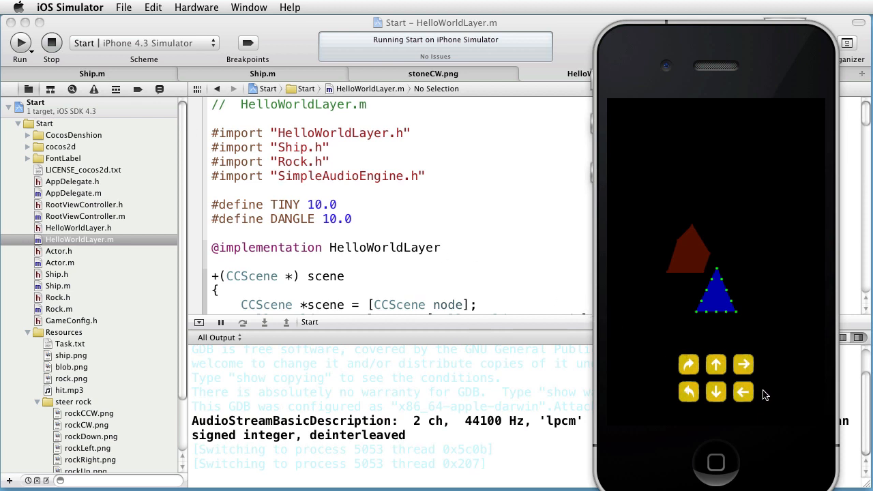
{"action": "mouse_move", "coordinate": [747, 373]}
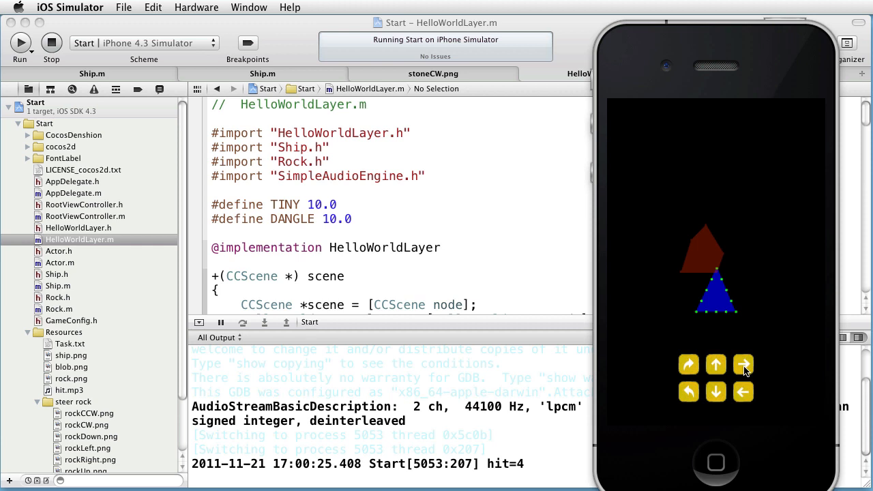
{"action": "mouse_move", "coordinate": [687, 322]}
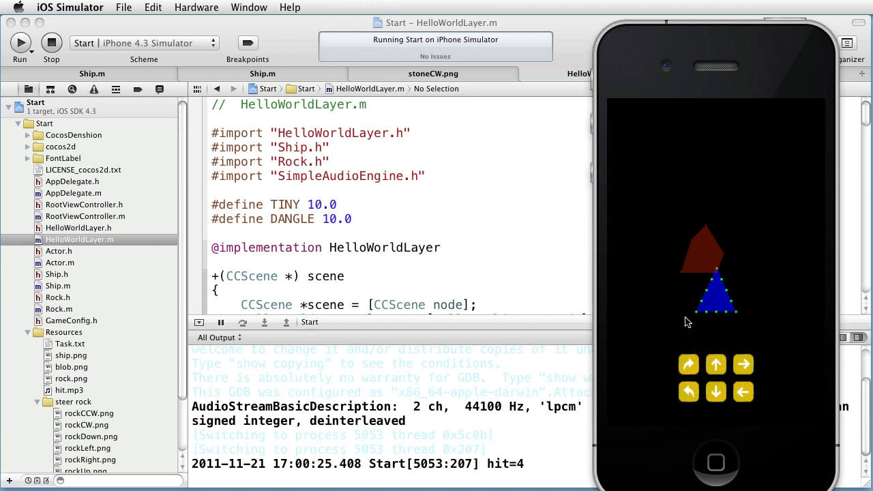
{"action": "mouse_move", "coordinate": [690, 318]}
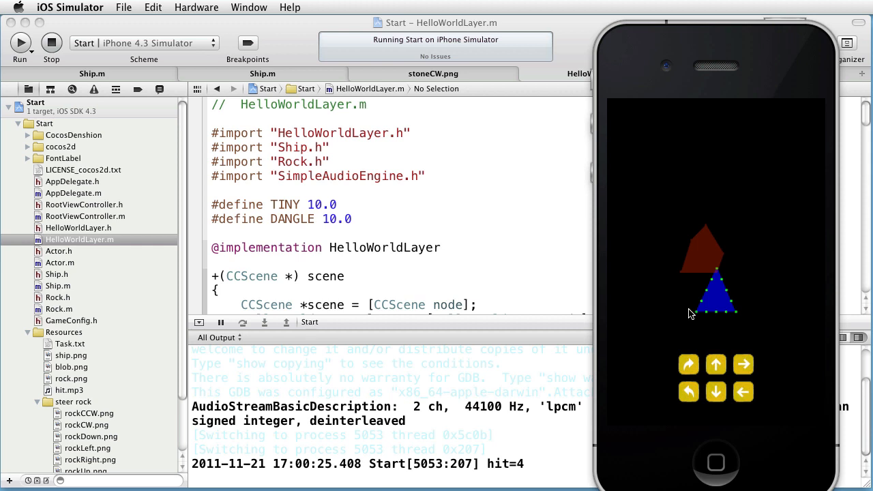
{"action": "mouse_move", "coordinate": [716, 282]}
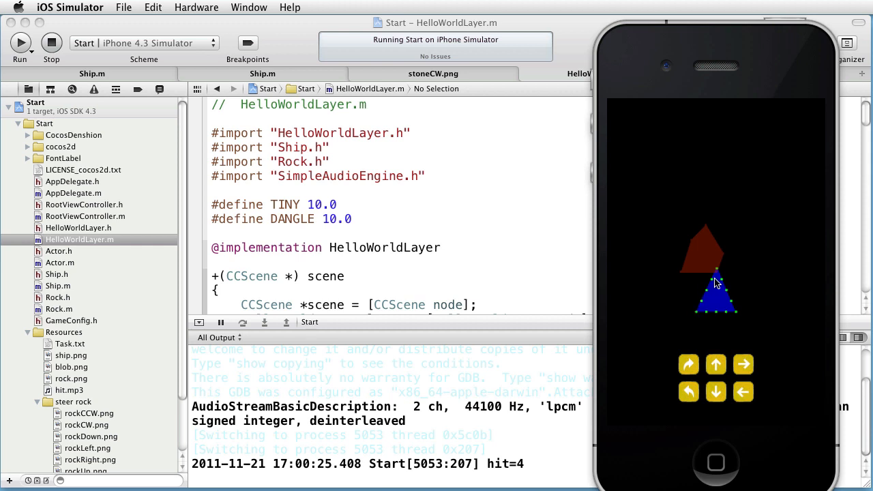
{"action": "mouse_move", "coordinate": [723, 276]}
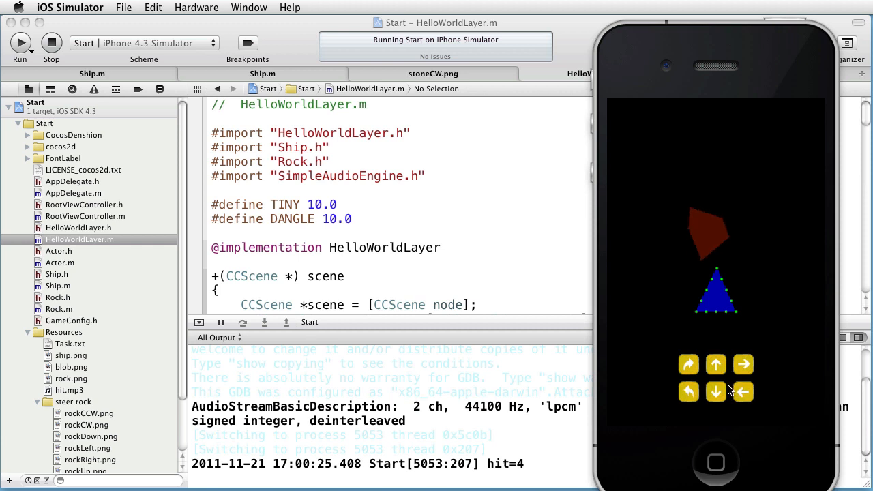
{"action": "mouse_move", "coordinate": [744, 379]}
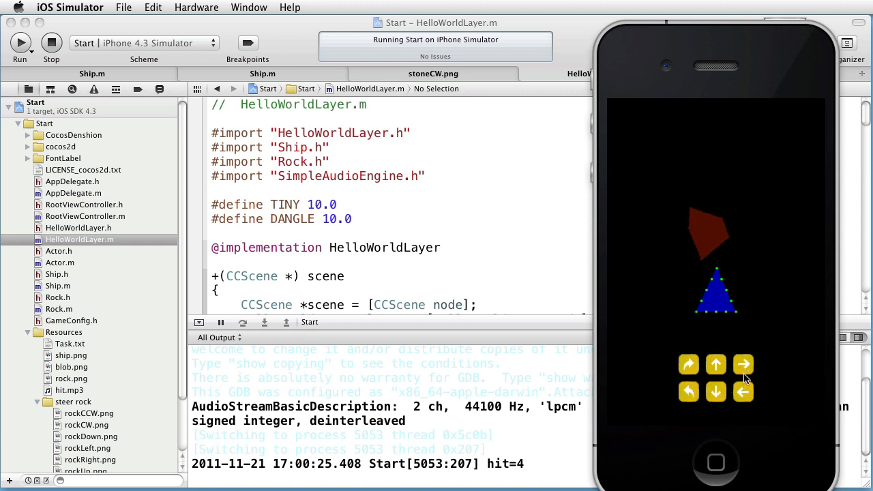
{"action": "left_click", "coordinate": [742, 390]}
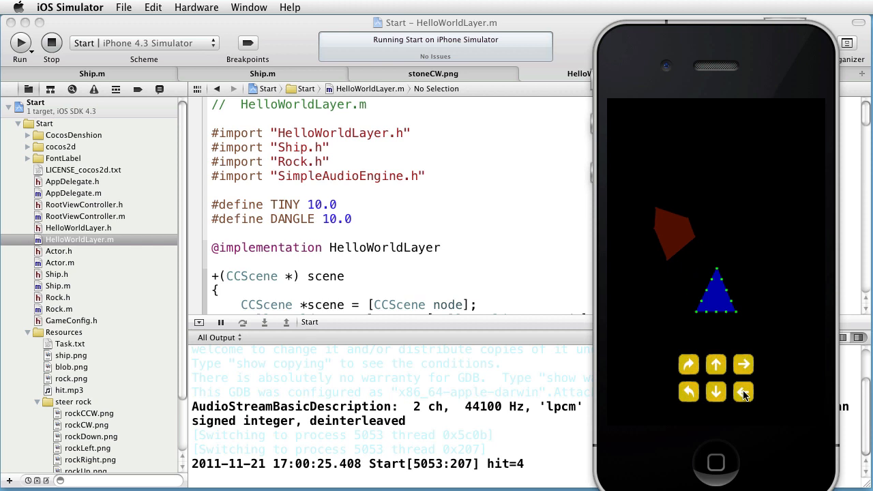
{"action": "left_click", "coordinate": [715, 391]}
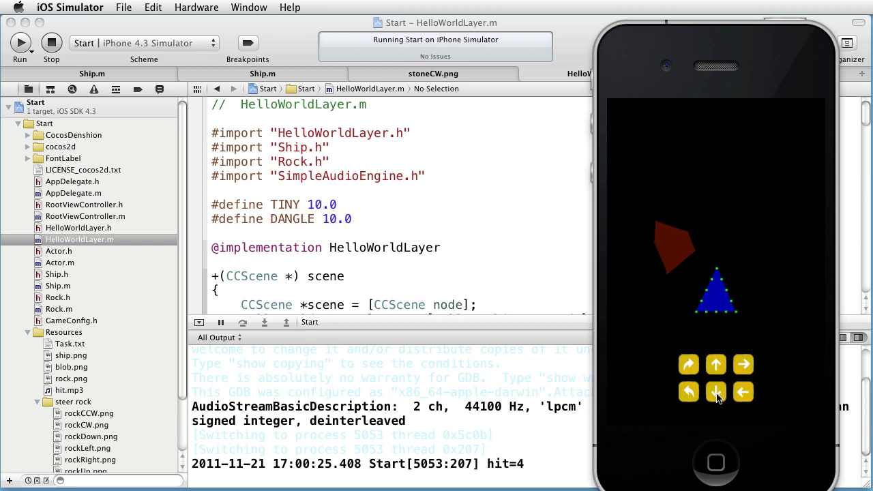
{"action": "left_click", "coordinate": [715, 391]}
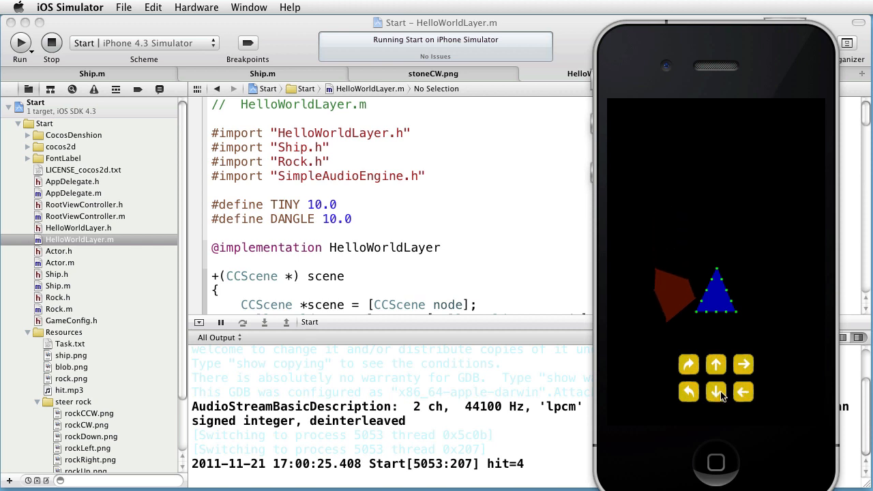
{"action": "left_click", "coordinate": [742, 362]}
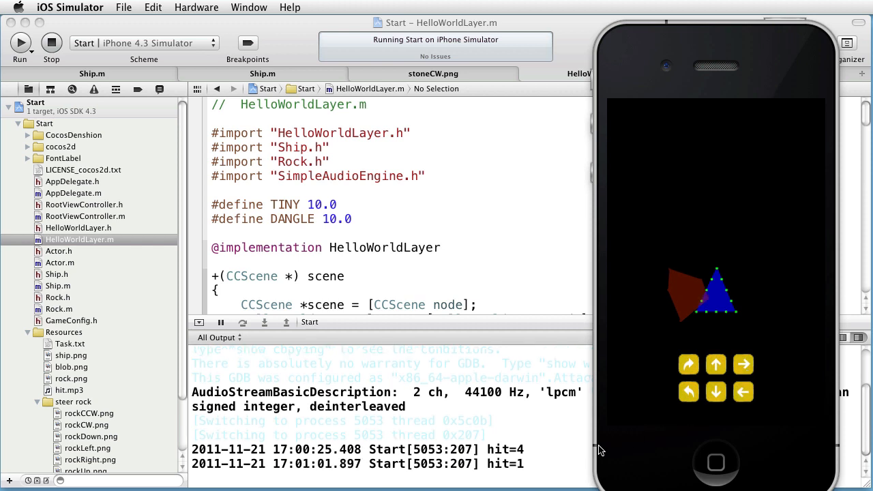
{"action": "mouse_move", "coordinate": [535, 466]}
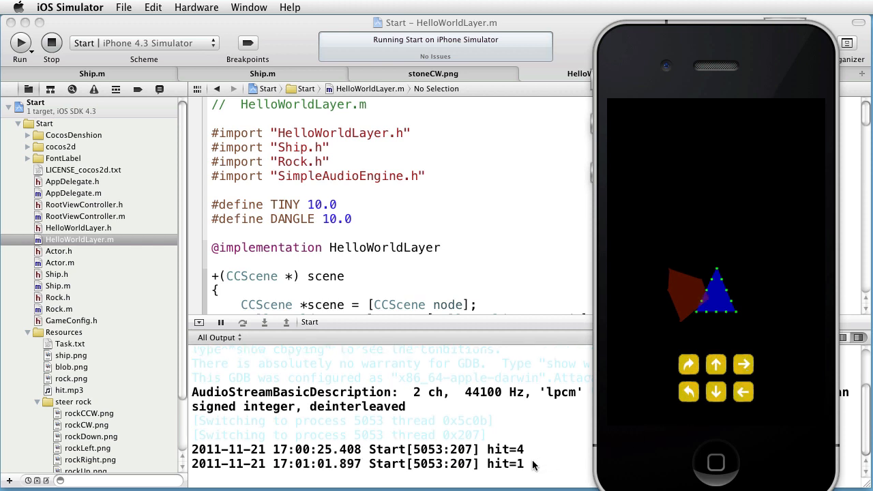